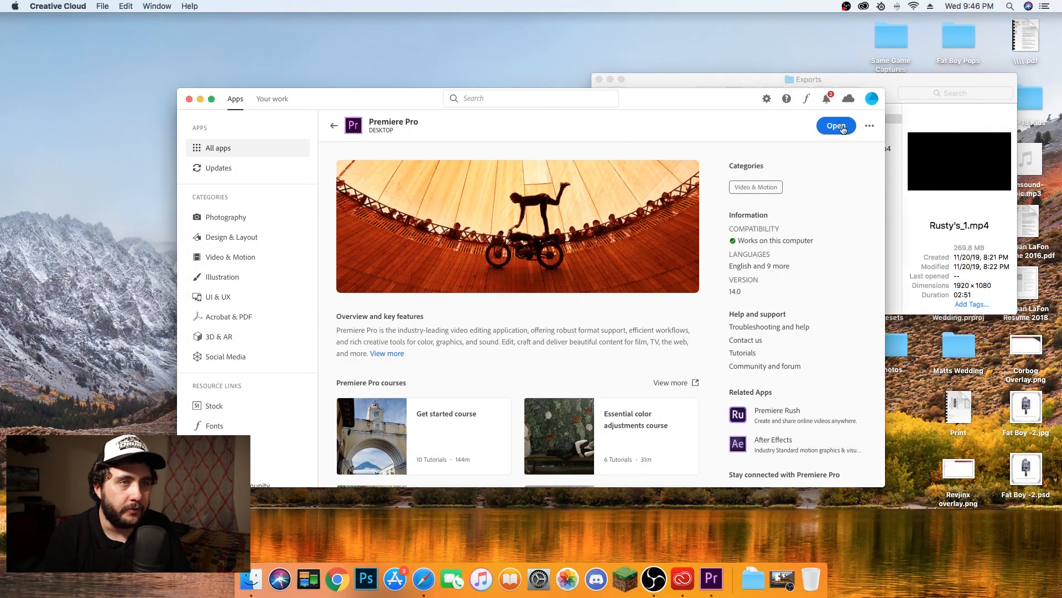
# Start the 'Braw Color Sample' project with Ingest on, creating 1024x540 Apple ProRes 422 Proxy proxies
pyautogui.click(835, 125)
pyautogui.write('Braw Color Sample')
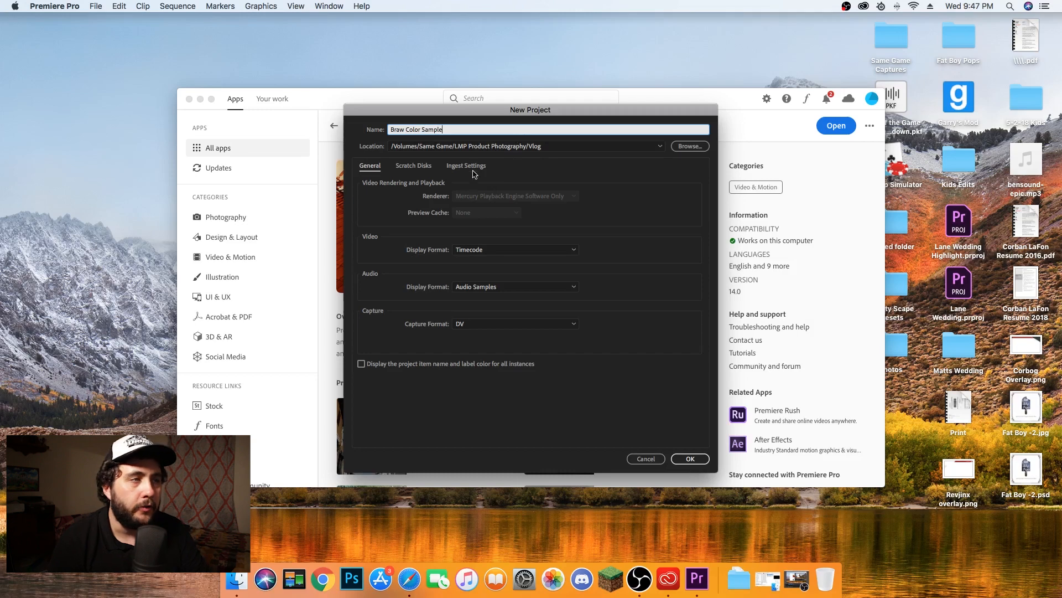
pyautogui.click(466, 164)
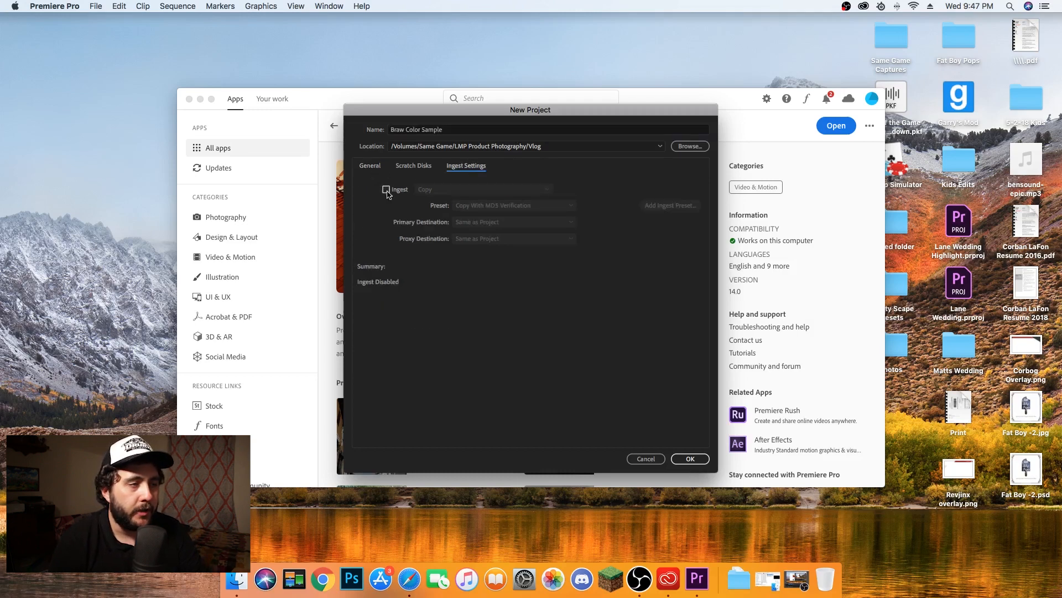
pyautogui.click(386, 189)
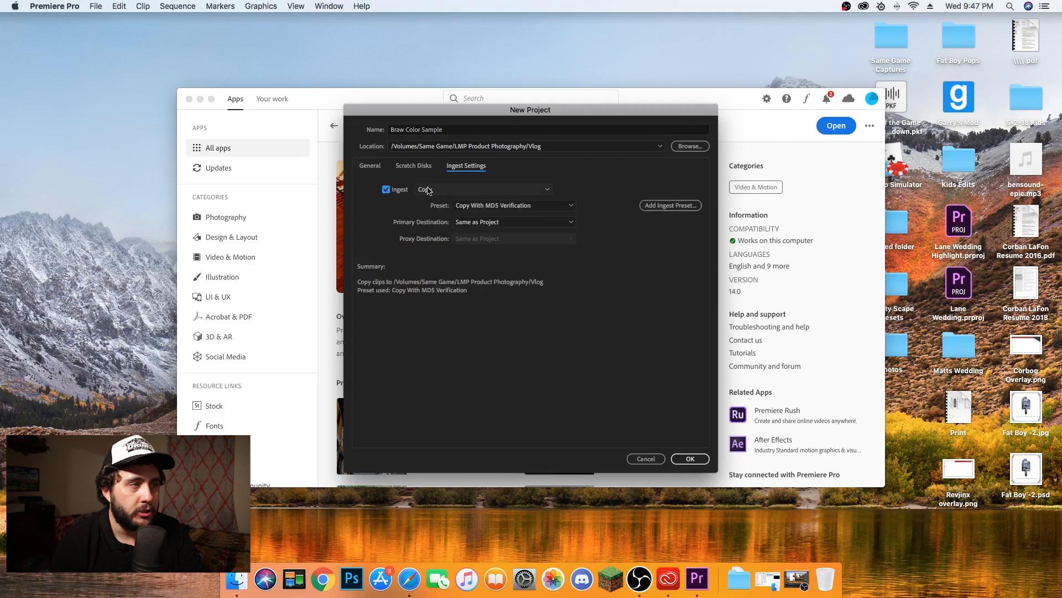
pyautogui.click(483, 189)
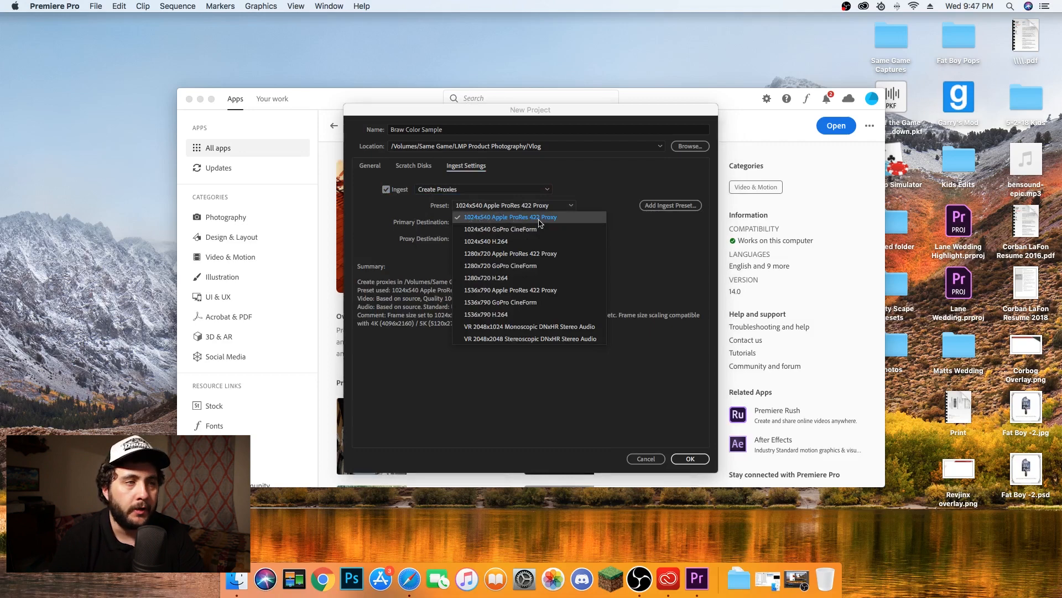
pyautogui.moveTo(498, 220)
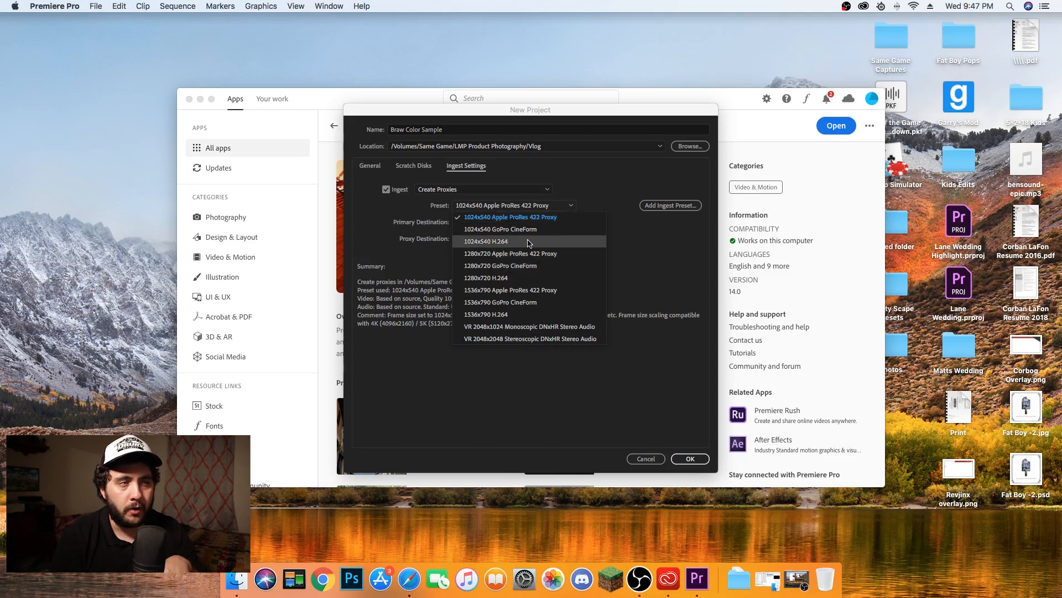
pyautogui.moveTo(554, 217)
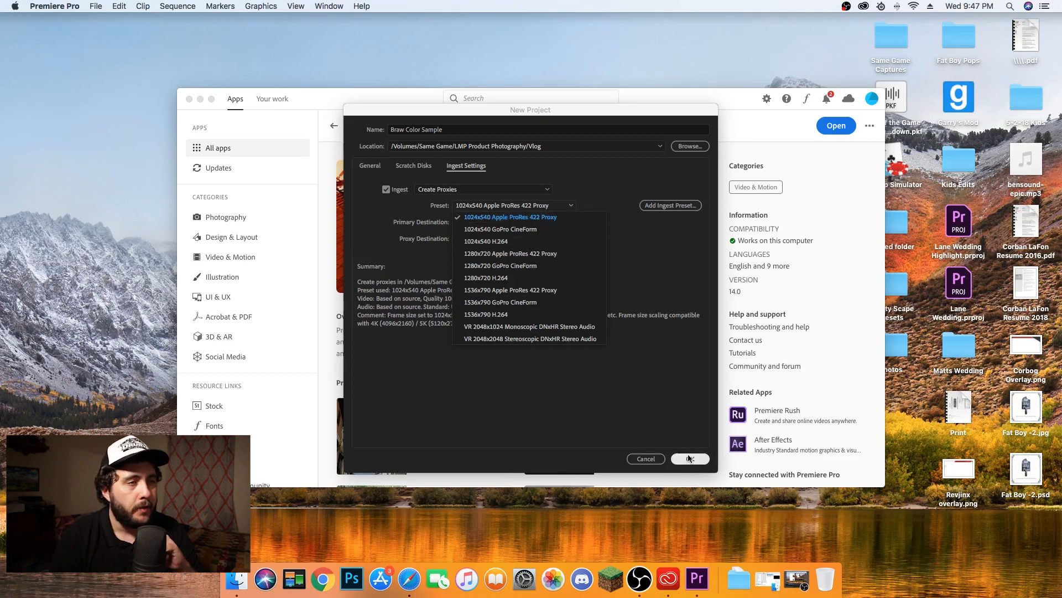
pyautogui.click(510, 217)
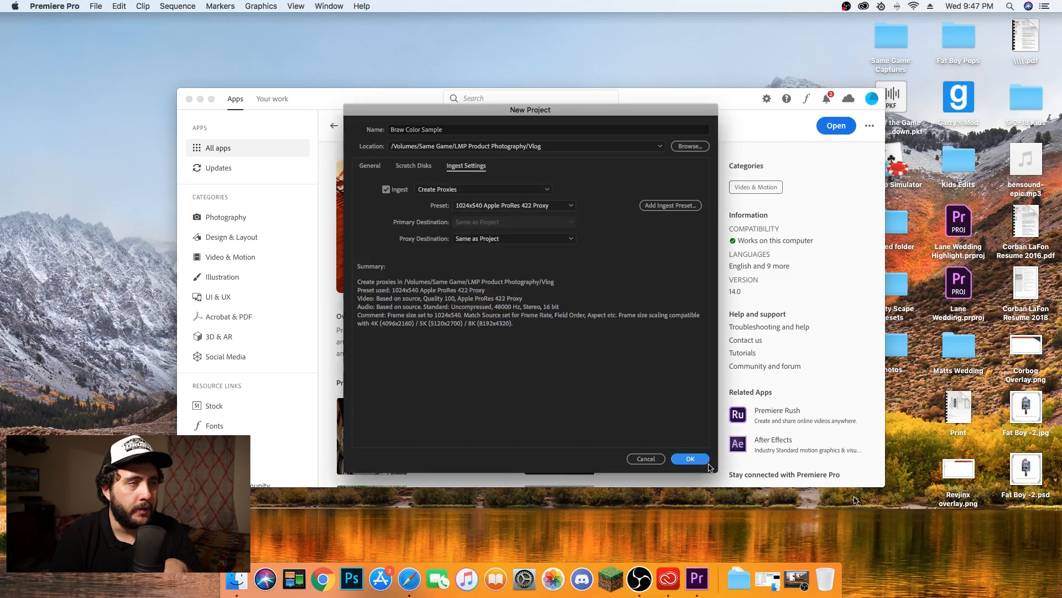
# Create the project, then browse Finder to Blackmagic Test > The Artist > Raw
pyautogui.click(690, 458)
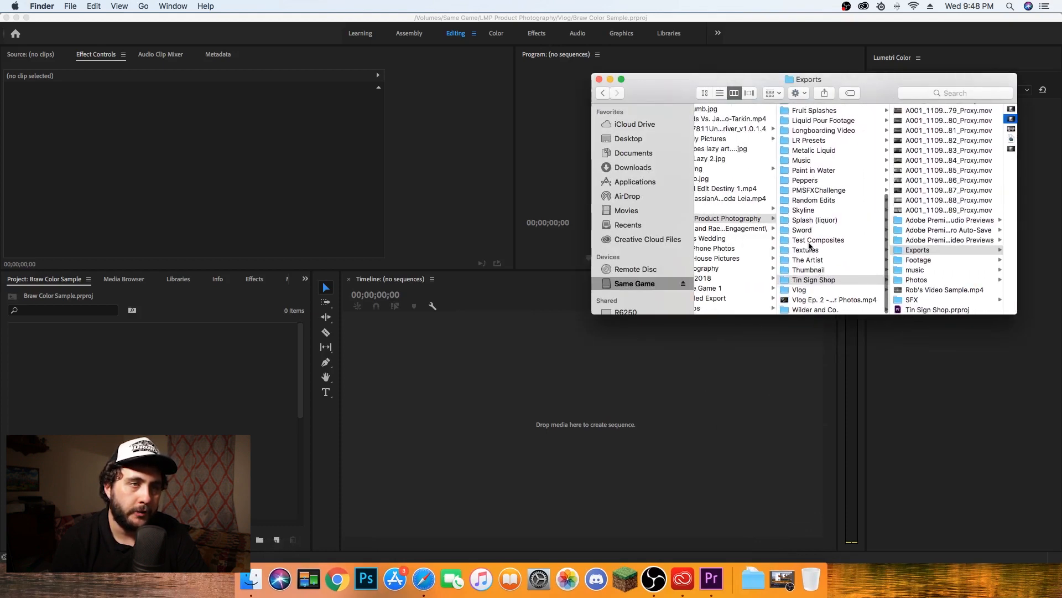
pyautogui.scroll(-3)
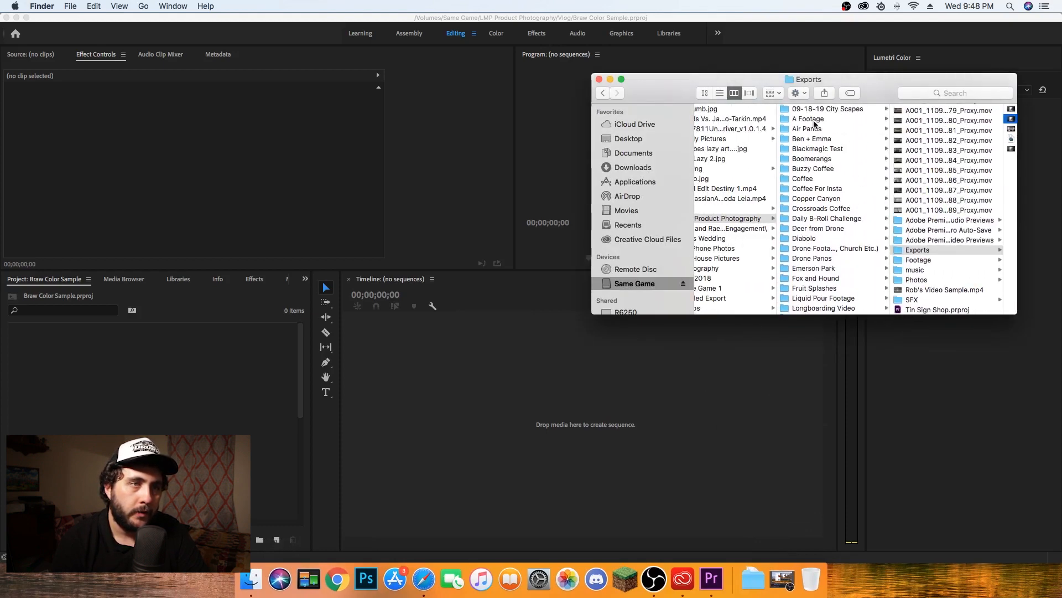
pyautogui.click(818, 148)
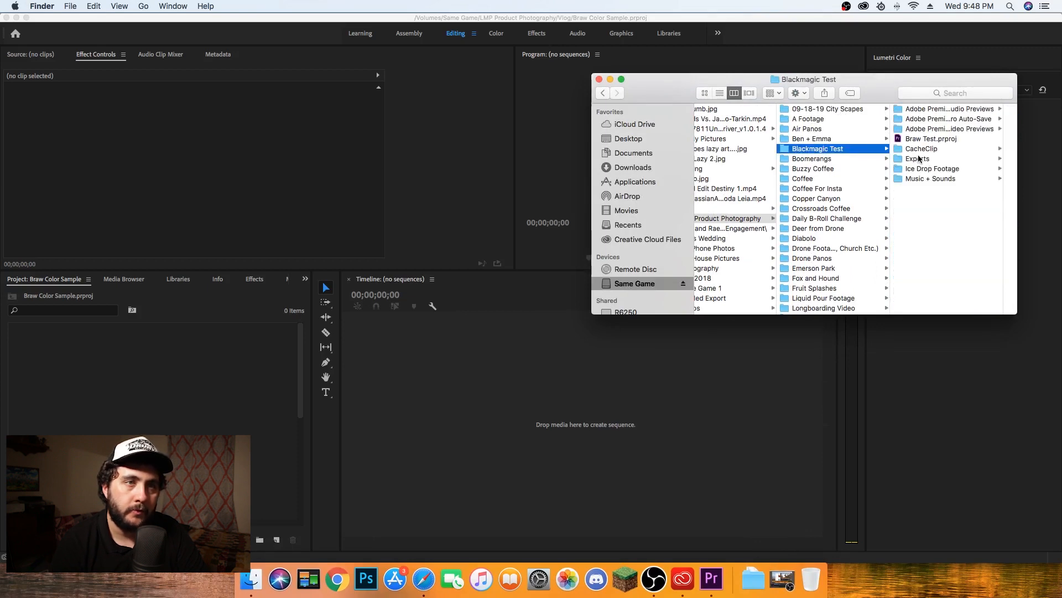
pyautogui.click(765, 259)
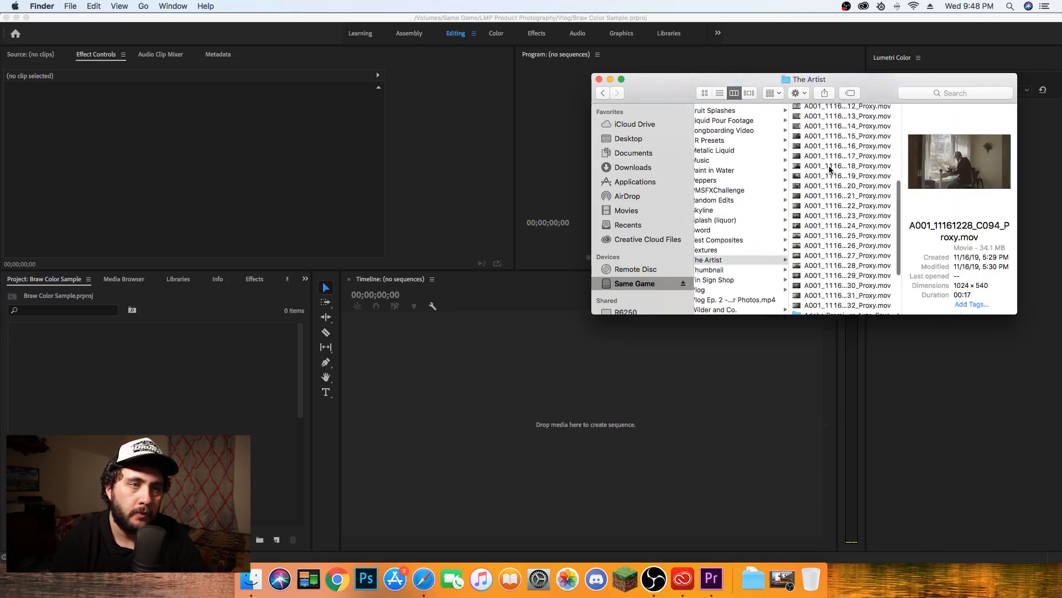
pyautogui.scroll(-3)
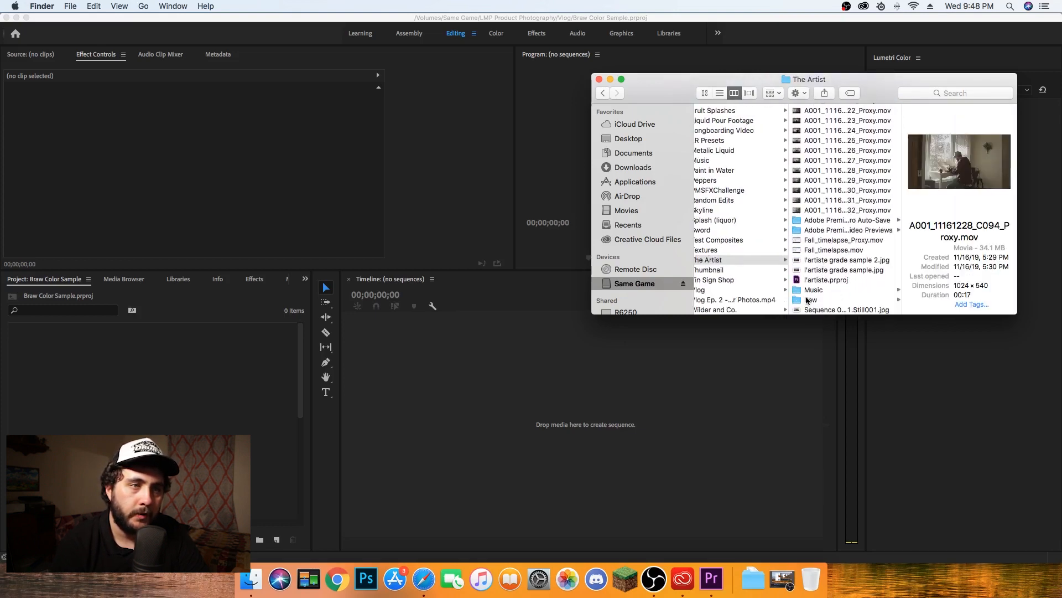
pyautogui.click(810, 300)
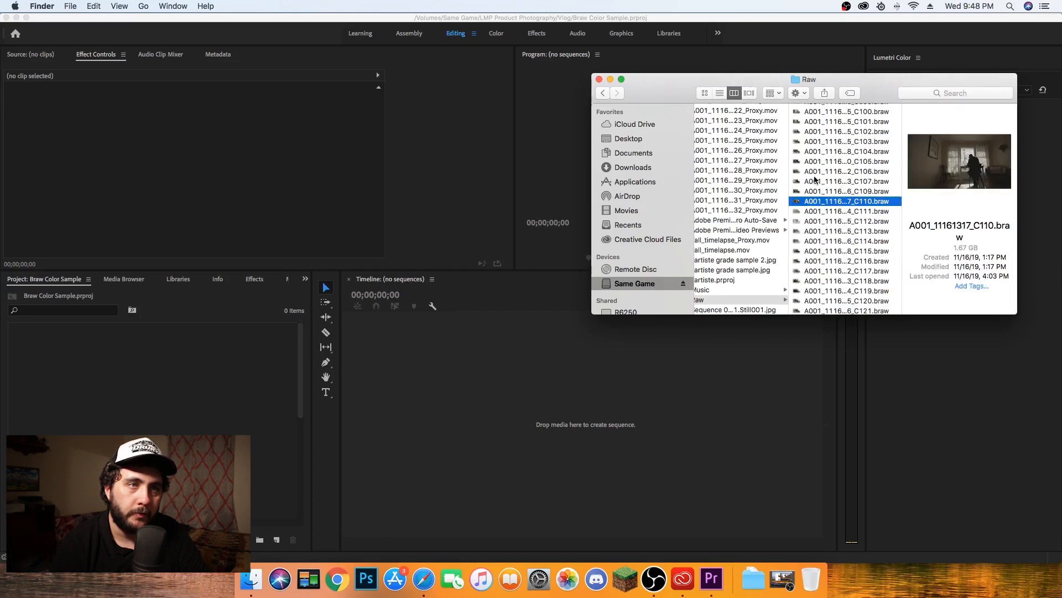
# Drag A001_11161317_C110.braw into the Project panel, then browse on to Vlog > Ep. 9
pyautogui.click(845, 181)
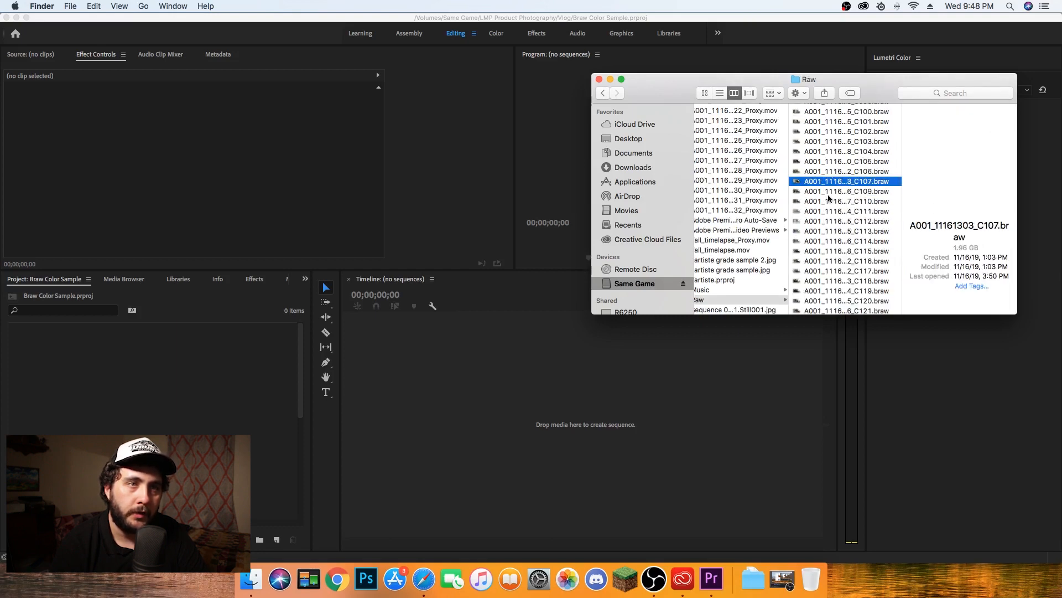
pyautogui.click(846, 190)
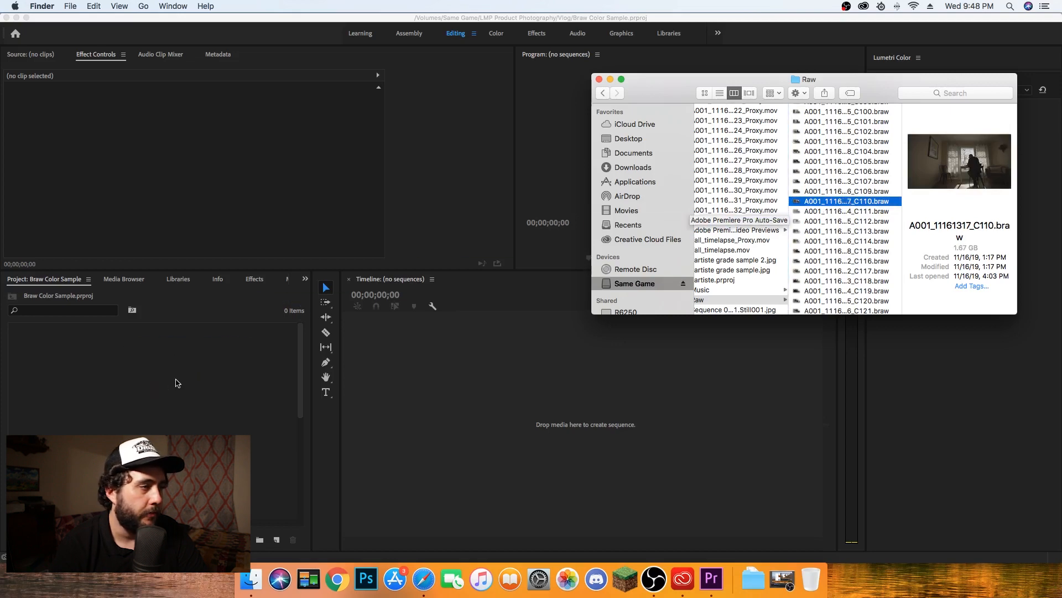
pyautogui.moveTo(847, 200); pyautogui.dragTo(71, 369)
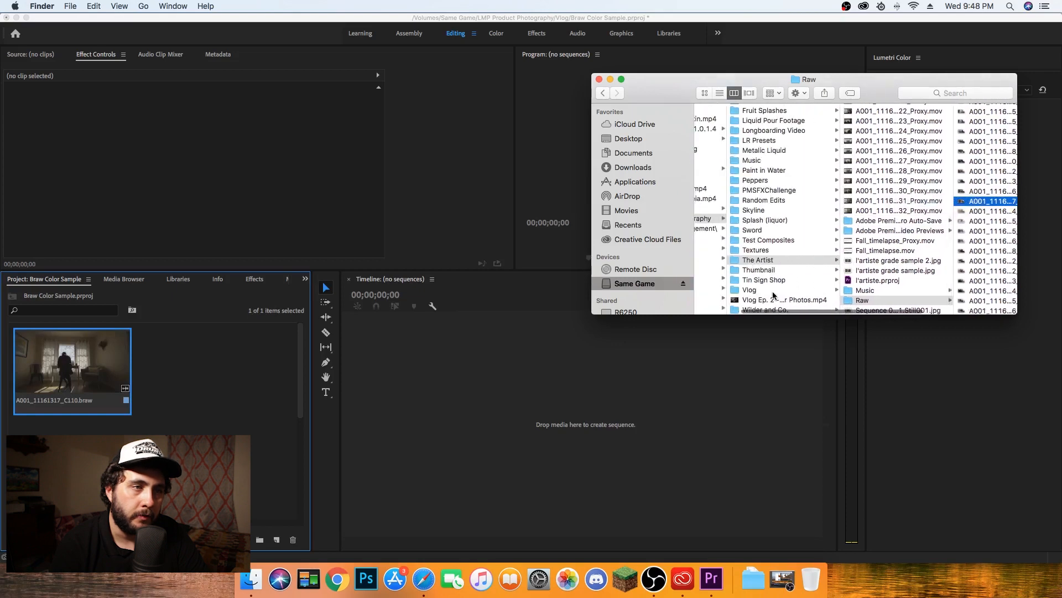
pyautogui.click(750, 289)
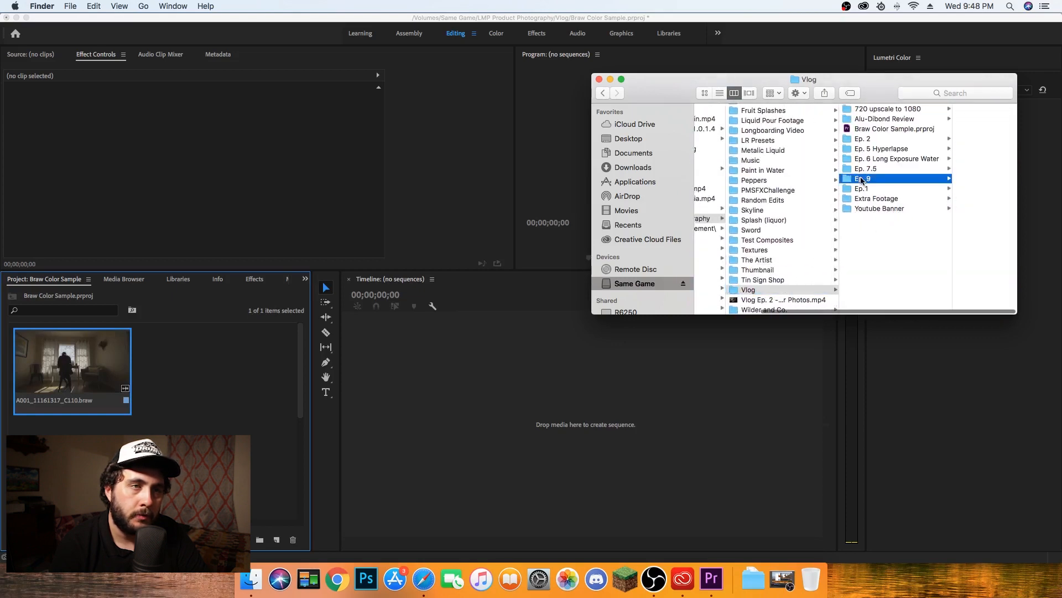
pyautogui.click(862, 178)
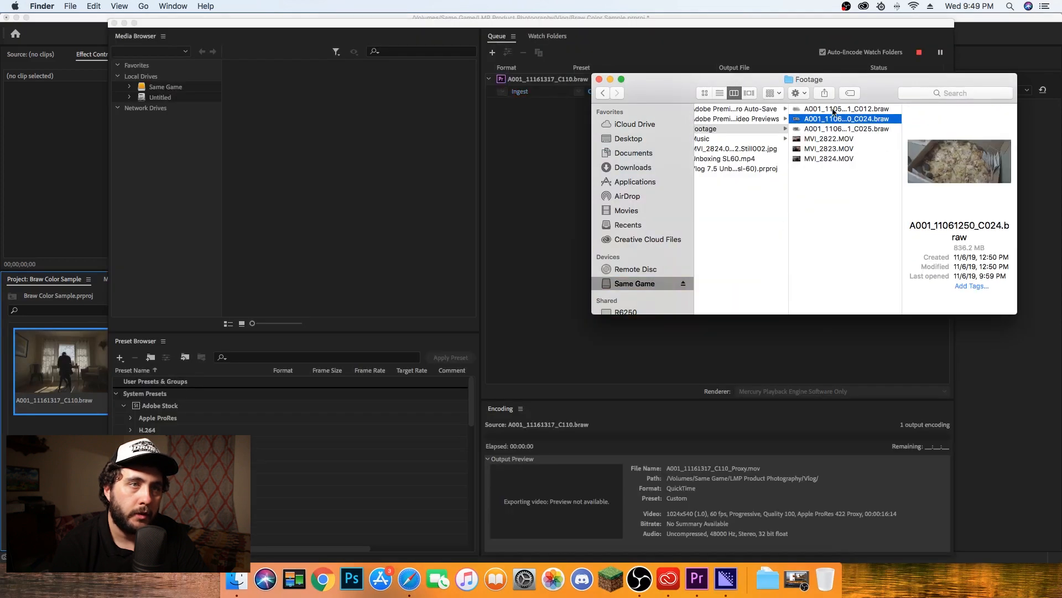
# Import the C024 clip and check its Ingest job in the Media Encoder queue
pyautogui.click(939, 52)
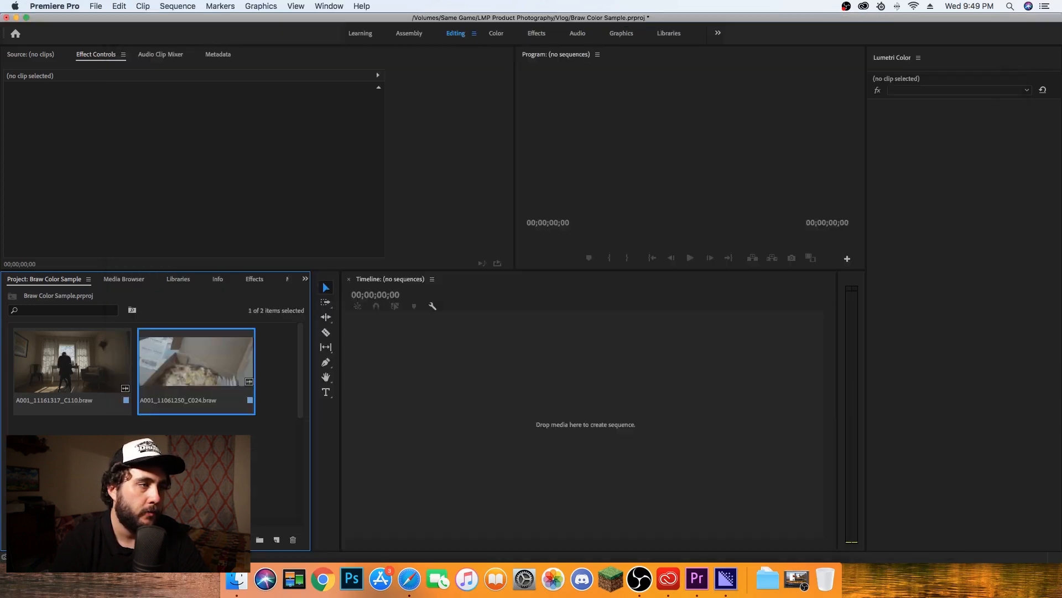
pyautogui.click(723, 579)
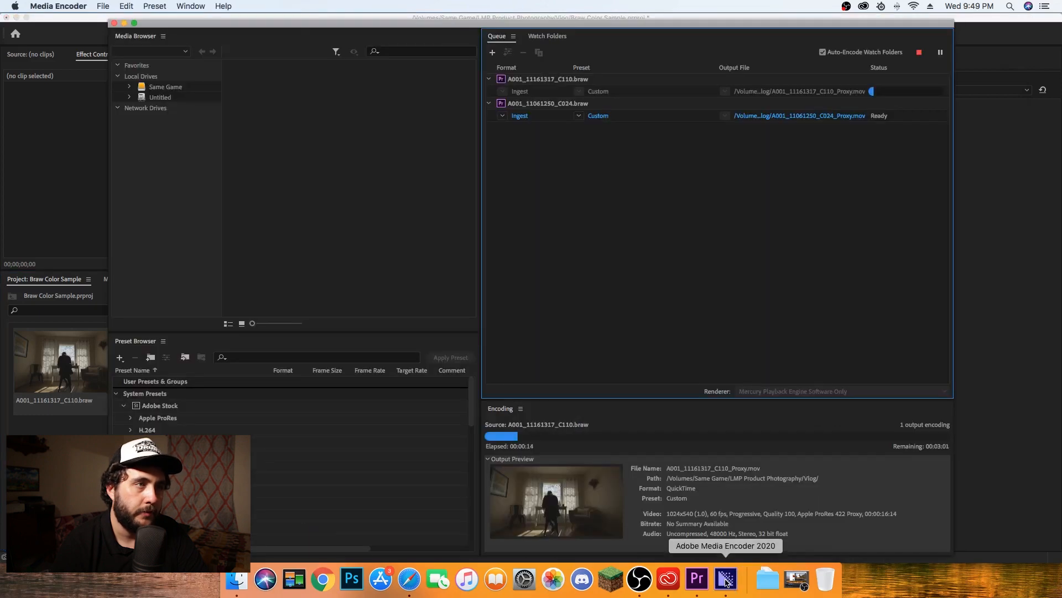
pyautogui.click(237, 578)
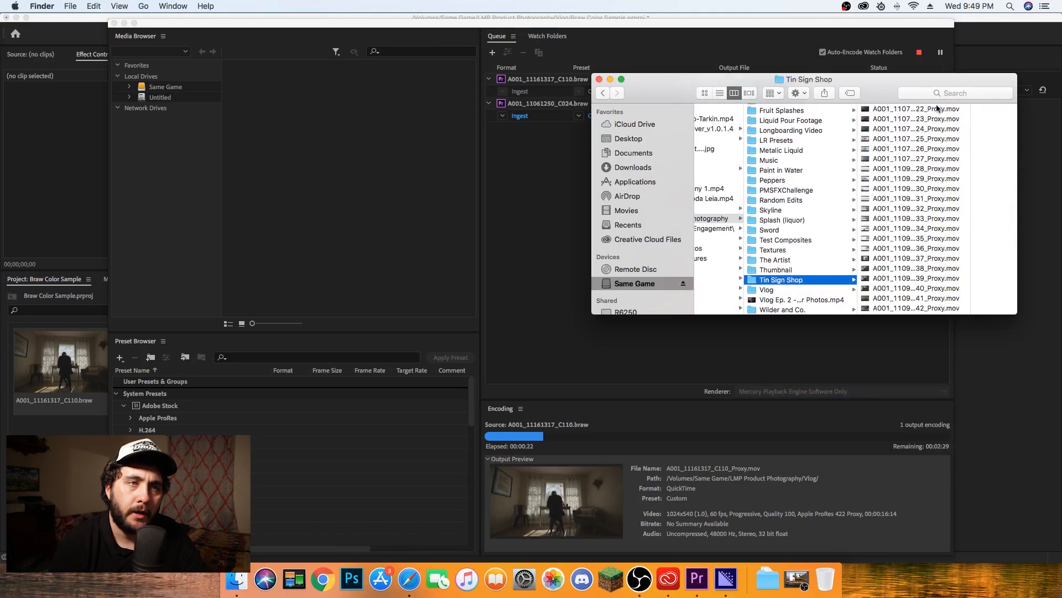
# Browse the Tin Sign Shop proxy clips, previewing C041, C062 and C063 to find the C064 proxy
pyautogui.click(846, 209)
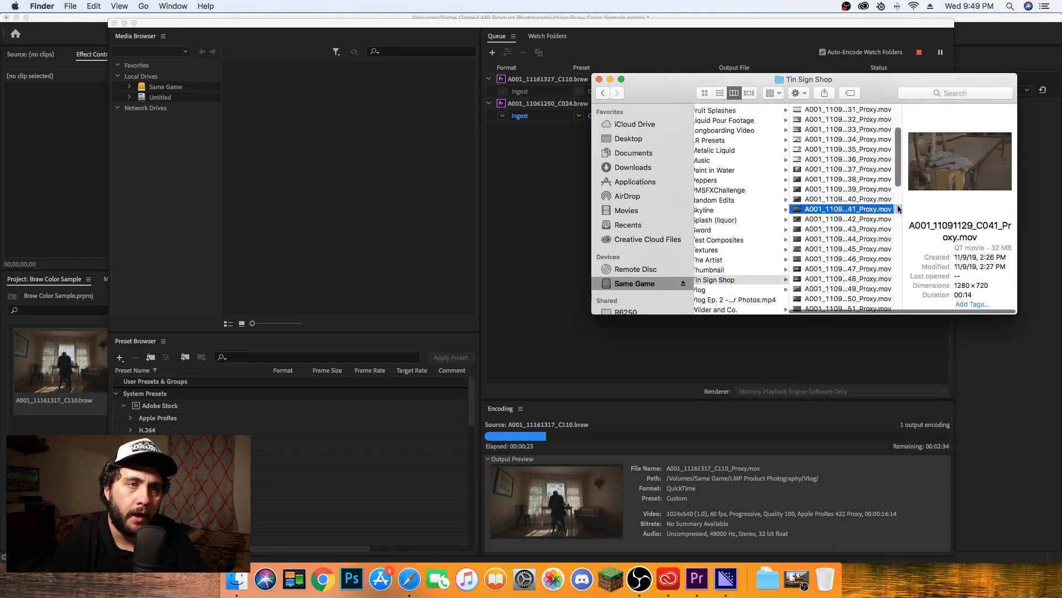
pyautogui.click(847, 219)
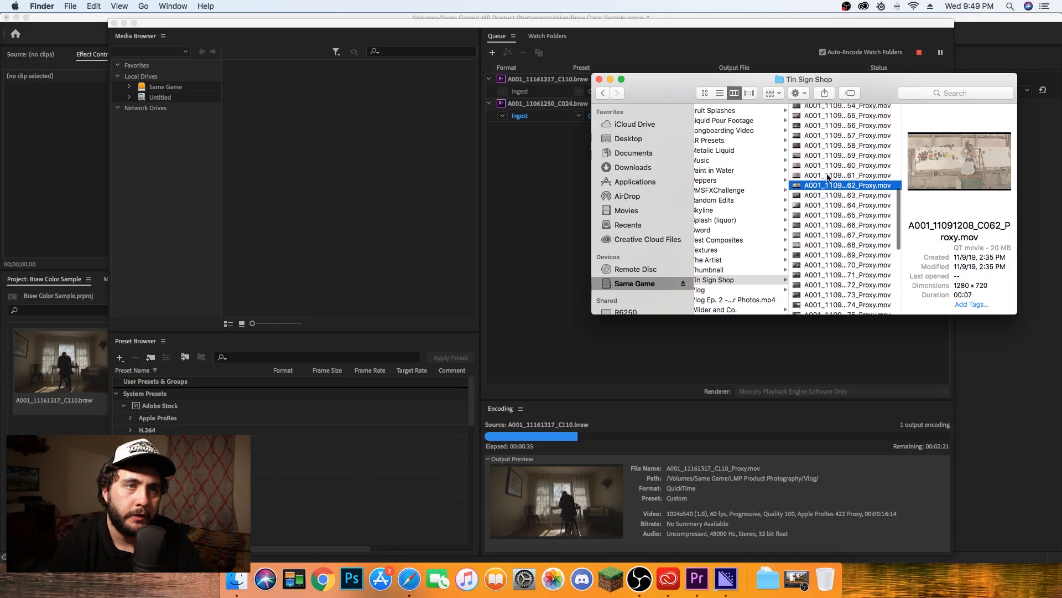
pyautogui.click(847, 194)
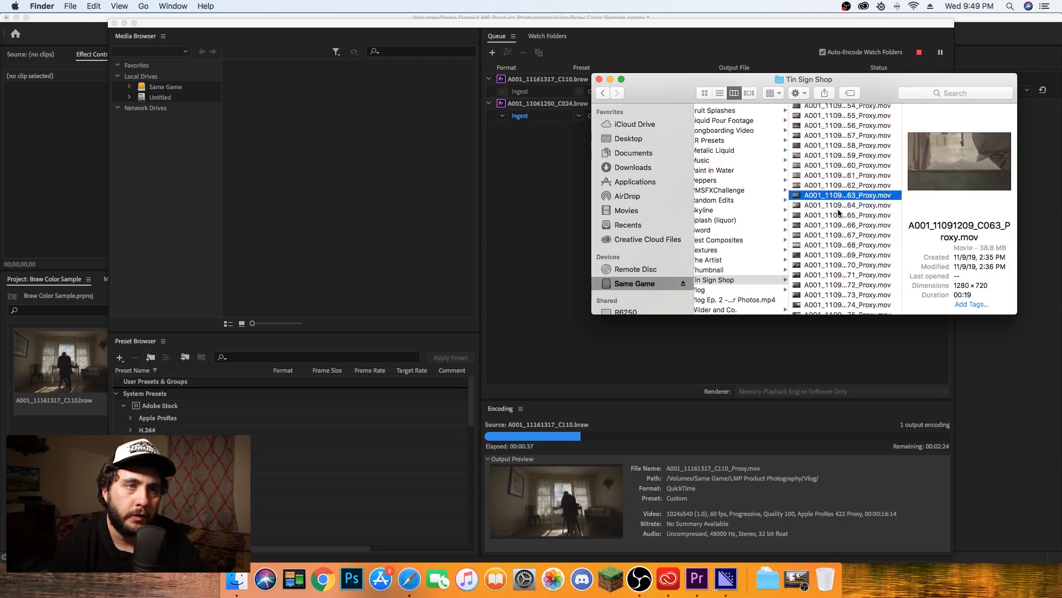
pyautogui.click(845, 205)
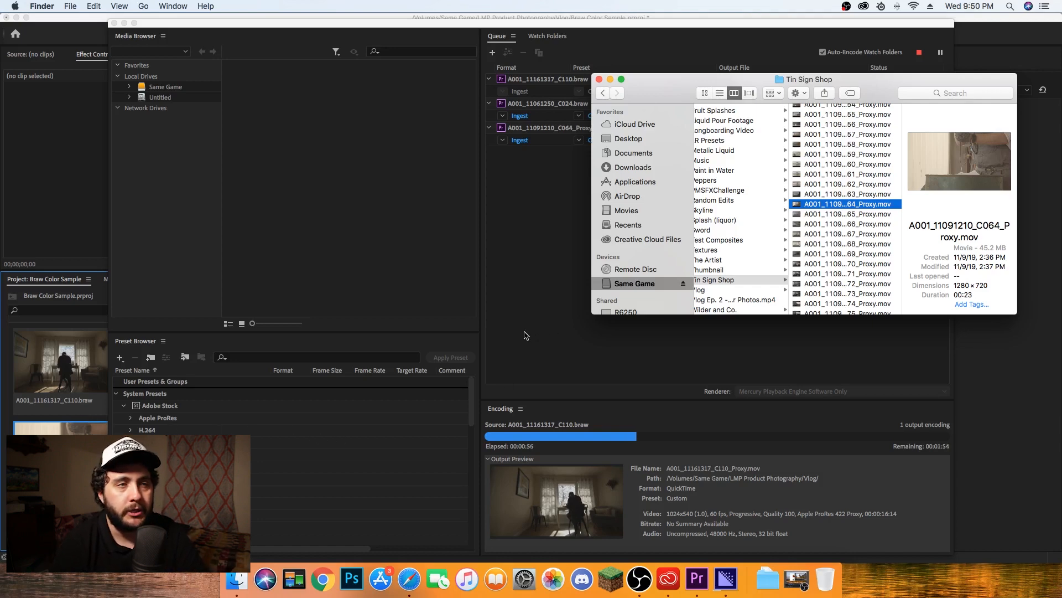
pyautogui.moveTo(529, 332)
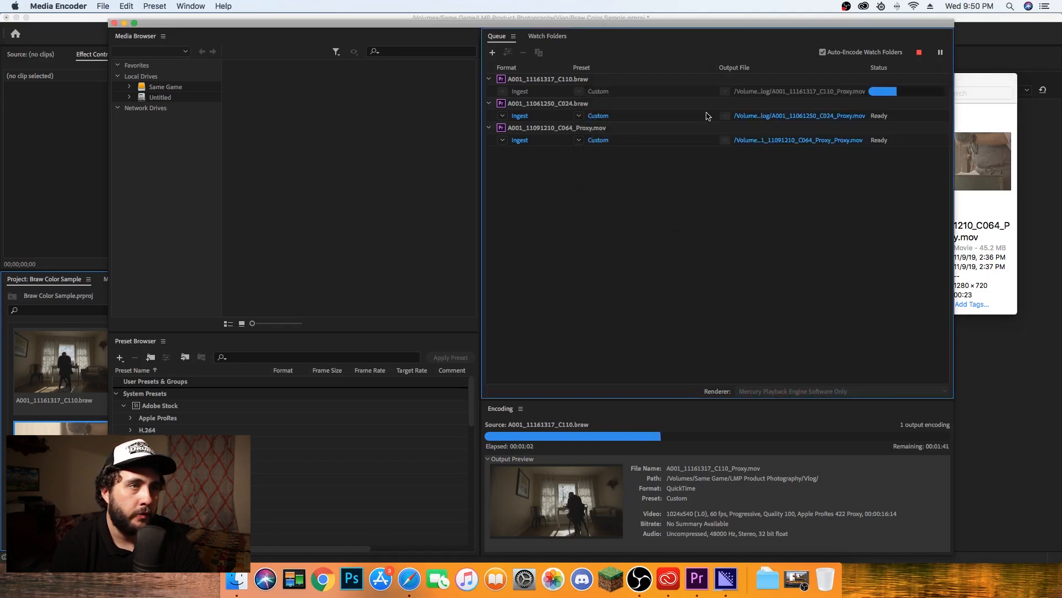
# Add the Proxy column via Metadata Display (search 'prox'), showing all three clips as Offline
pyautogui.click(696, 578)
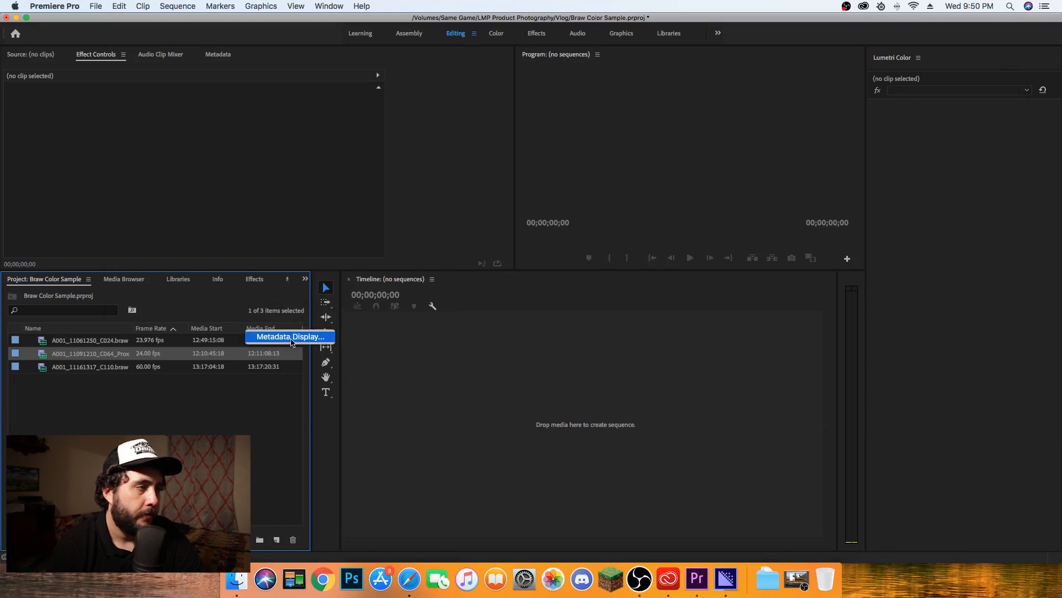
pyautogui.click(290, 336)
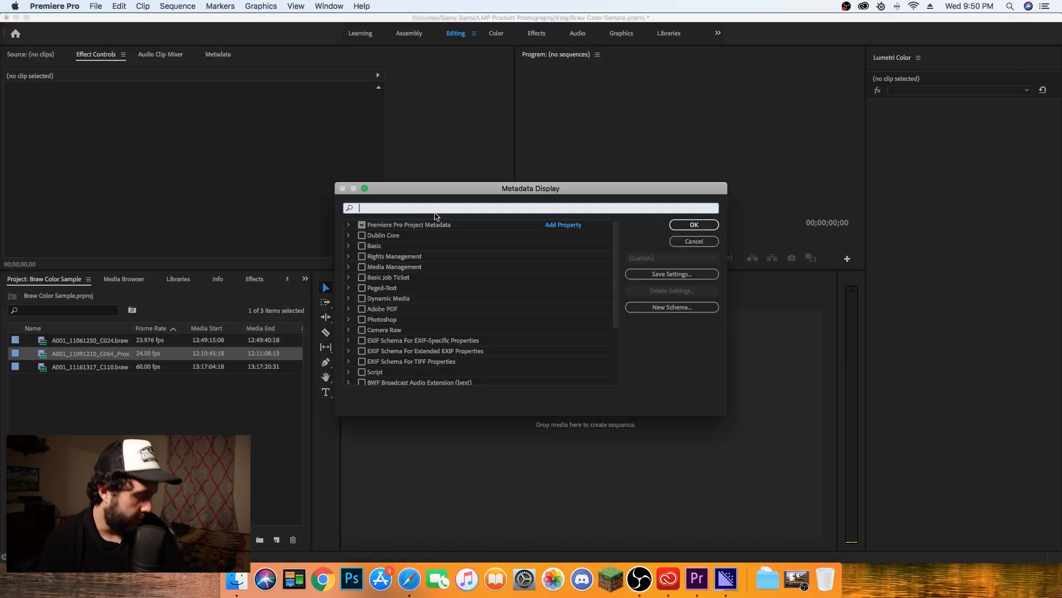
pyautogui.write('prox')
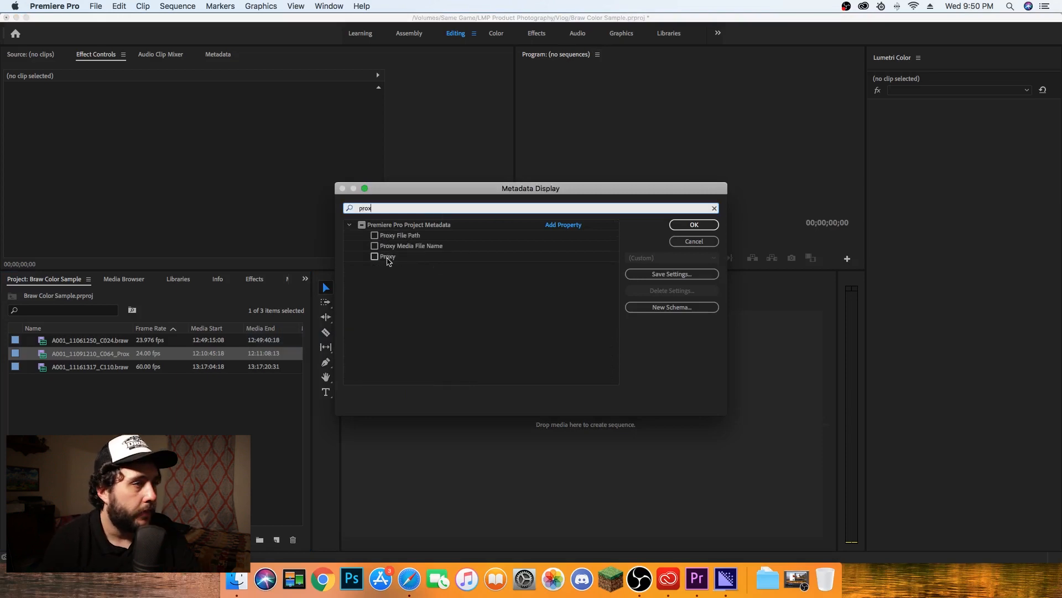
pyautogui.click(374, 256)
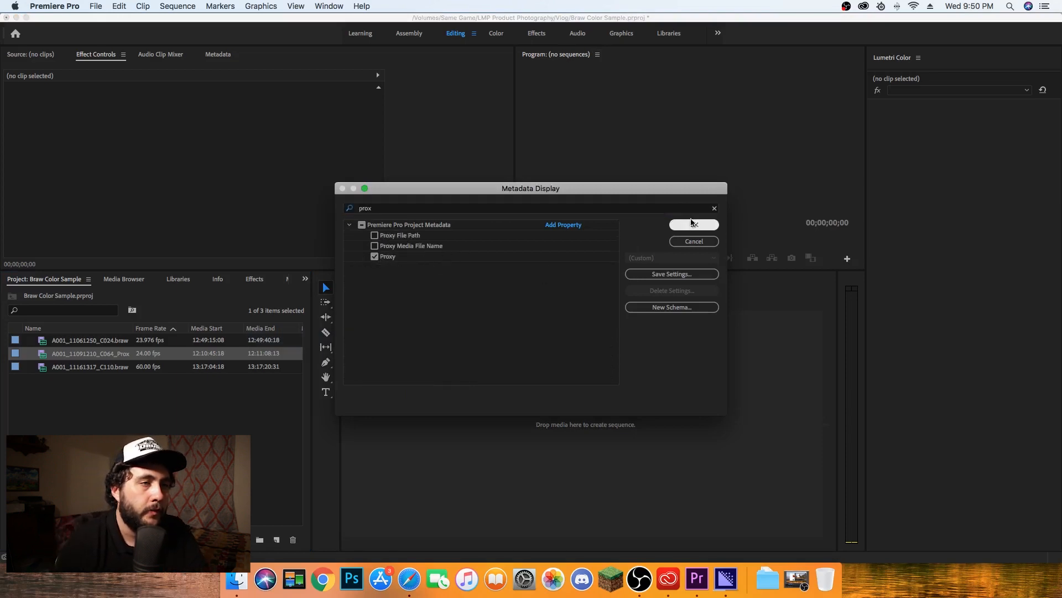
pyautogui.click(693, 225)
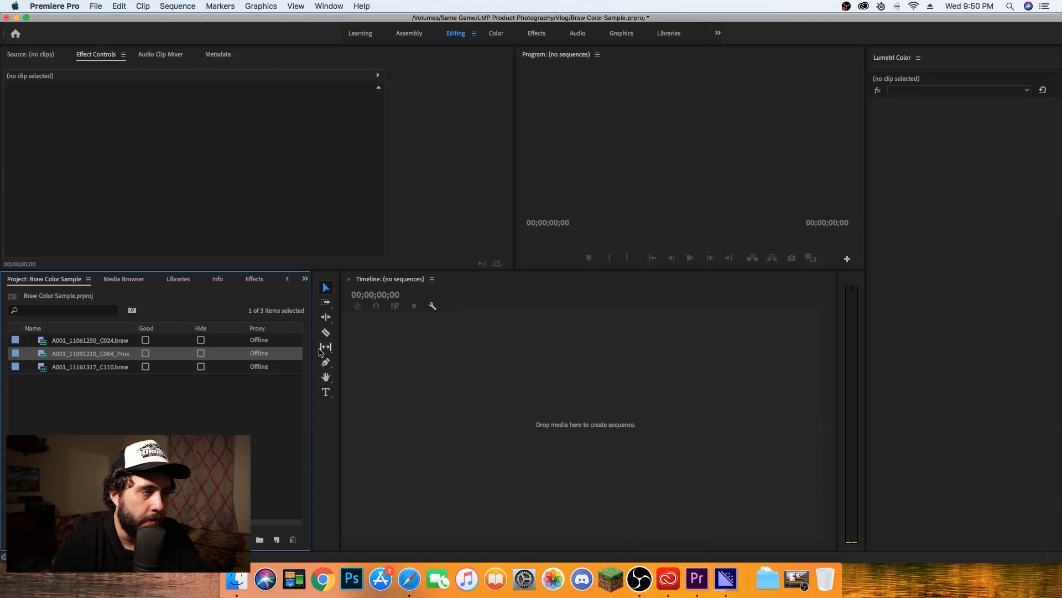
pyautogui.moveTo(549, 336)
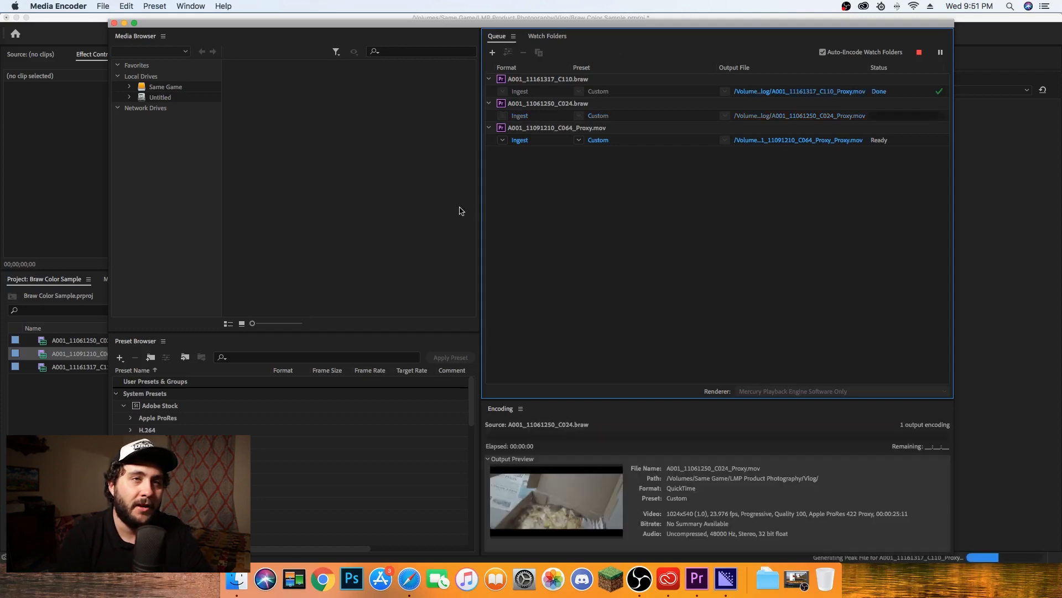
# Build a new sequence from the A001_11161317_C110 clip in the Project panel
pyautogui.click(696, 579)
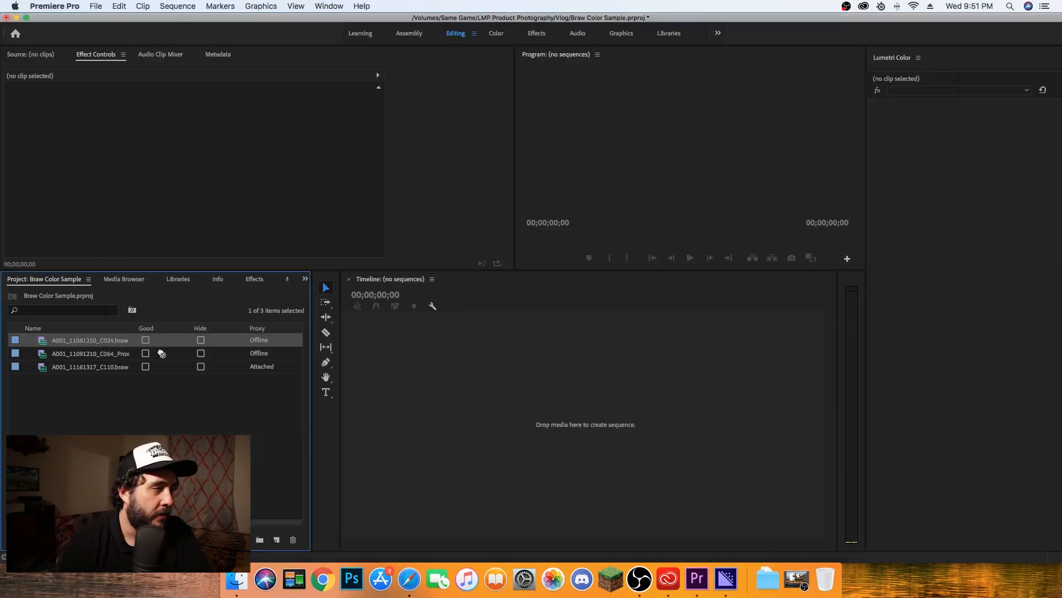
pyautogui.click(88, 366)
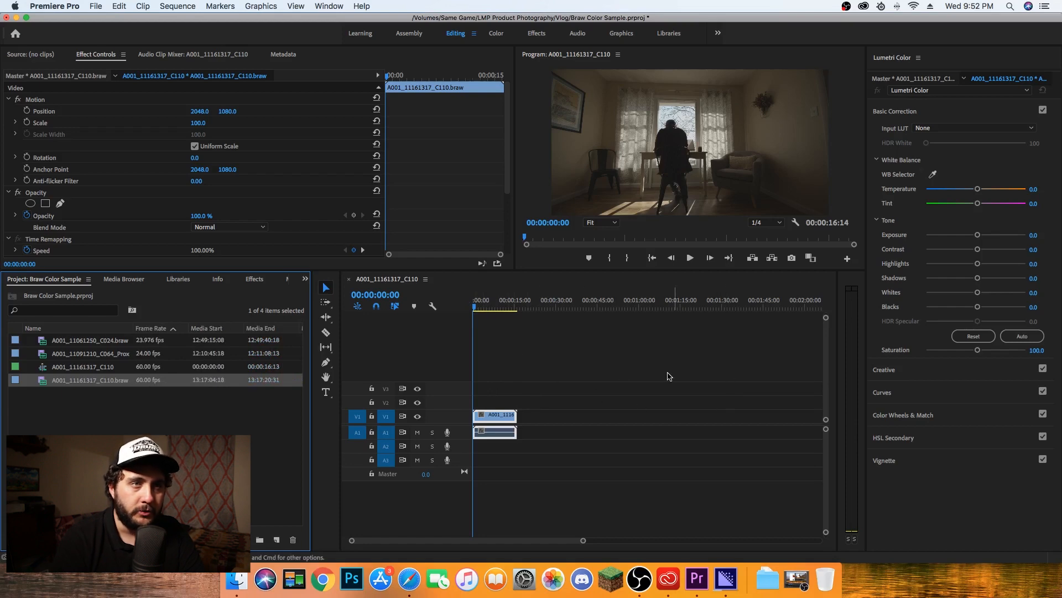
pyautogui.moveTo(584, 288)
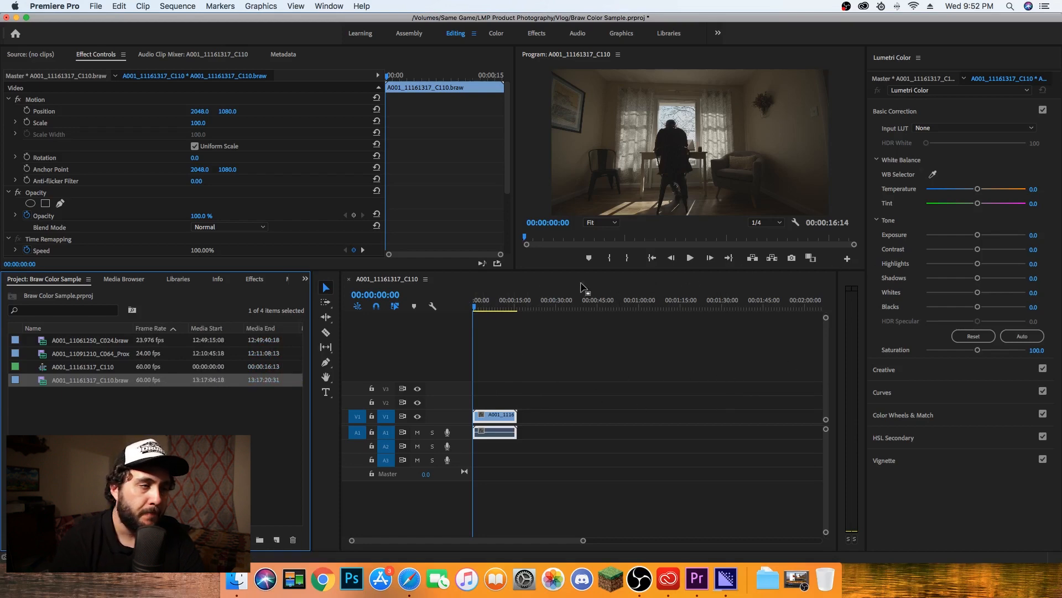
pyautogui.moveTo(904, 41)
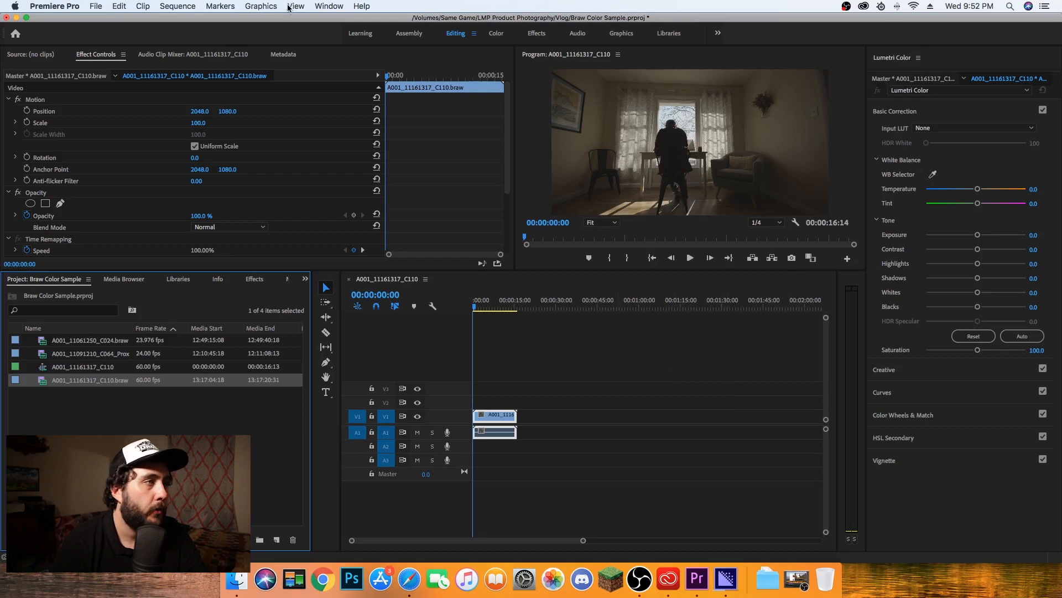
# In Effect Controls set Blackmagic RAW Decode Using to Clip and White Balance back to As Shot
pyautogui.click(329, 6)
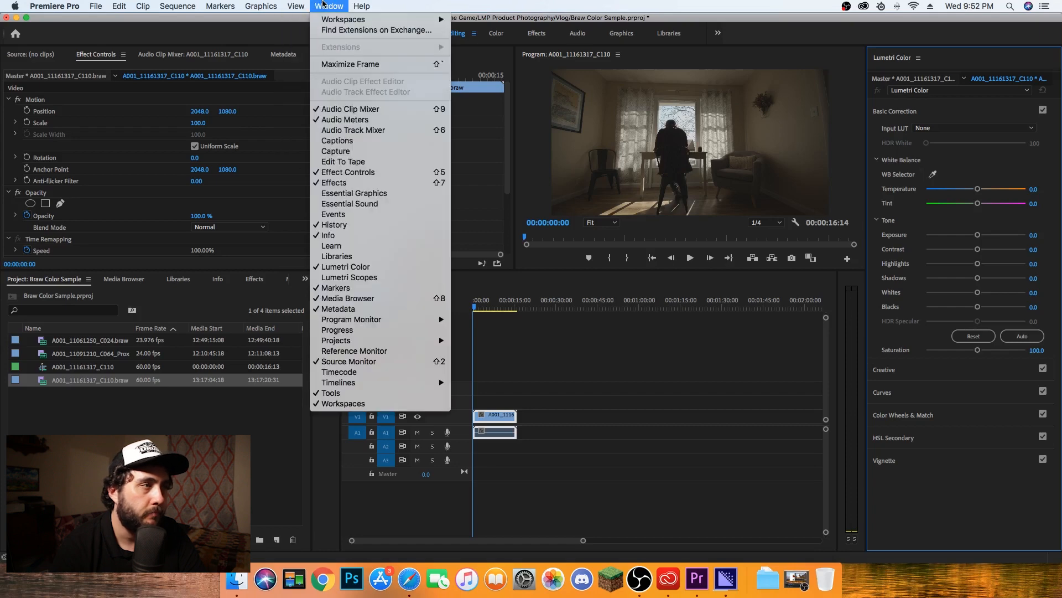
pyautogui.moveTo(346, 267)
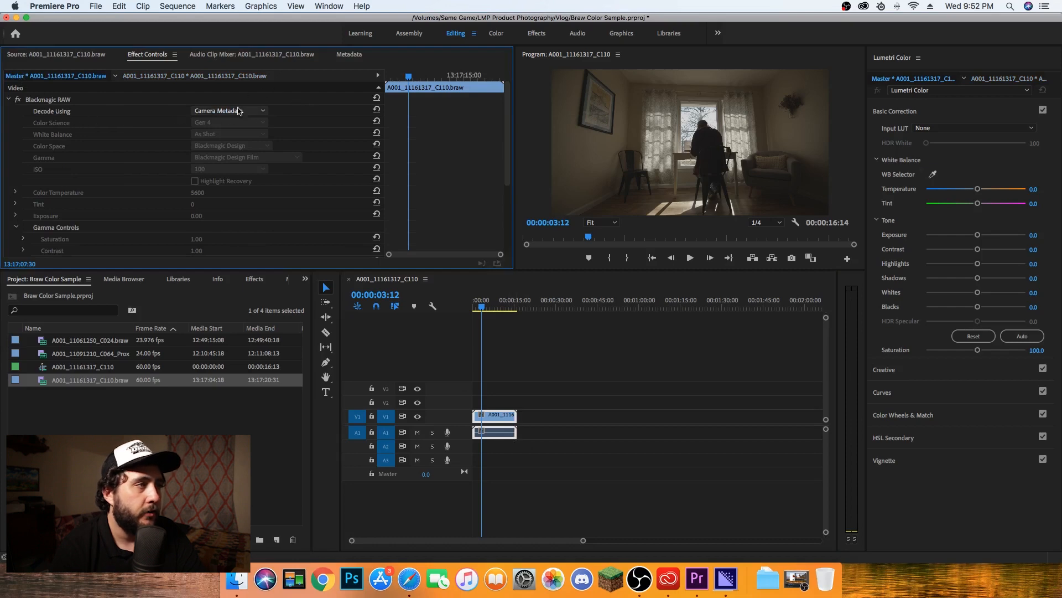
pyautogui.click(229, 111)
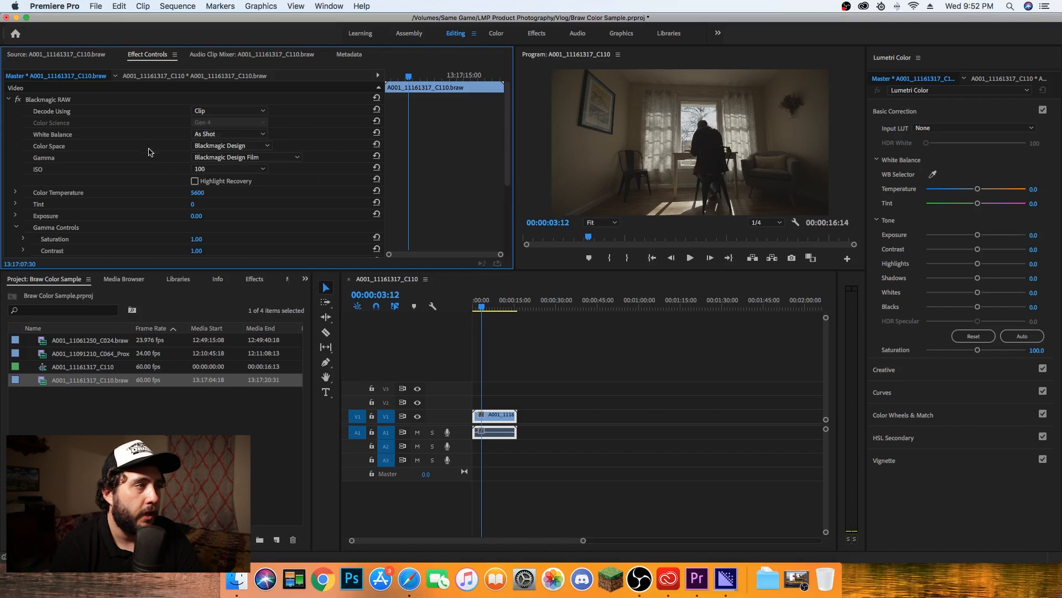
pyautogui.click(229, 133)
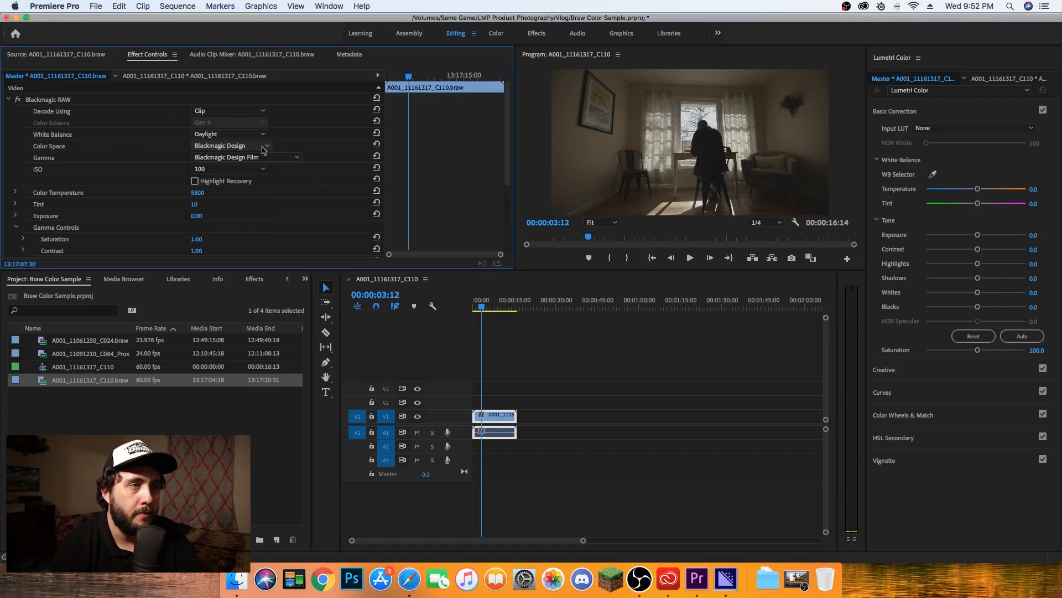
pyautogui.click(228, 134)
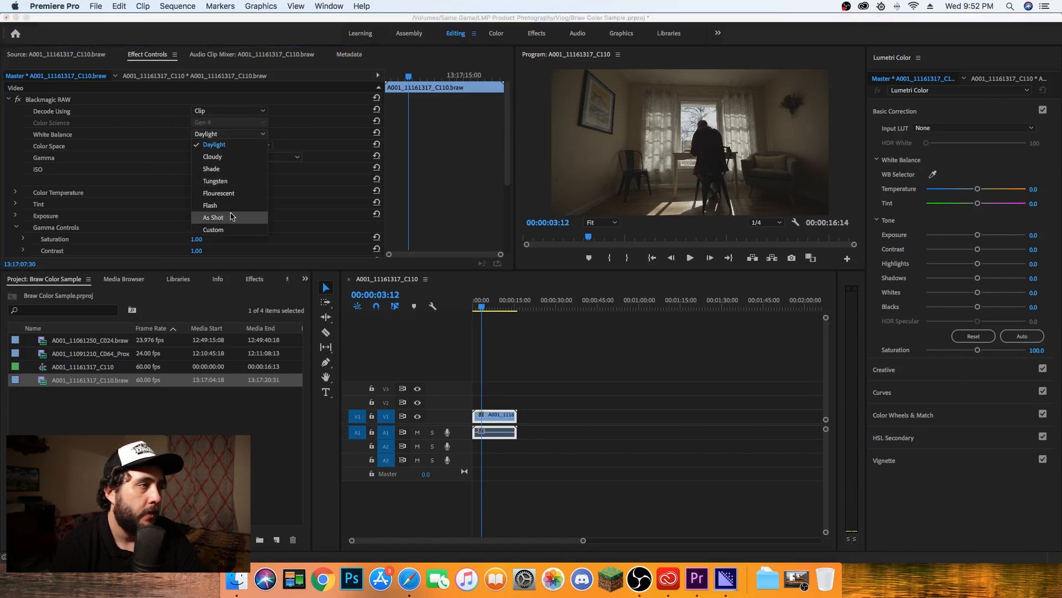
pyautogui.click(209, 206)
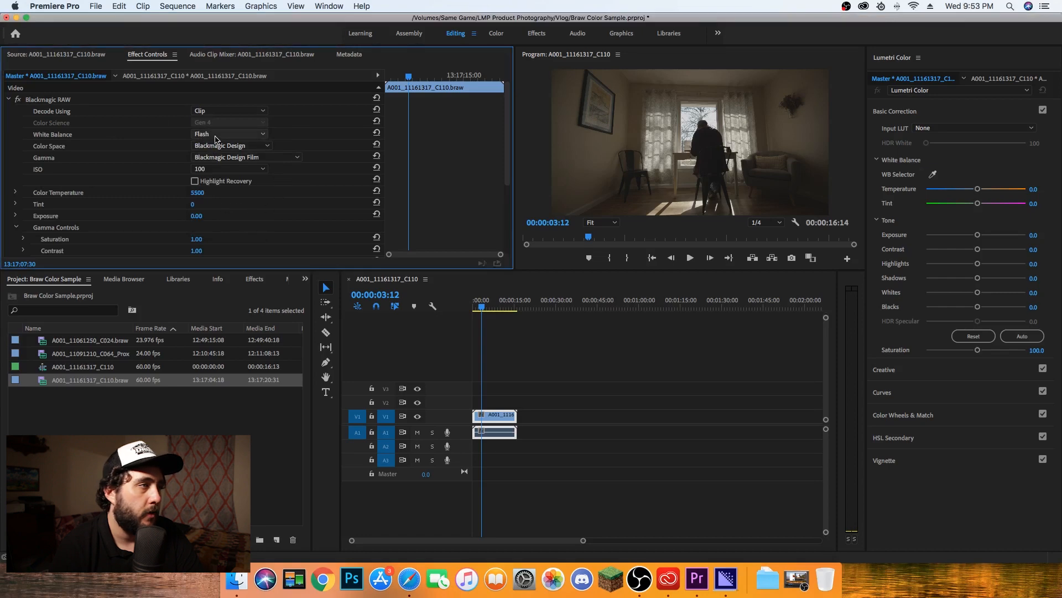
pyautogui.click(229, 134)
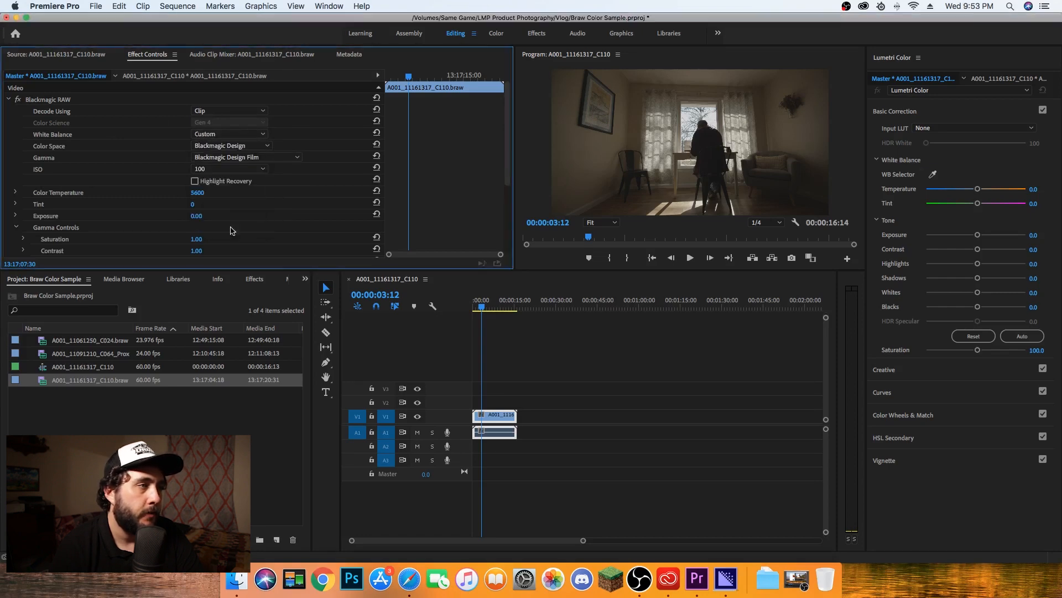
pyautogui.click(229, 134)
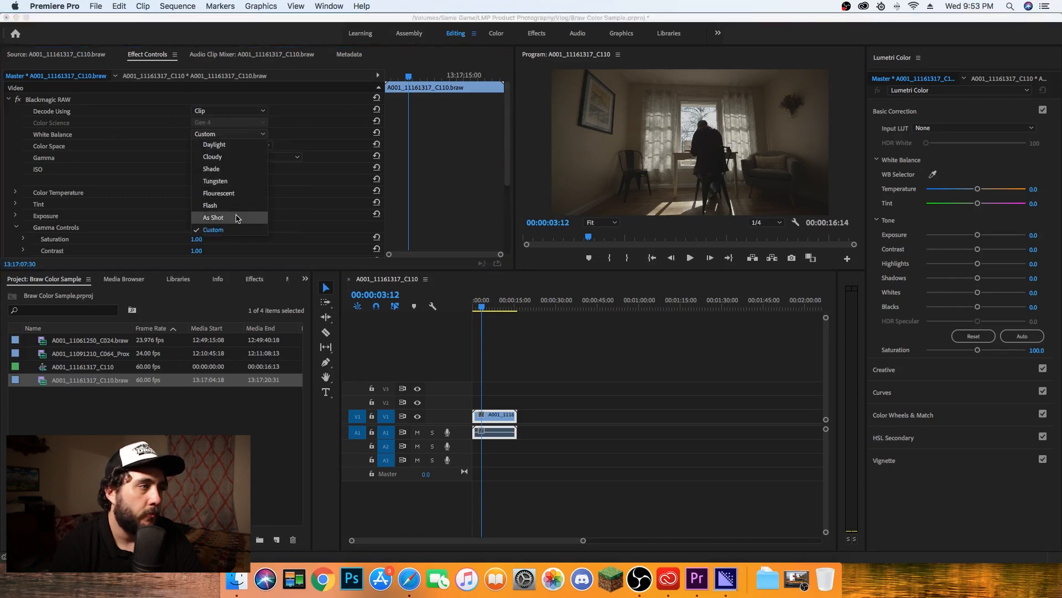
pyautogui.click(213, 218)
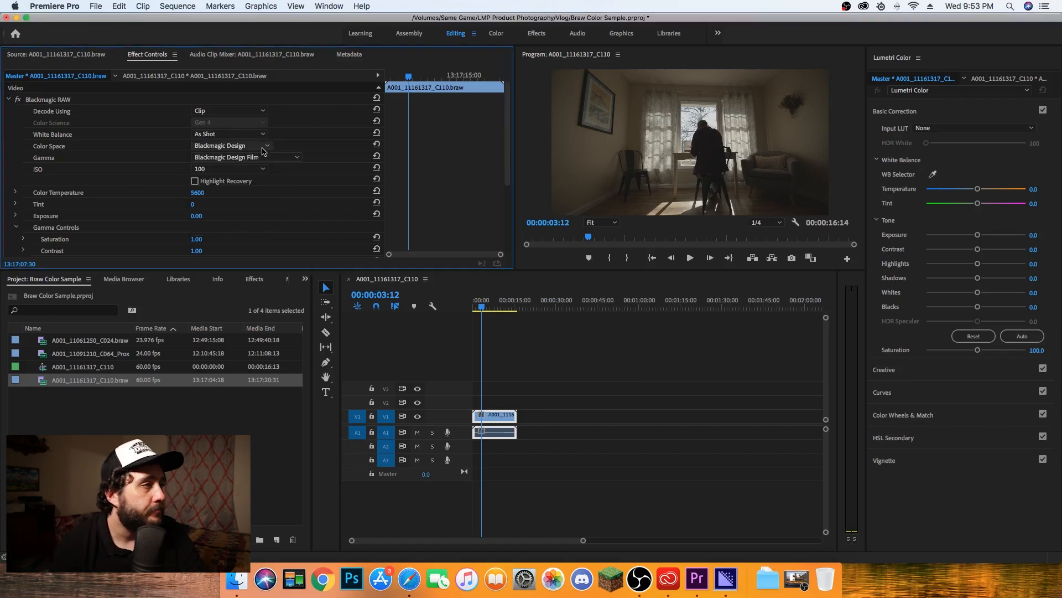
# Set the clip's Blackmagic RAW ISO to 200 after trying 400
pyautogui.click(229, 169)
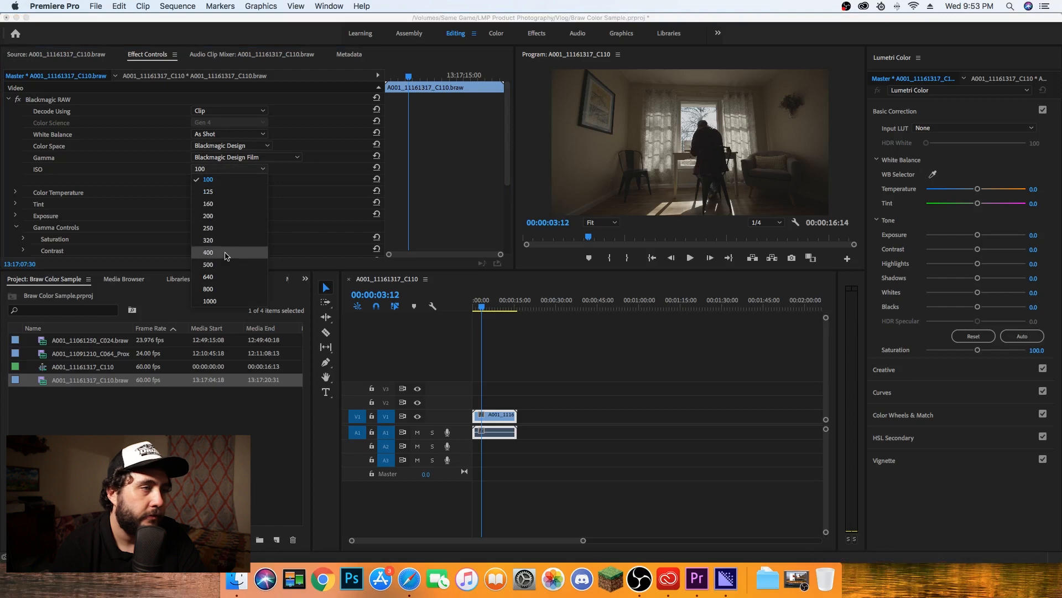
pyautogui.click(208, 252)
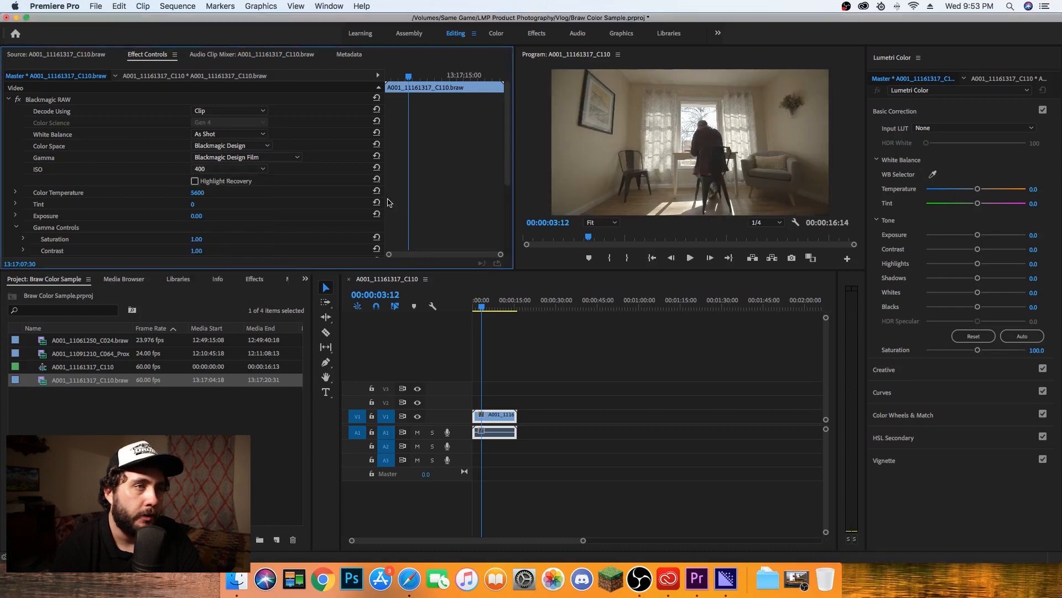
pyautogui.click(229, 168)
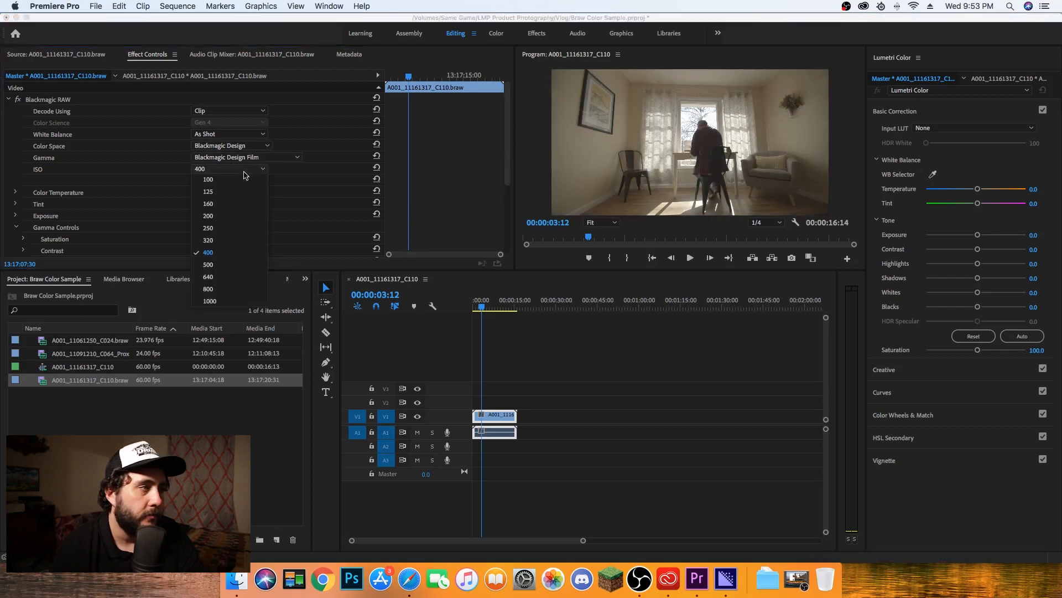
pyautogui.click(207, 216)
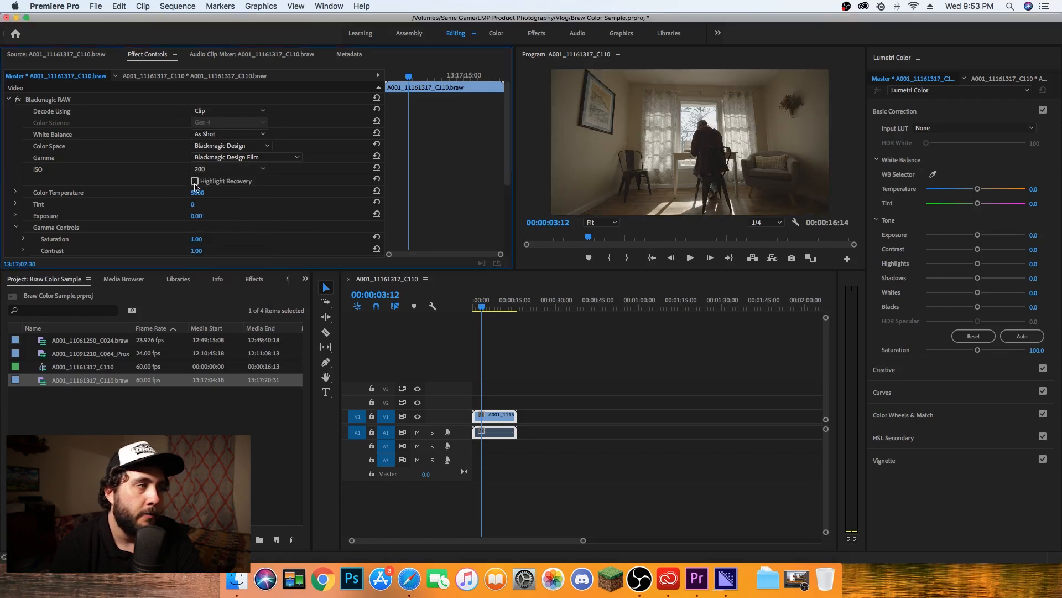
# Tick Highlight Recovery in the C110 clip's Blackmagic RAW settings
pyautogui.click(195, 180)
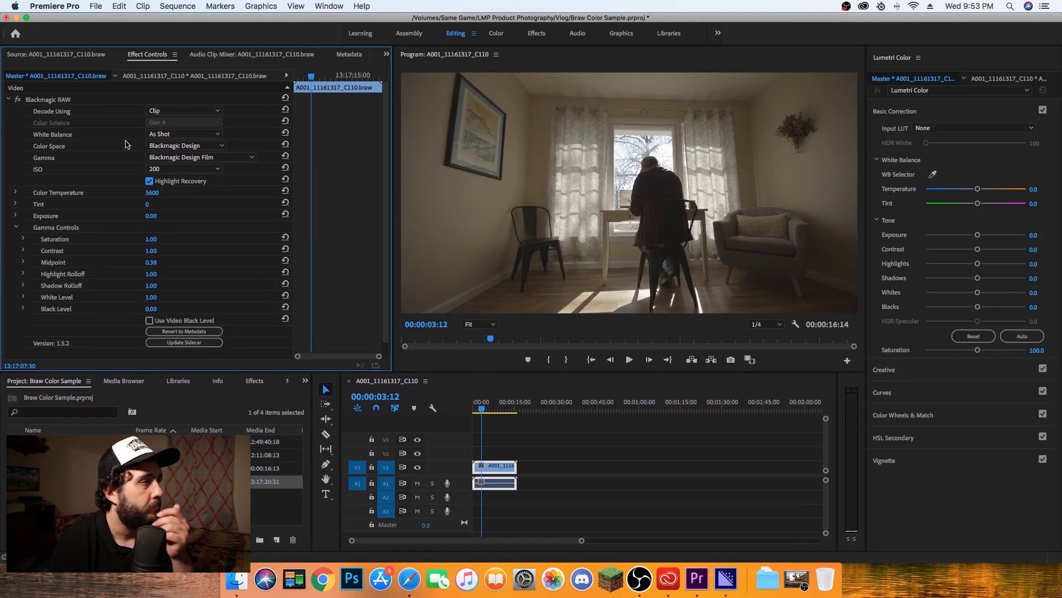
pyautogui.moveTo(332, 231)
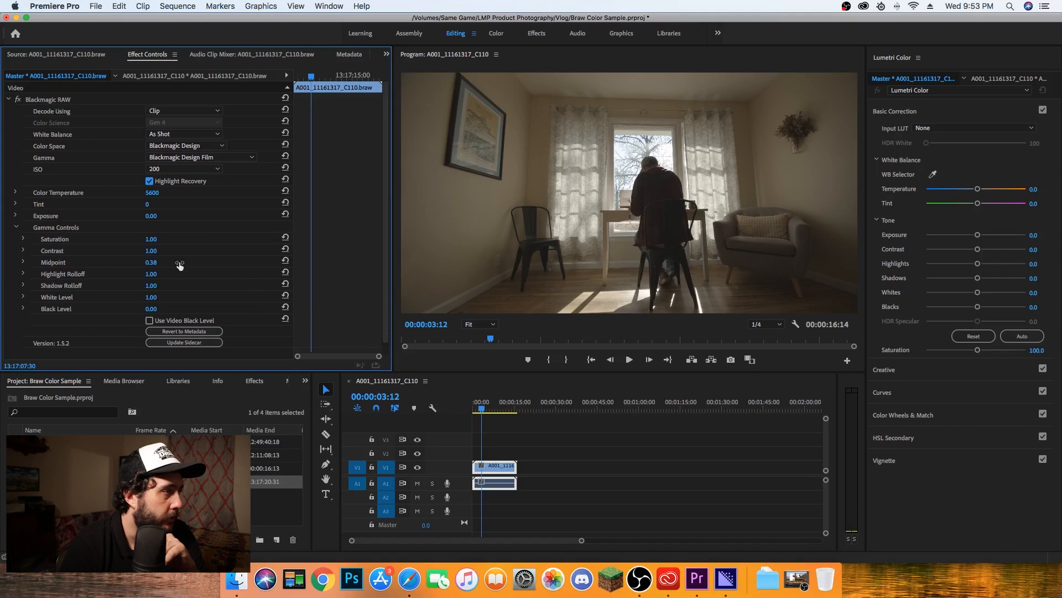
# Drag the Gamma Controls Saturation slider up to 4.00 and back, settling at about 1.65
pyautogui.click(23, 239)
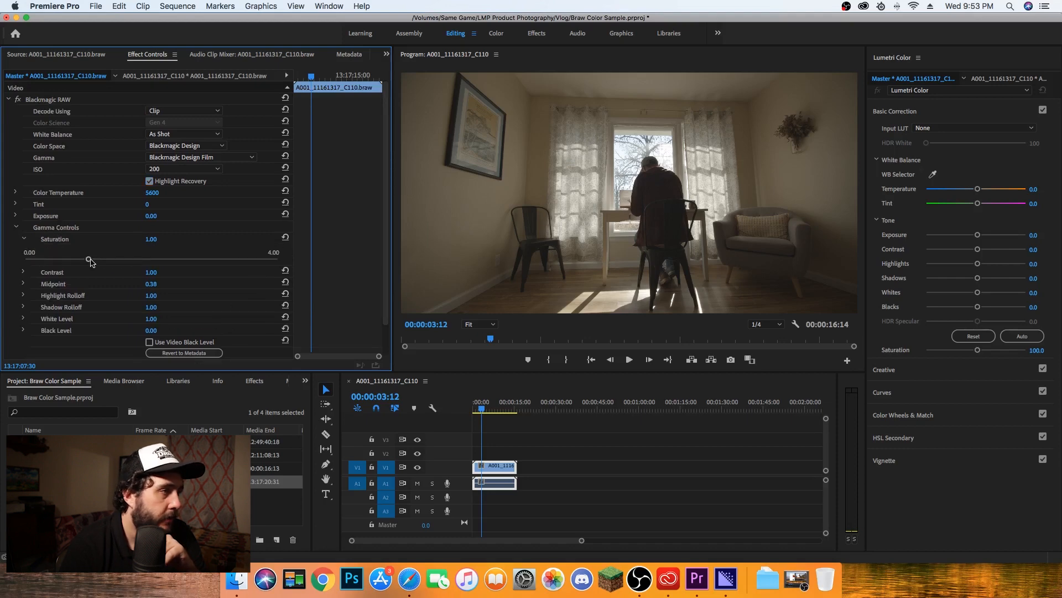
pyautogui.moveTo(89, 262); pyautogui.dragTo(96, 261)
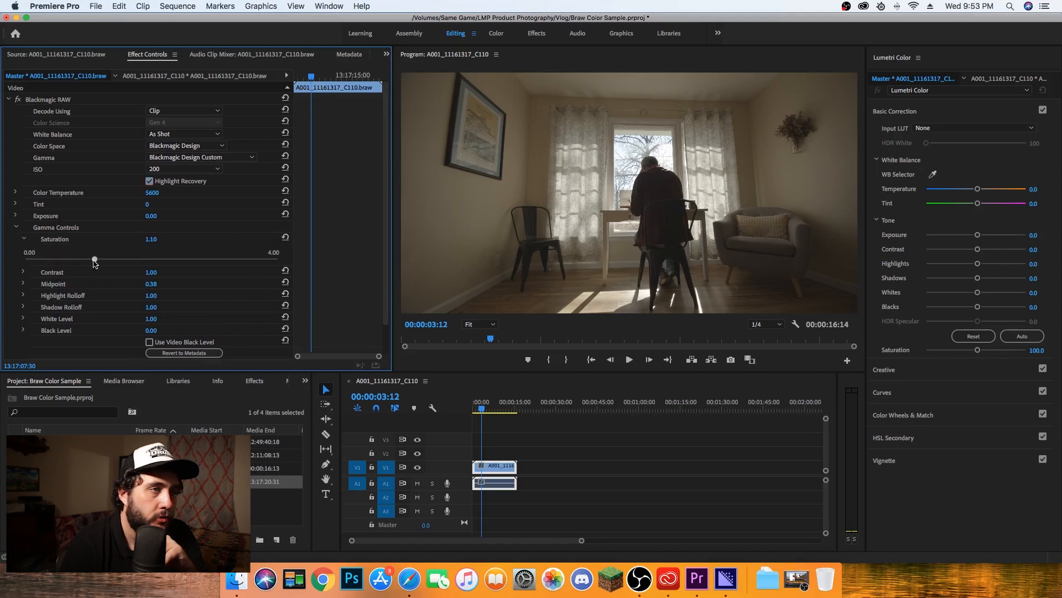
pyautogui.moveTo(95, 259); pyautogui.dragTo(109, 259)
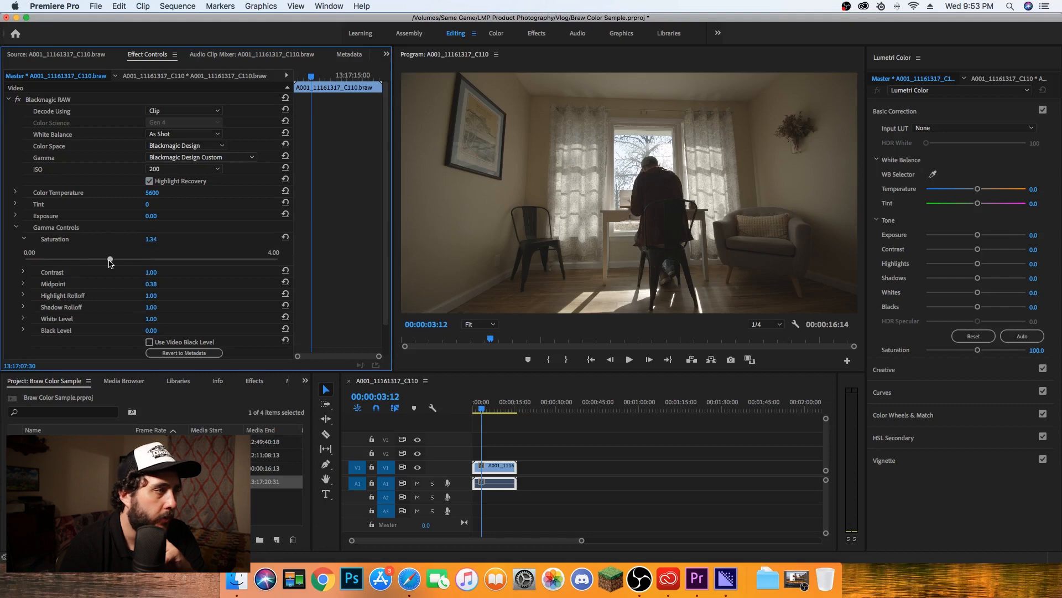
pyautogui.moveTo(108, 260); pyautogui.dragTo(118, 260)
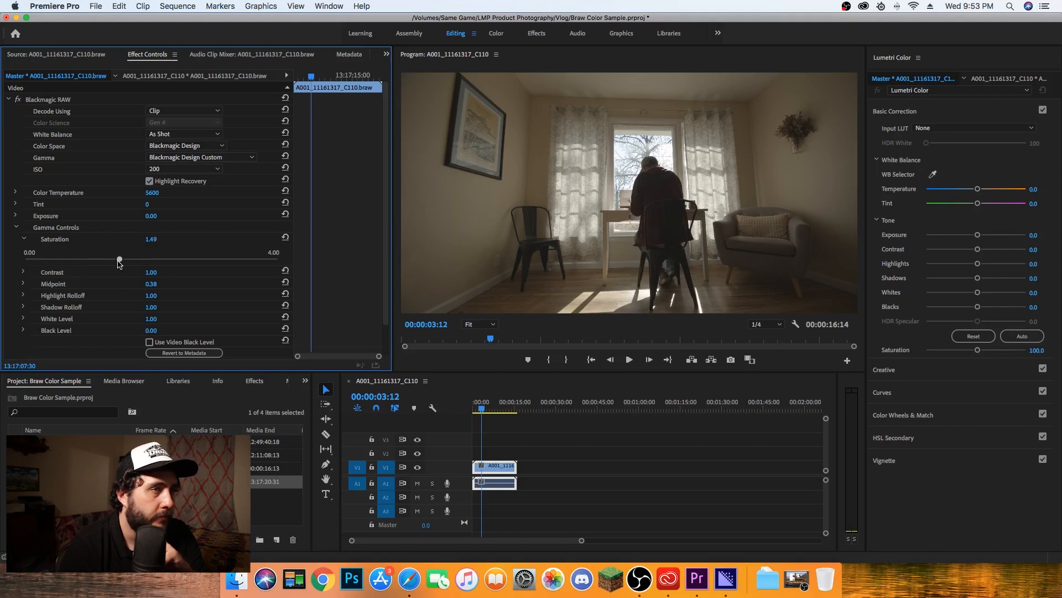
pyautogui.moveTo(118, 259); pyautogui.dragTo(251, 259)
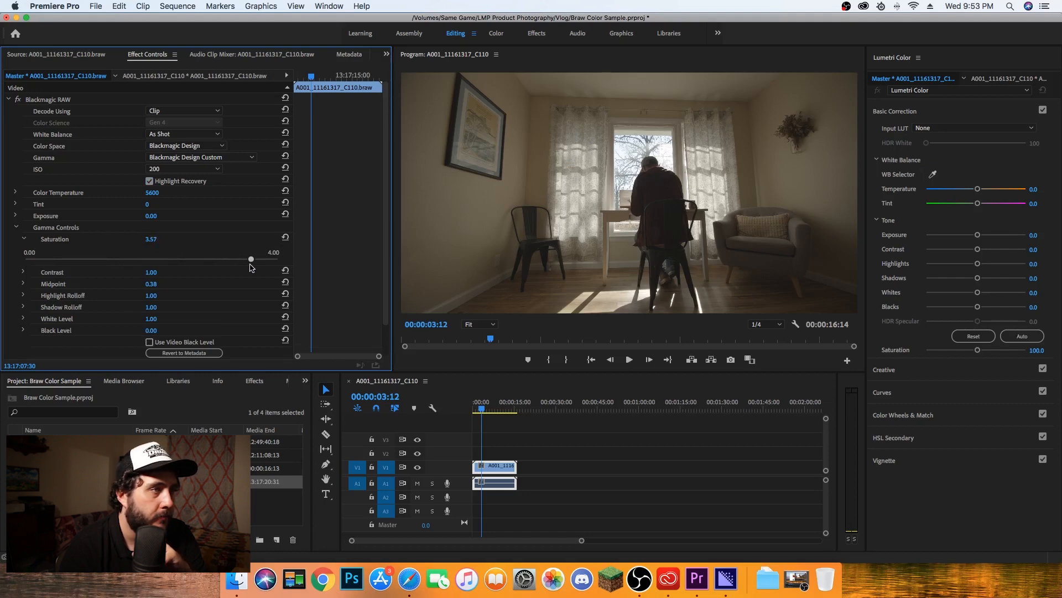
pyautogui.moveTo(251, 259); pyautogui.dragTo(278, 259)
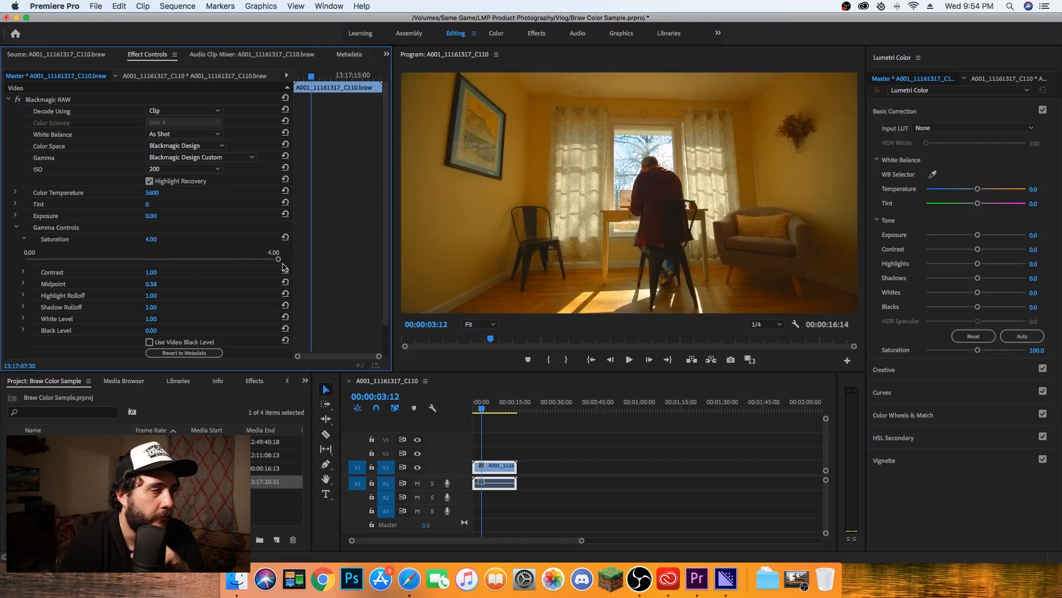
pyautogui.moveTo(277, 259); pyautogui.dragTo(167, 258)
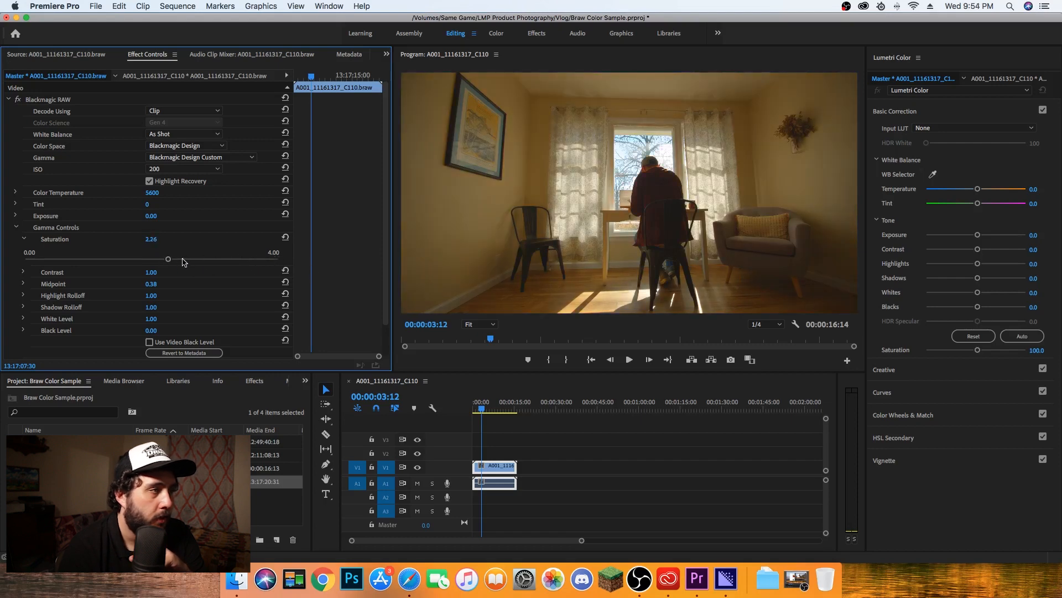
pyautogui.moveTo(167, 259); pyautogui.dragTo(140, 259)
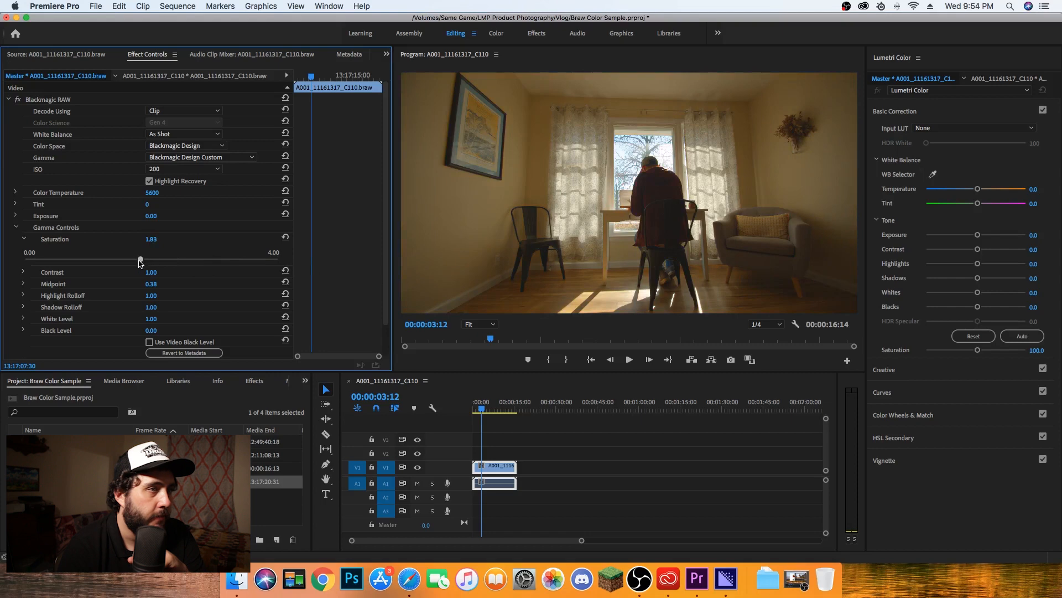
pyautogui.moveTo(140, 260); pyautogui.dragTo(134, 261)
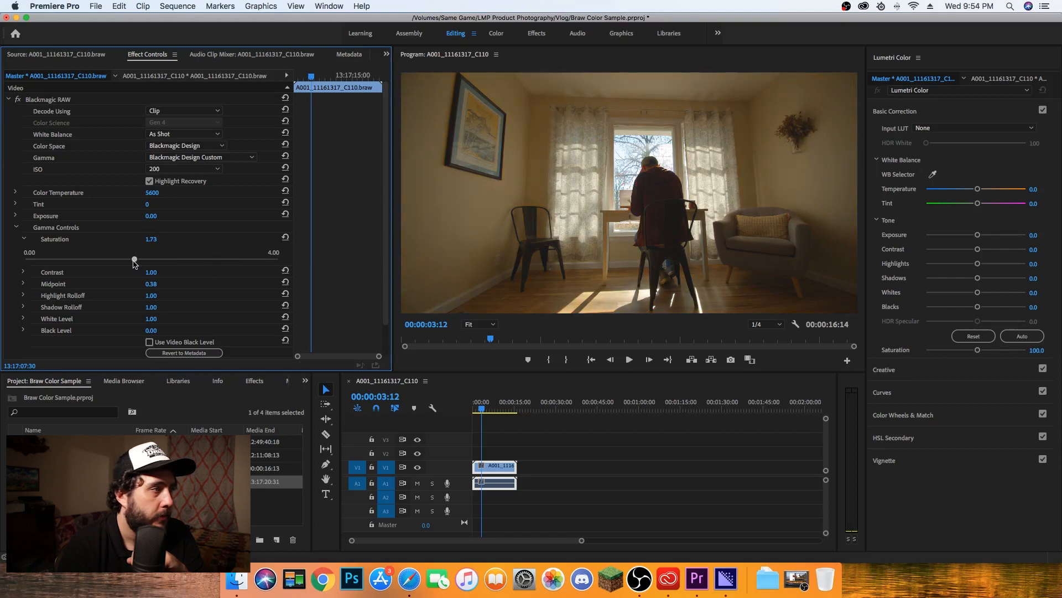
pyautogui.moveTo(134, 261); pyautogui.dragTo(127, 262)
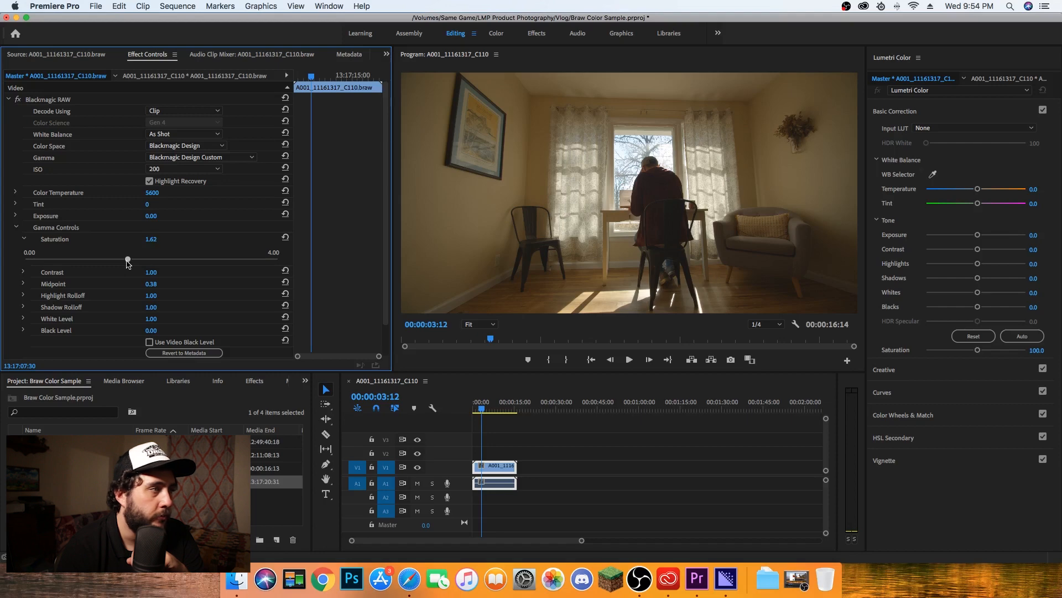
pyautogui.moveTo(127, 259); pyautogui.dragTo(129, 259)
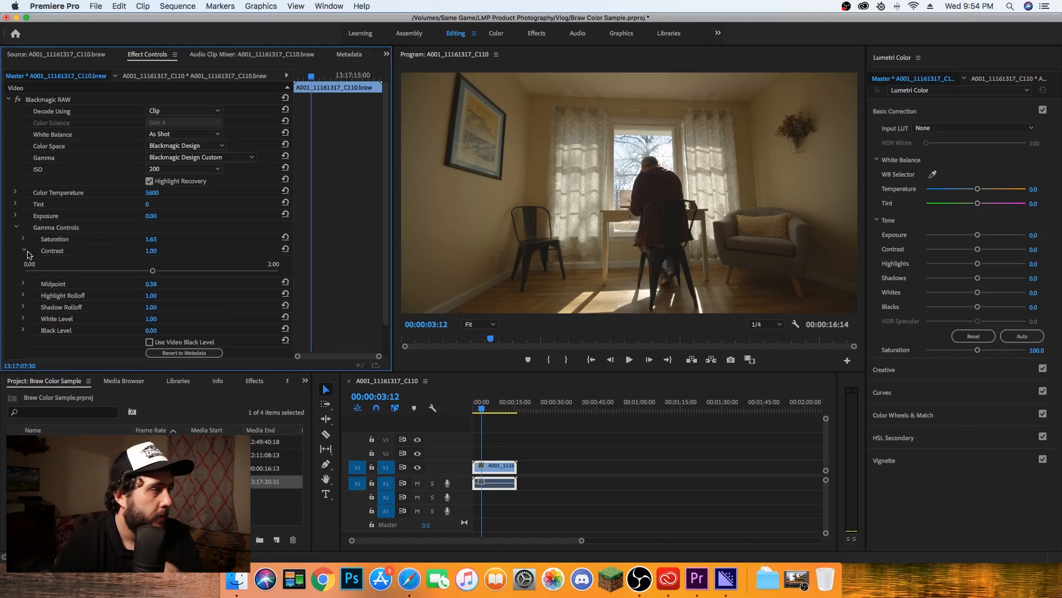
# Drag the Gamma Controls Contrast slider down to 1.10
pyautogui.moveTo(152, 270); pyautogui.dragTo(156, 272)
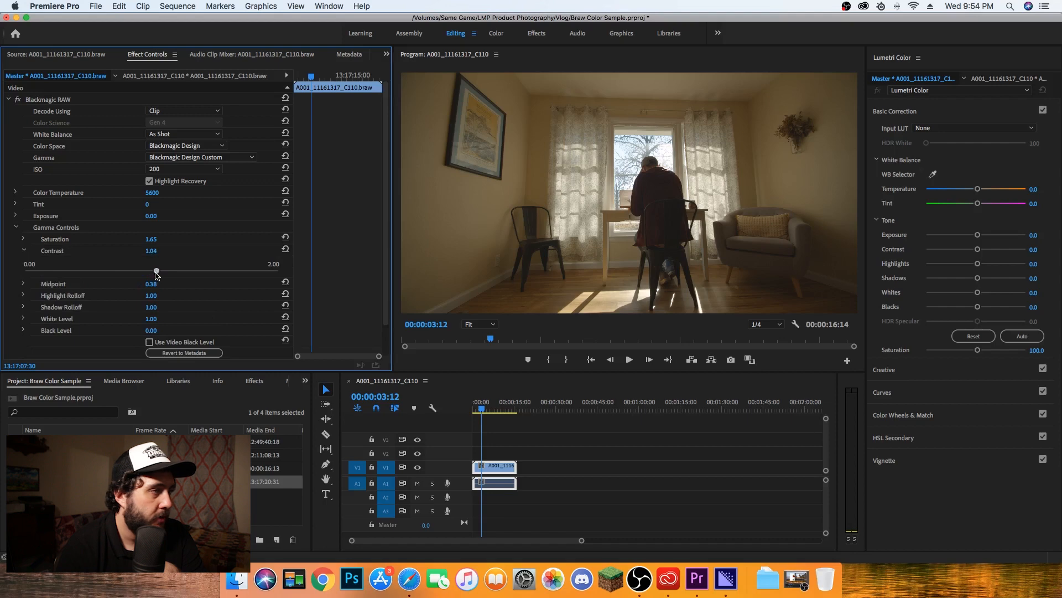
pyautogui.moveTo(156, 272); pyautogui.dragTo(176, 272)
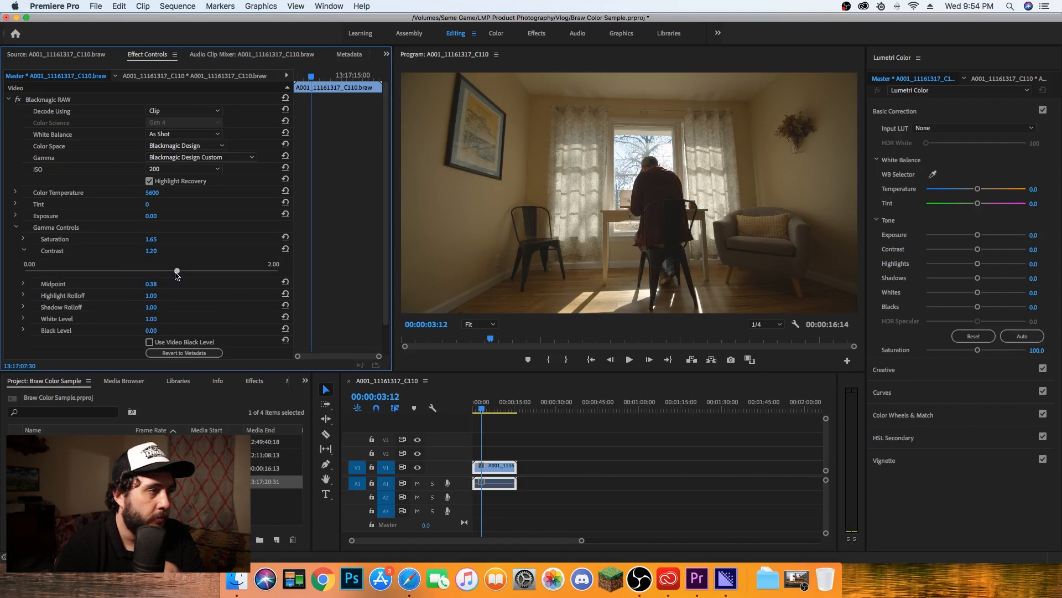
pyautogui.moveTo(176, 274); pyautogui.dragTo(173, 275)
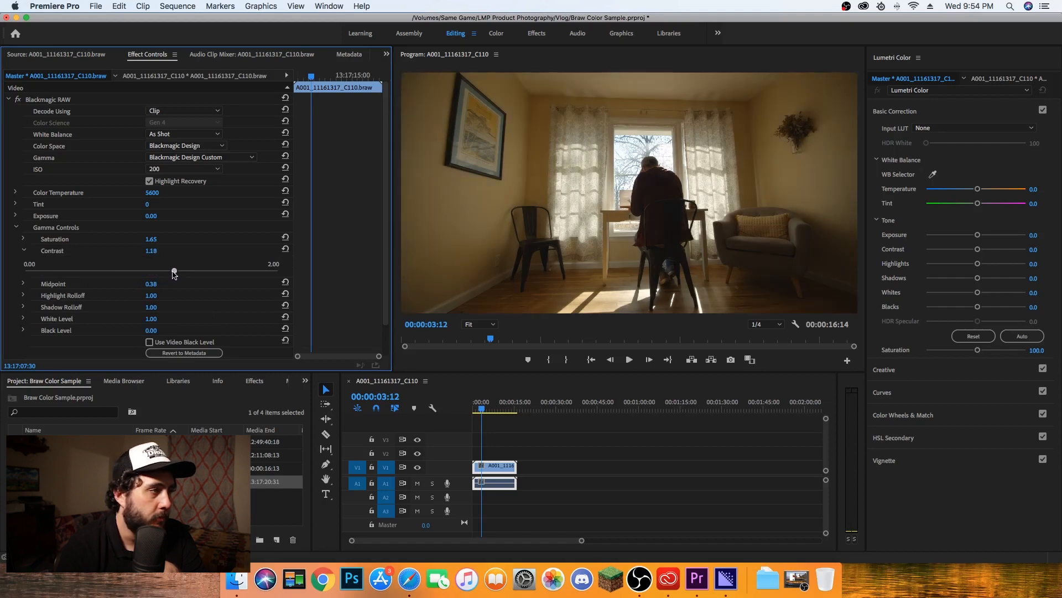
pyautogui.moveTo(174, 270); pyautogui.dragTo(164, 270)
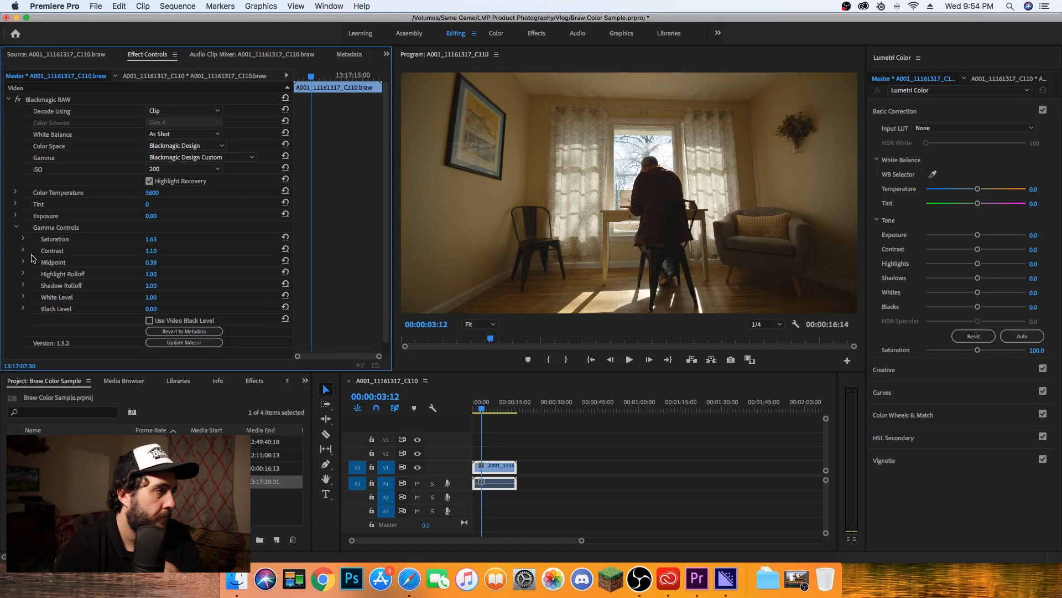
pyautogui.moveTo(125, 271)
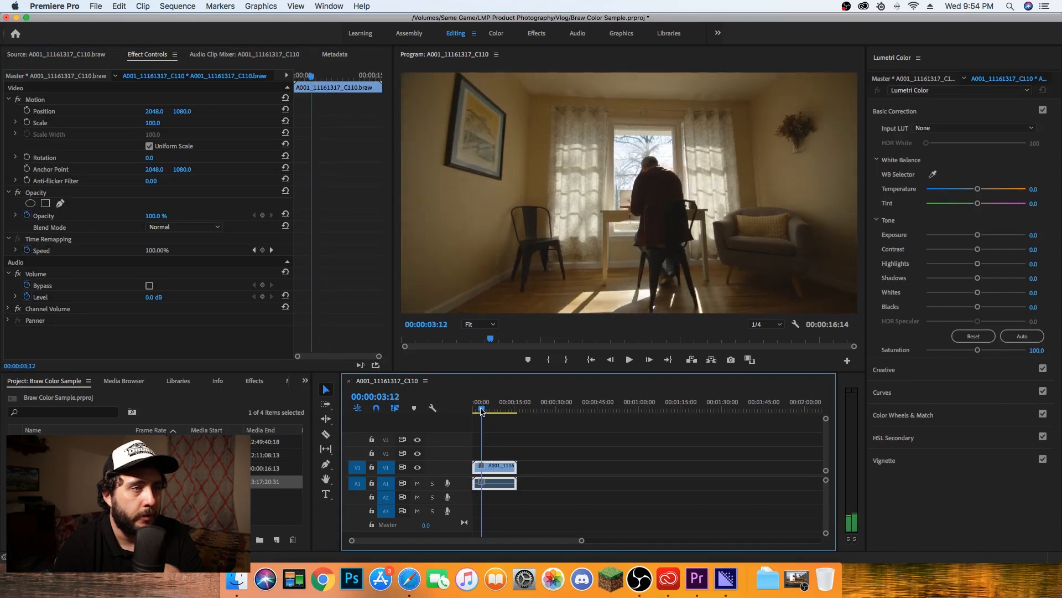
# Bring up the Project panel's New Item menu to add an adjustment layer
pyautogui.click(479, 409)
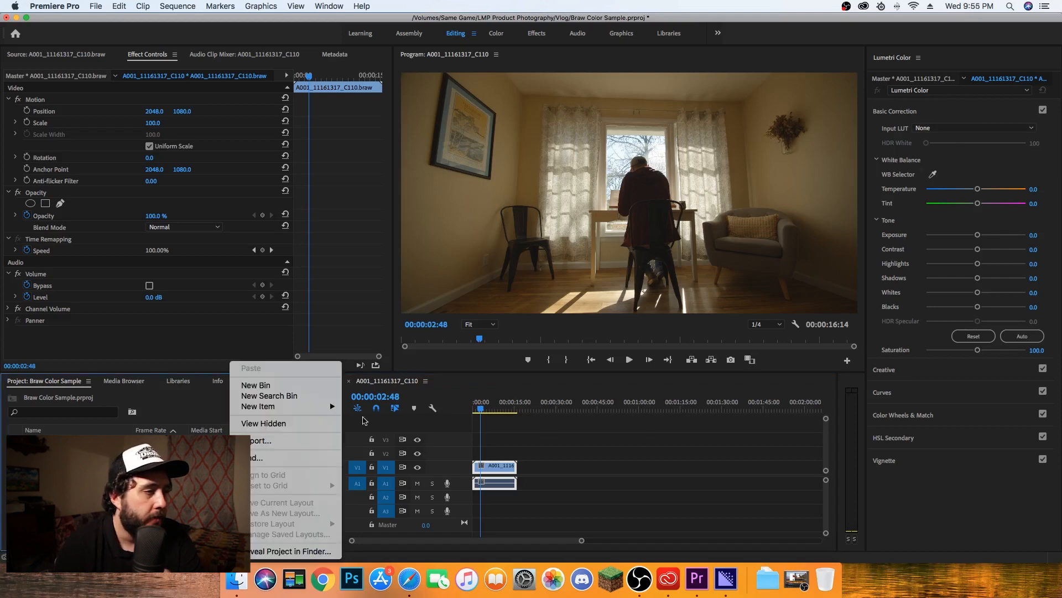
pyautogui.moveTo(258, 406)
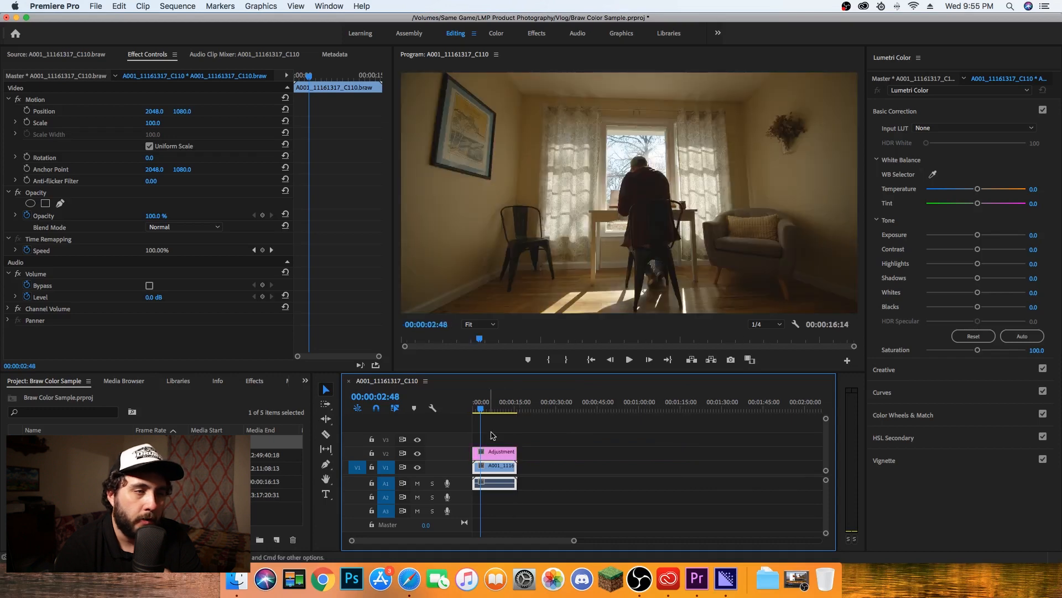
# Select the adjustment layer and settle its Lumetri exposure at 0.4 after testing brighter values
pyautogui.click(501, 452)
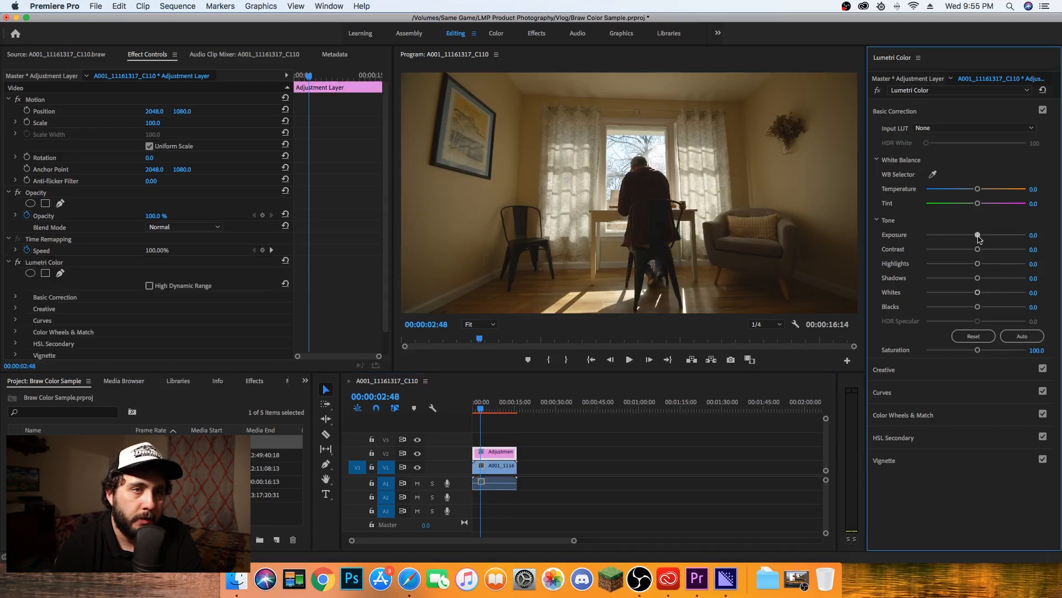
pyautogui.moveTo(977, 235); pyautogui.dragTo(981, 235)
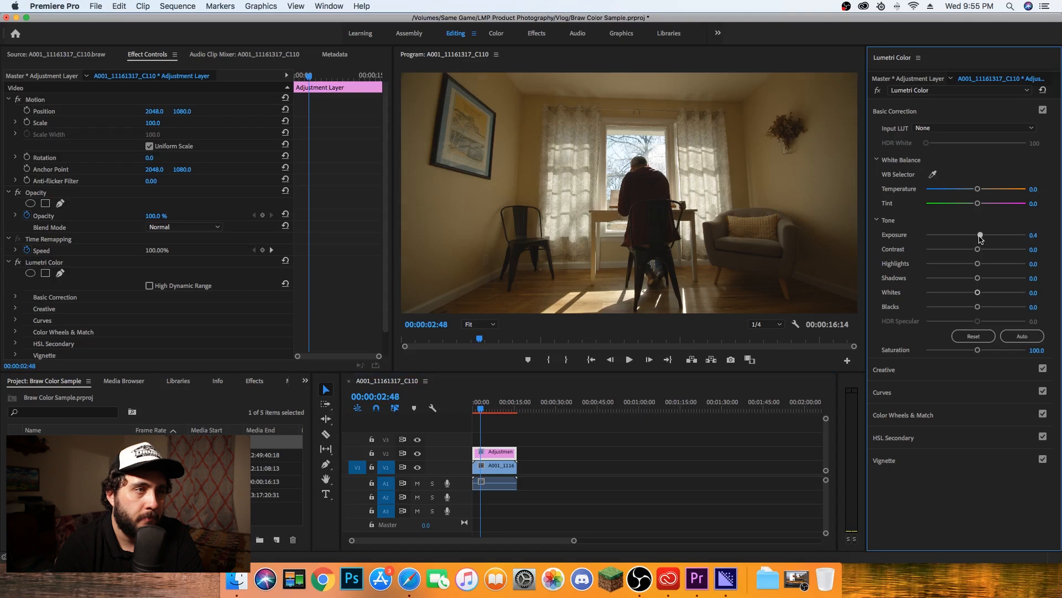
pyautogui.moveTo(979, 235); pyautogui.dragTo(977, 234)
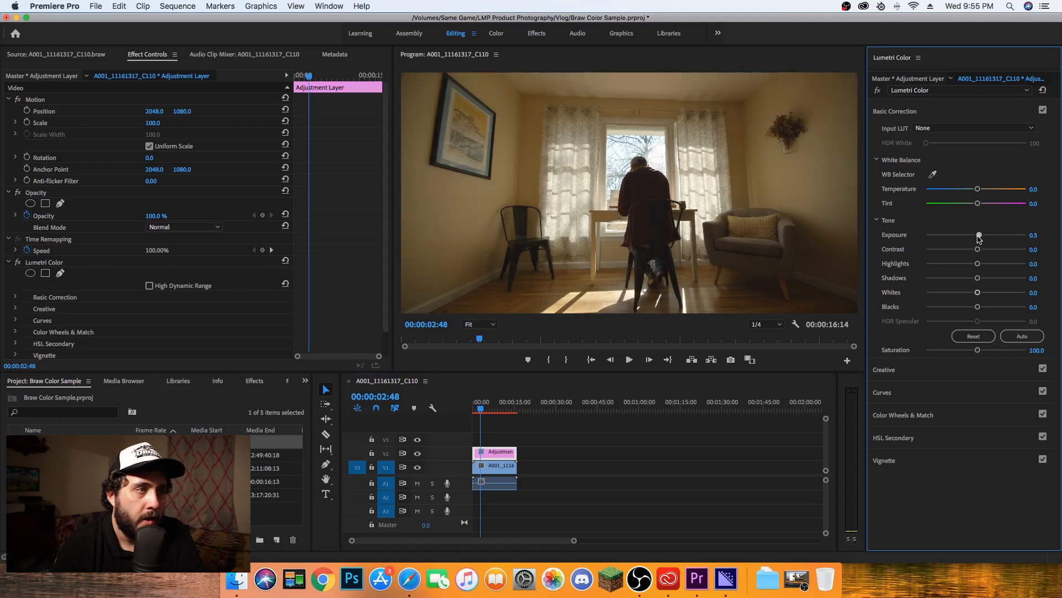
pyautogui.moveTo(978, 235); pyautogui.dragTo(989, 234)
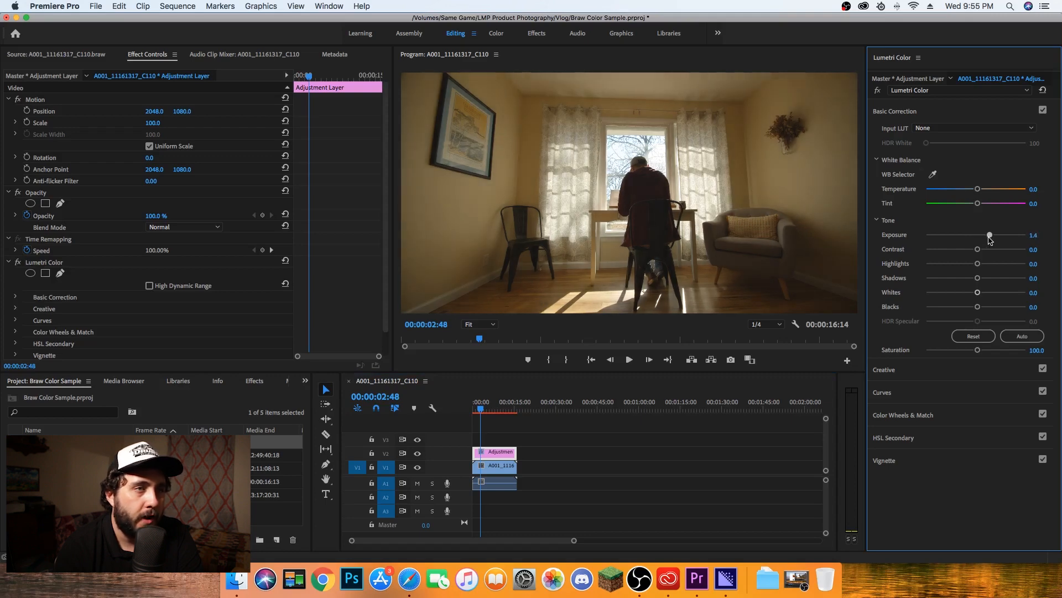
pyautogui.moveTo(989, 235); pyautogui.dragTo(984, 235)
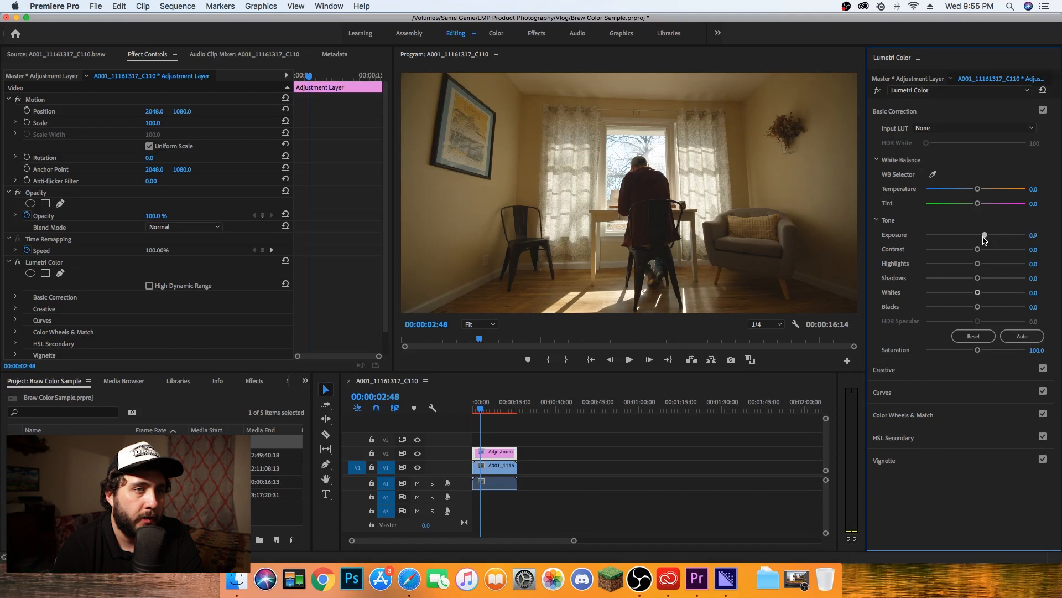
pyautogui.moveTo(985, 234); pyautogui.dragTo(996, 235)
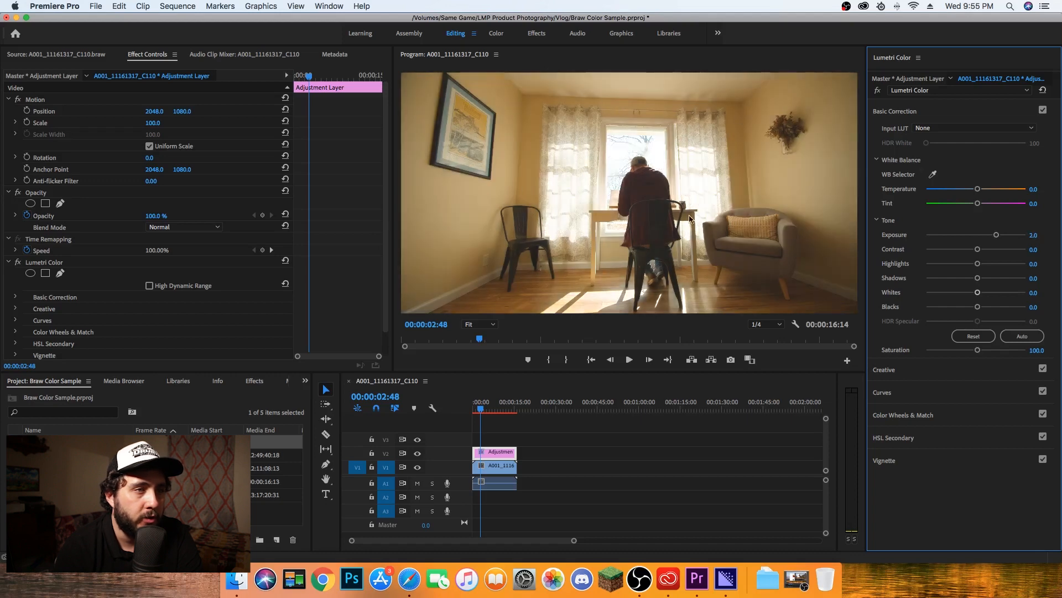
pyautogui.moveTo(935, 246)
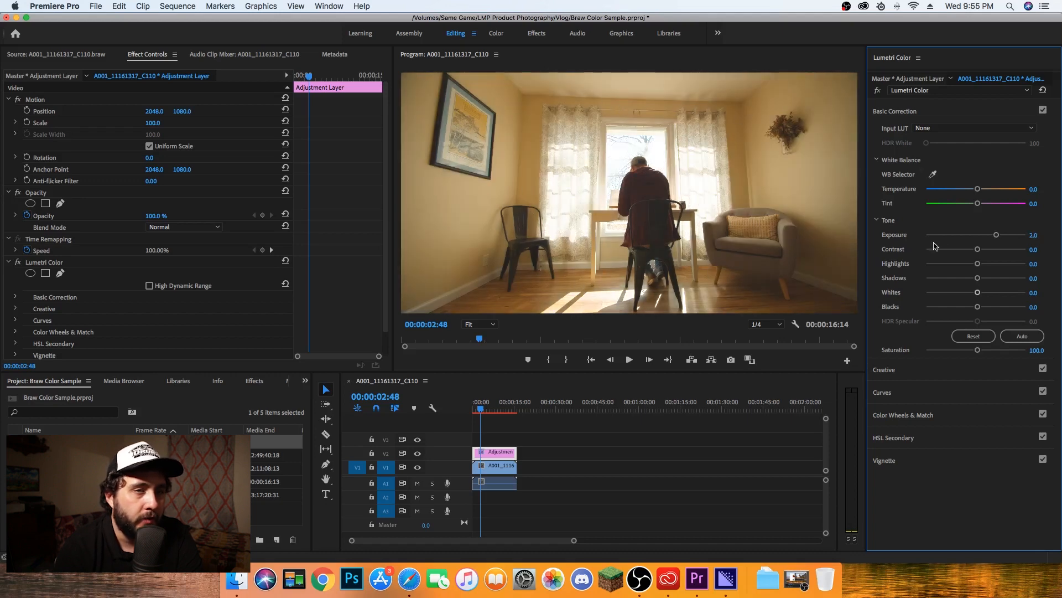
pyautogui.moveTo(996, 235); pyautogui.dragTo(983, 234)
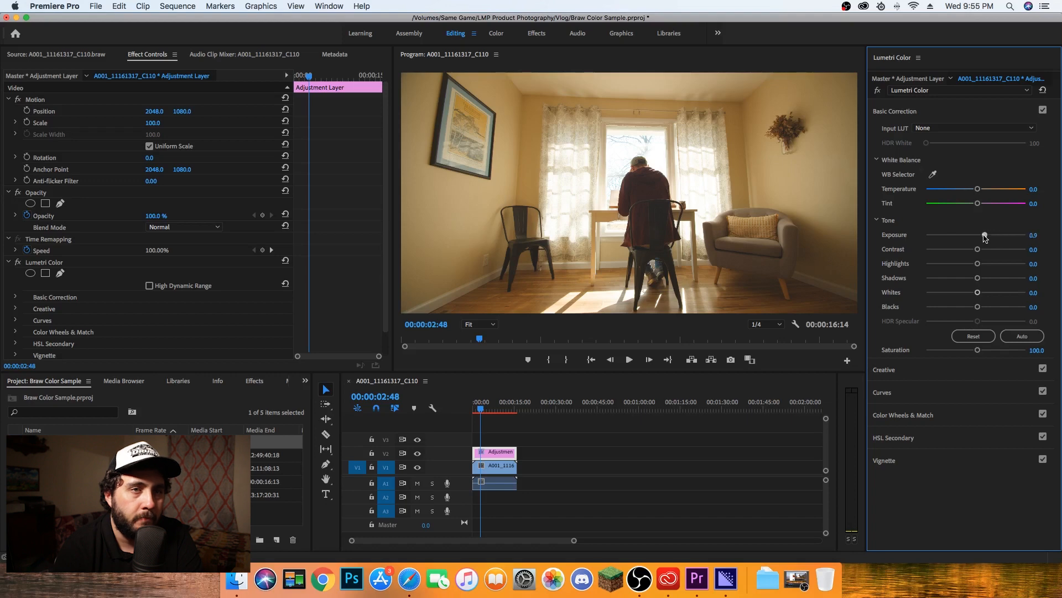
pyautogui.moveTo(985, 235); pyautogui.dragTo(982, 235)
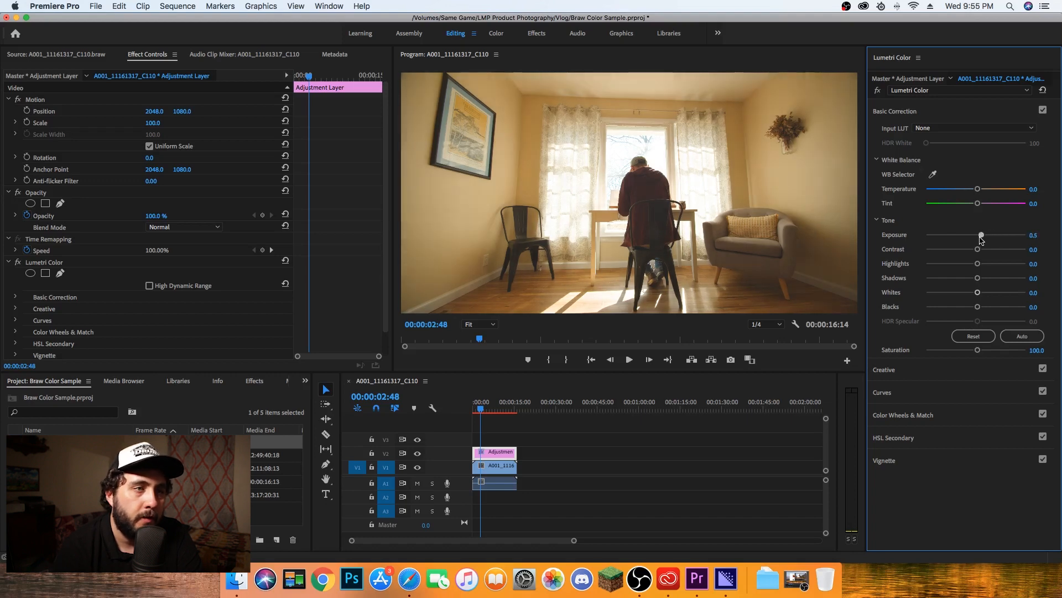
pyautogui.moveTo(981, 235); pyautogui.dragTo(977, 234)
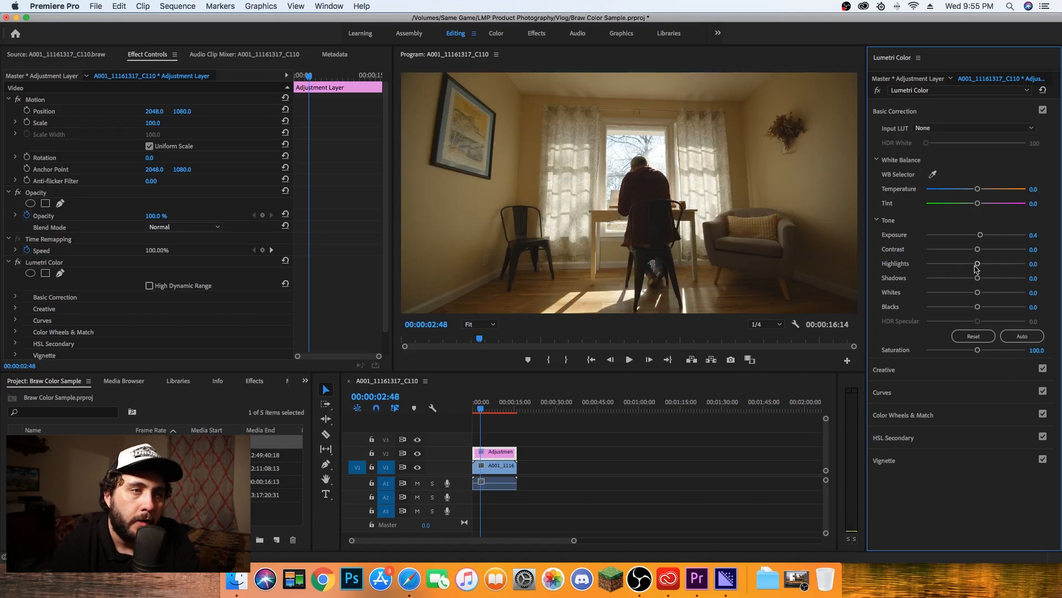
# Pull the highlights down to -50 to recover detail in bright areas
pyautogui.moveTo(977, 263); pyautogui.dragTo(972, 263)
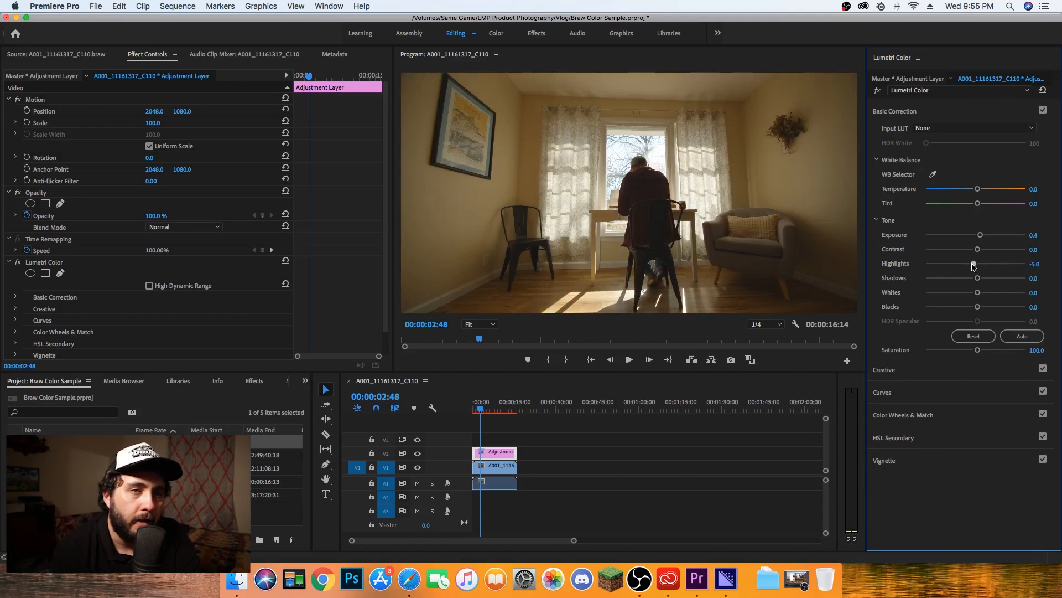
pyautogui.moveTo(972, 263); pyautogui.dragTo(967, 264)
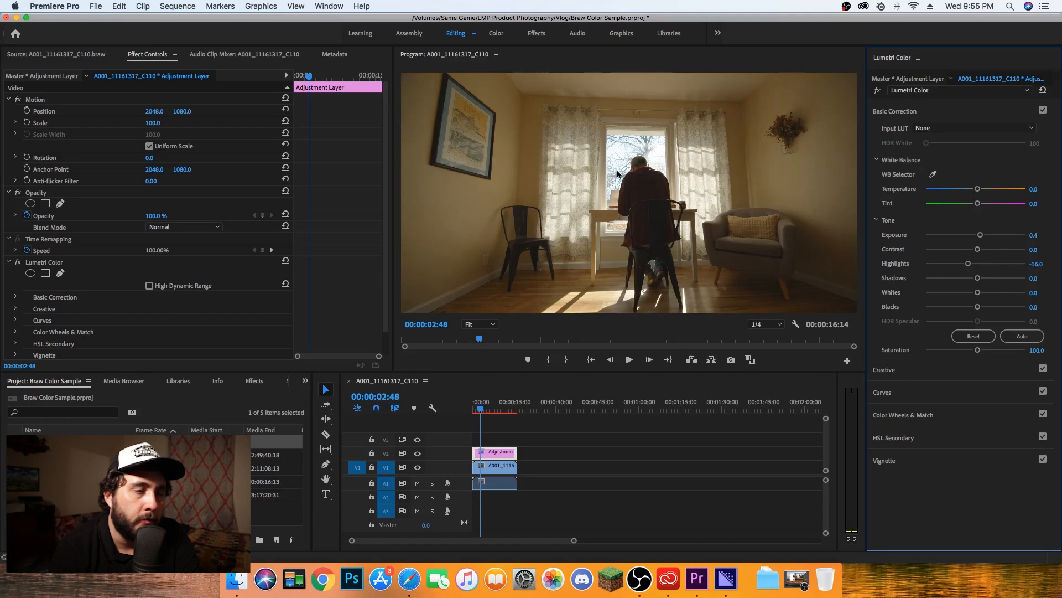
pyautogui.moveTo(968, 264); pyautogui.dragTo(964, 263)
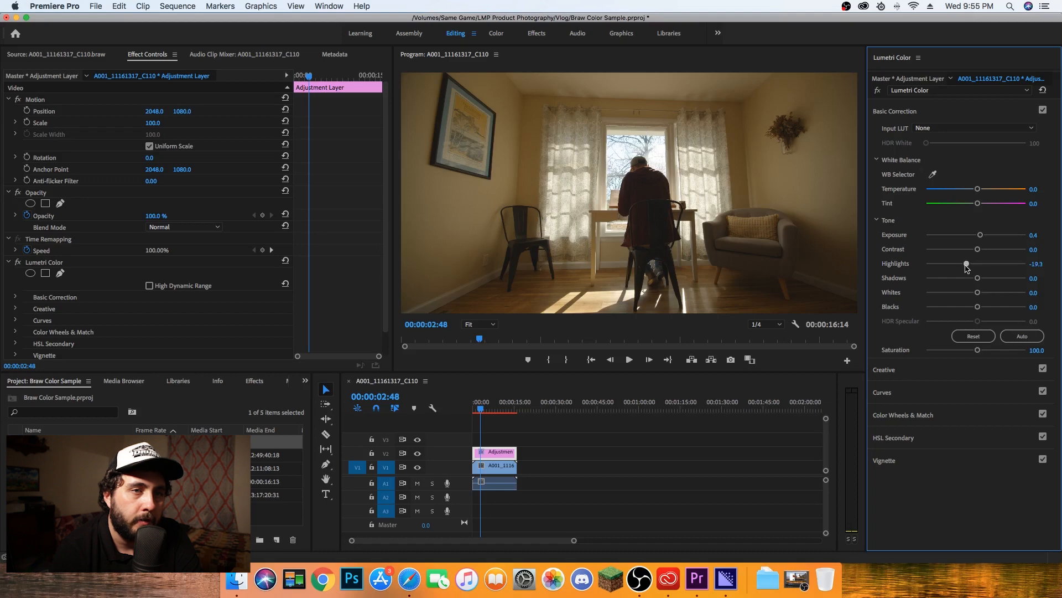
pyautogui.moveTo(967, 263); pyautogui.dragTo(959, 263)
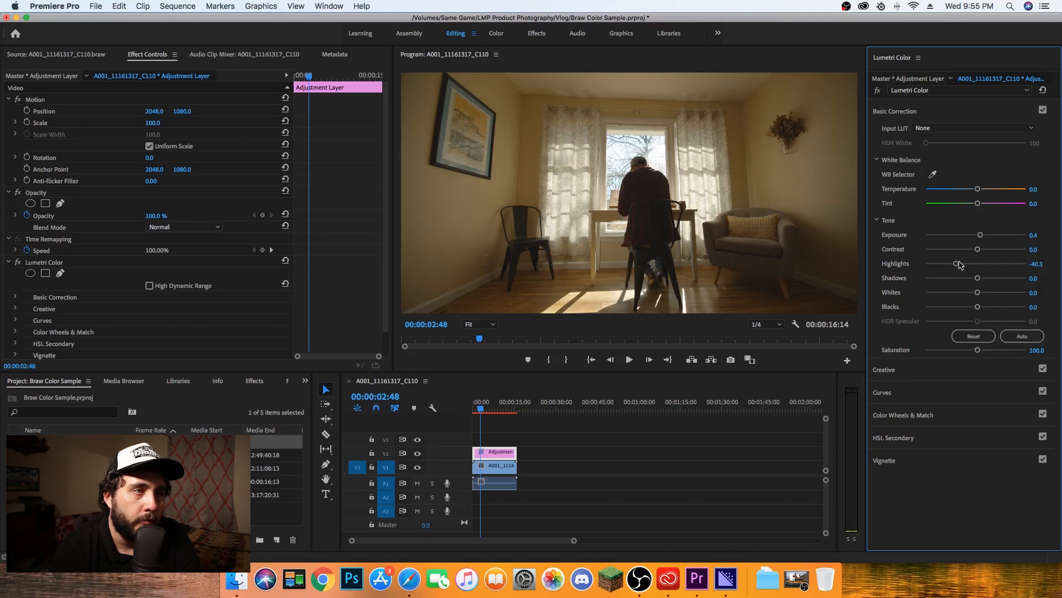
pyautogui.moveTo(910, 264)
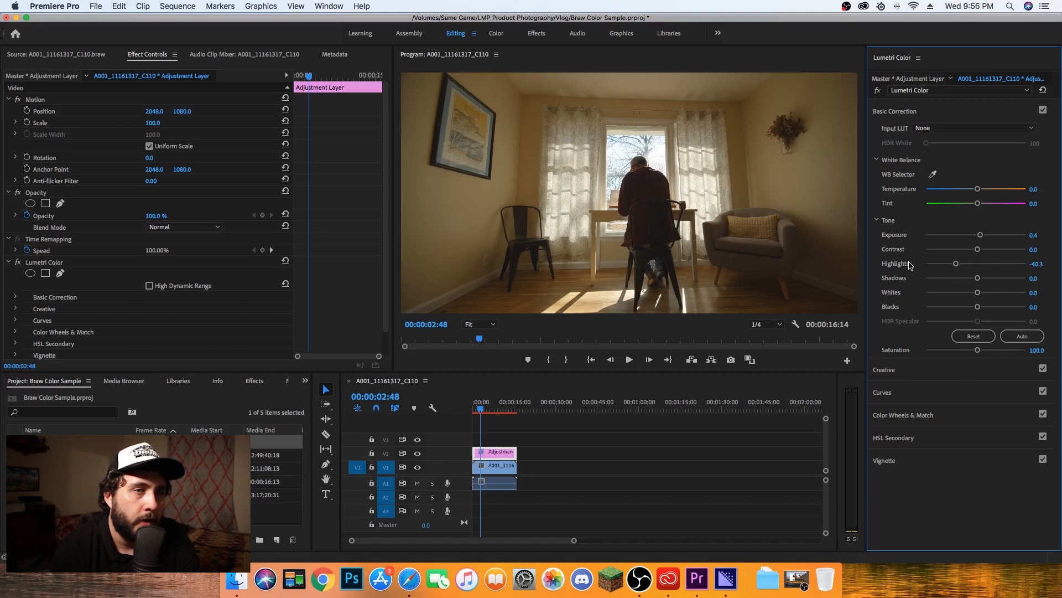
pyautogui.moveTo(955, 263); pyautogui.dragTo(948, 263)
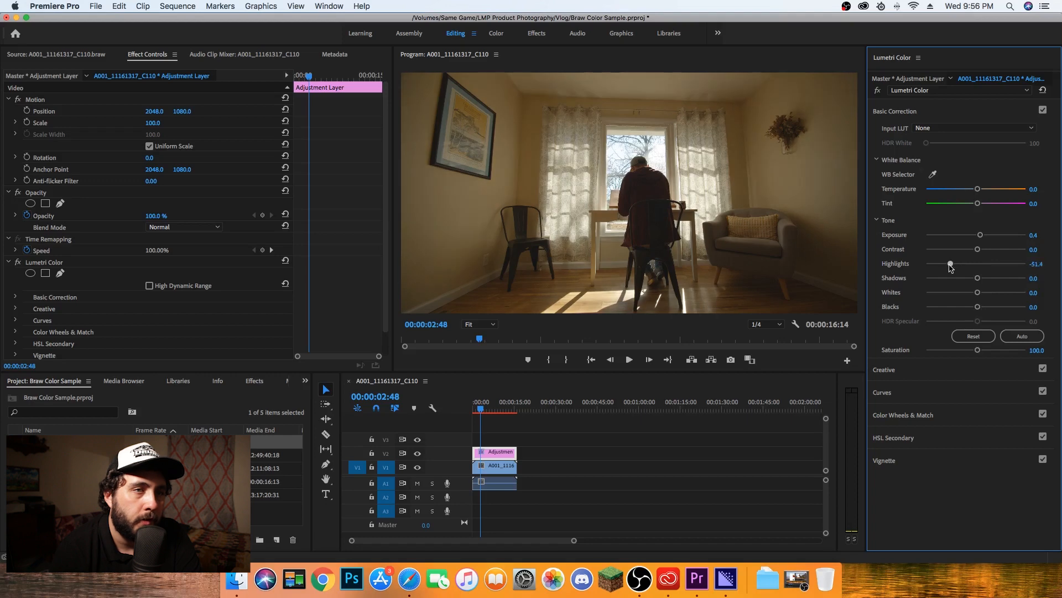
pyautogui.moveTo(948, 264); pyautogui.dragTo(952, 263)
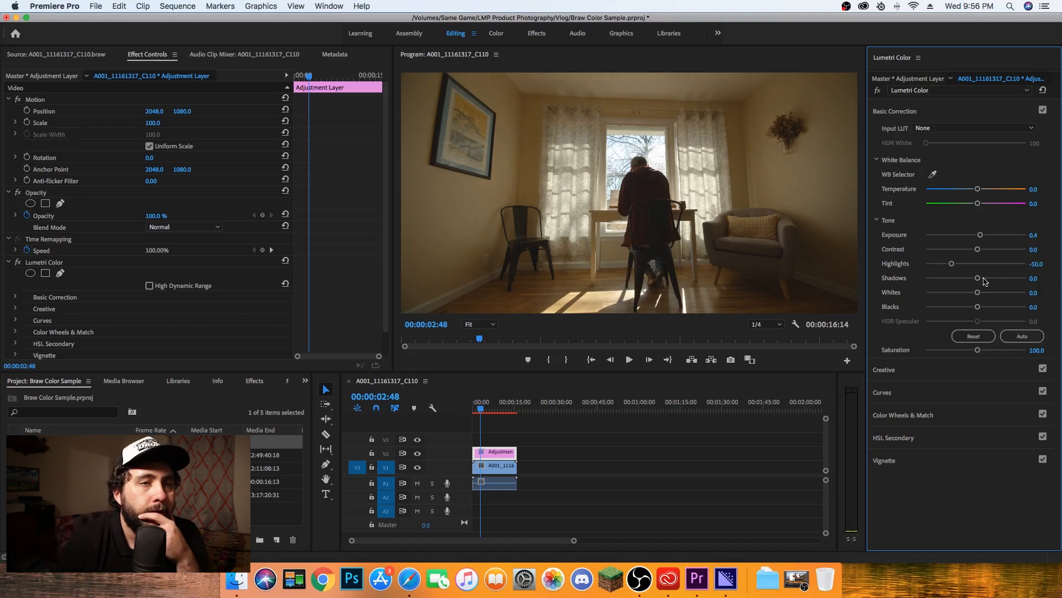
# Lift the shadows to 16 and deepen the blacks to -5
pyautogui.moveTo(977, 278); pyautogui.dragTo(983, 278)
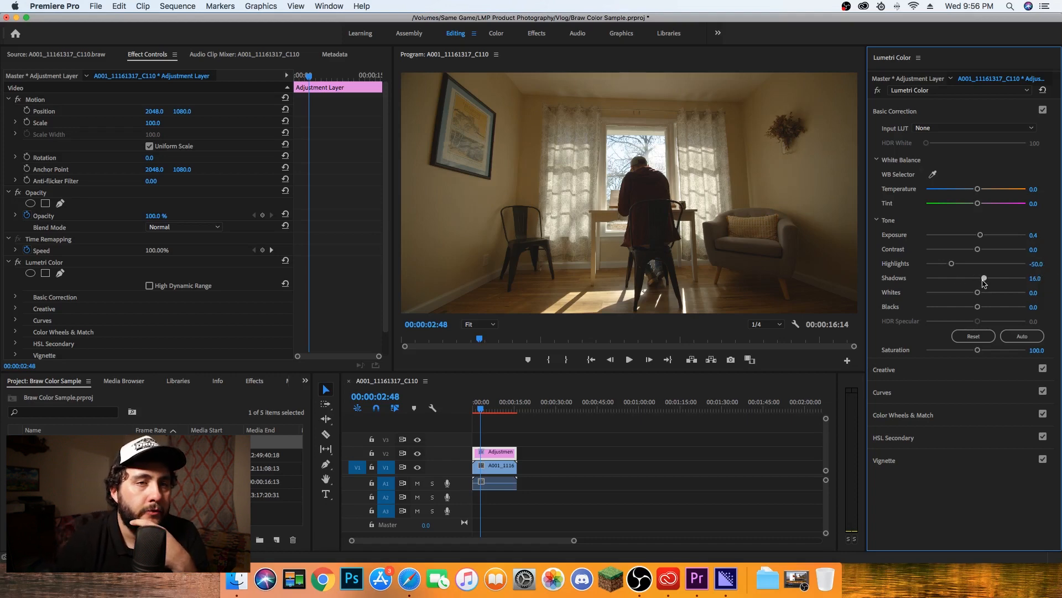
pyautogui.moveTo(983, 278); pyautogui.dragTo(1030, 278)
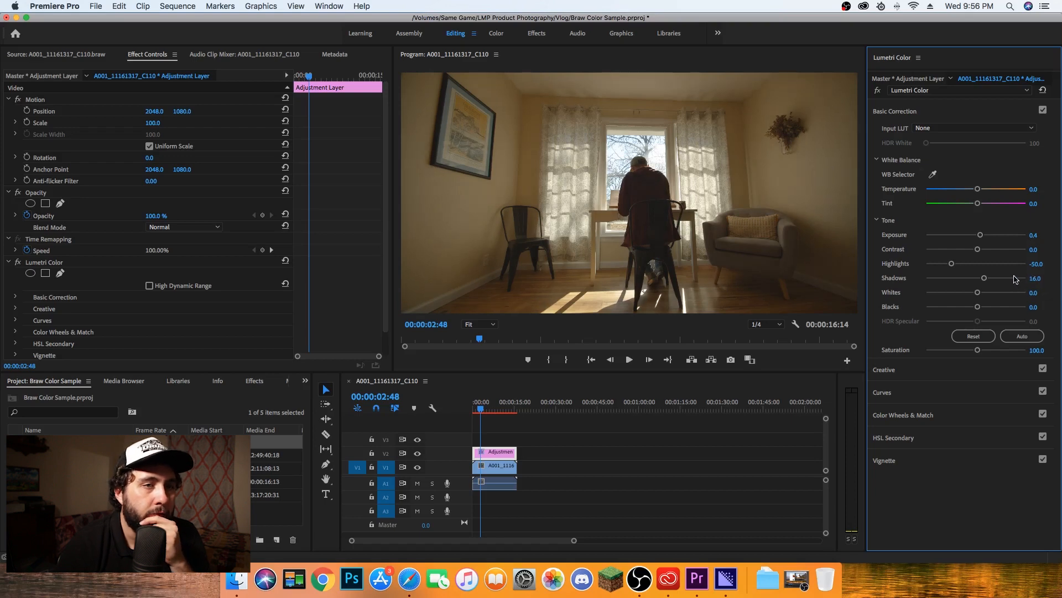
pyautogui.moveTo(978, 307)
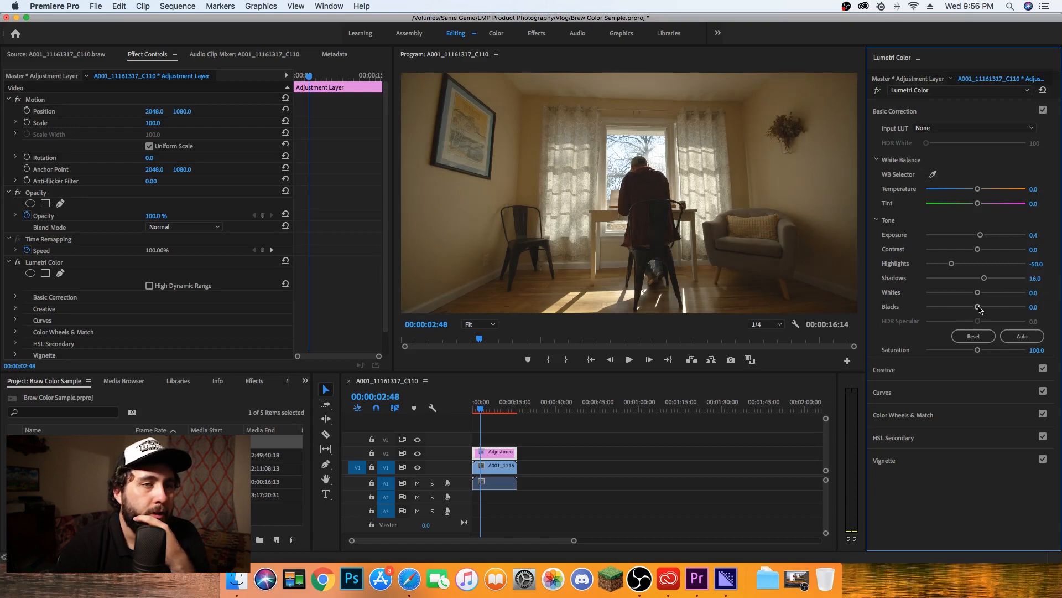
pyautogui.moveTo(978, 307); pyautogui.dragTo(973, 307)
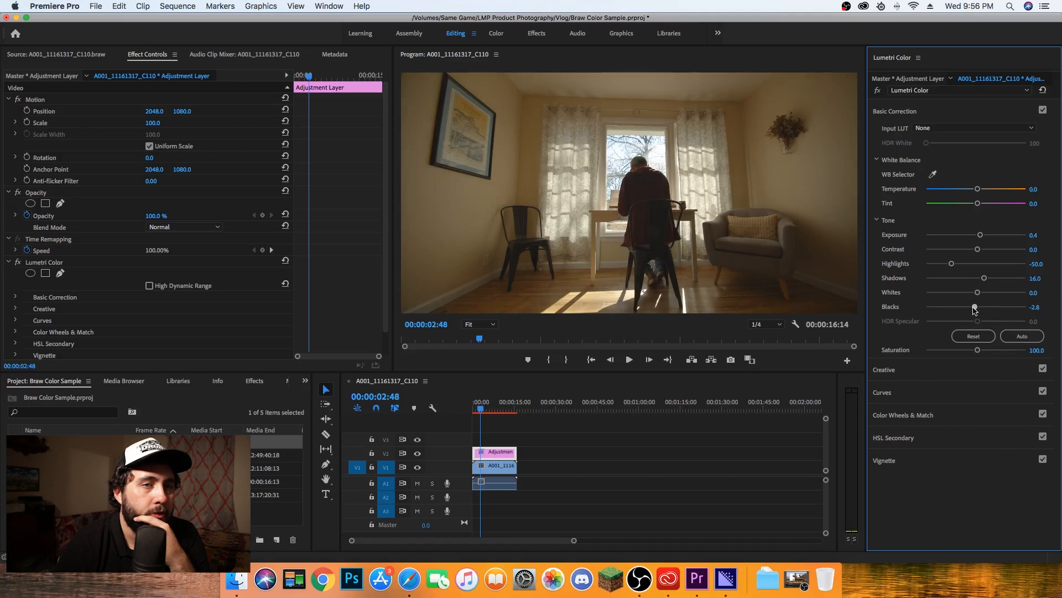
pyautogui.moveTo(974, 306); pyautogui.dragTo(970, 307)
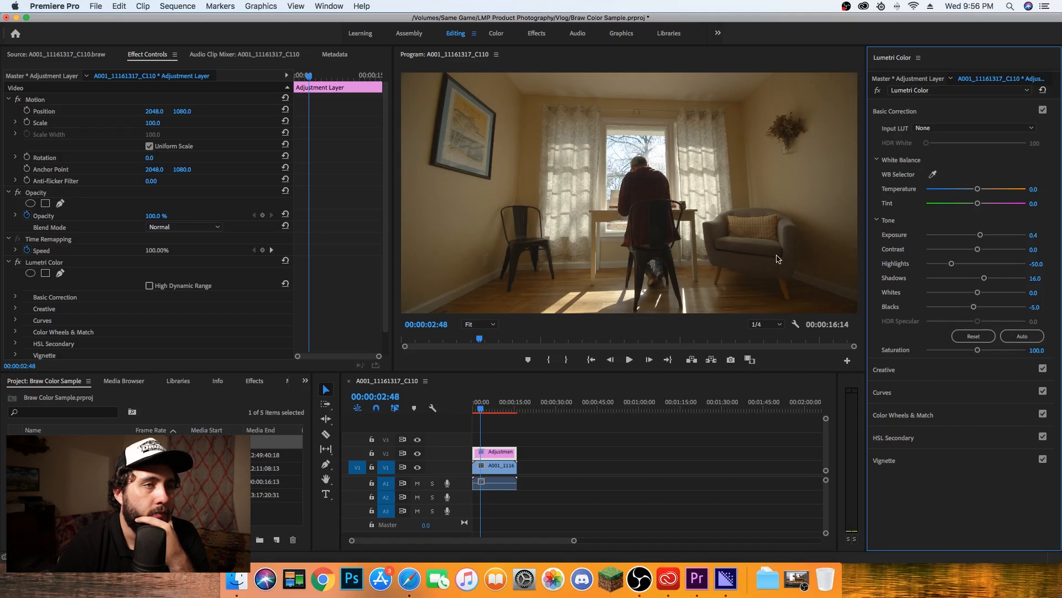
pyautogui.moveTo(698, 154)
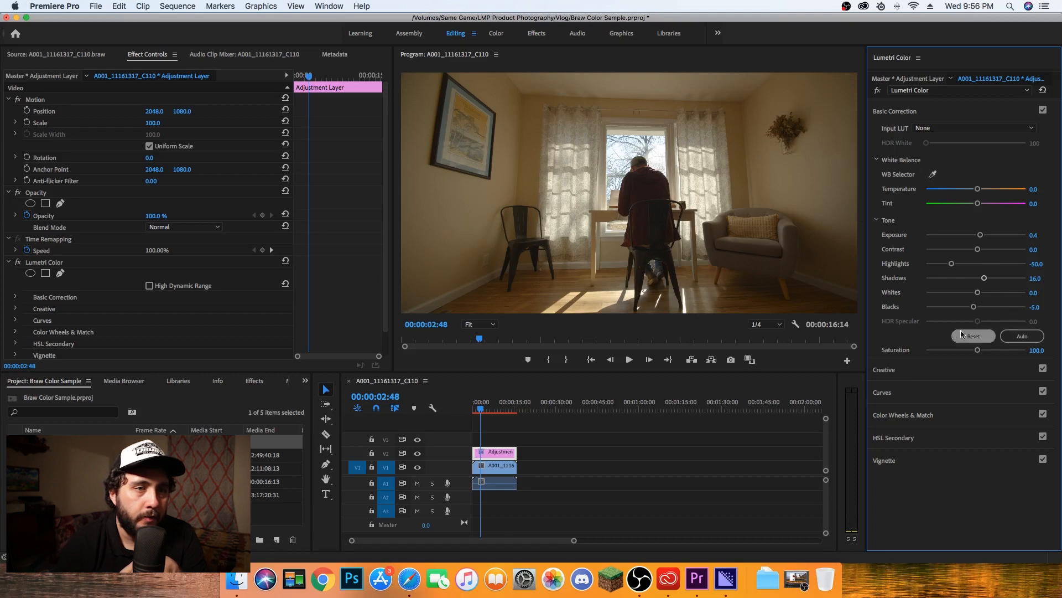
# Raise saturation to 110 and nudge the white balance temperature to -3.0
pyautogui.moveTo(977, 350); pyautogui.dragTo(982, 349)
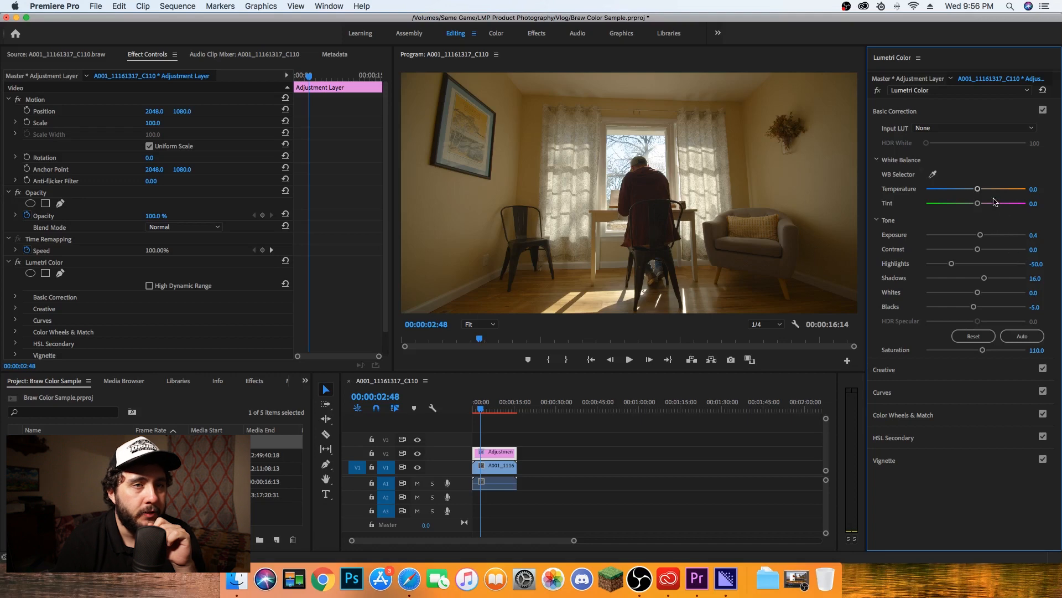
pyautogui.moveTo(977, 188); pyautogui.dragTo(981, 188)
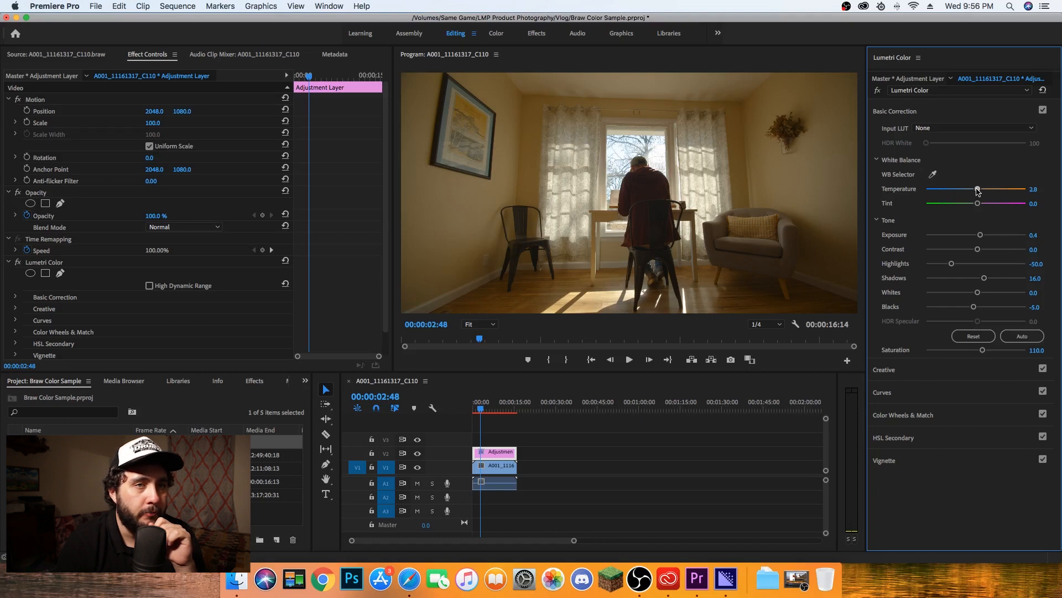
pyautogui.moveTo(977, 191); pyautogui.dragTo(974, 190)
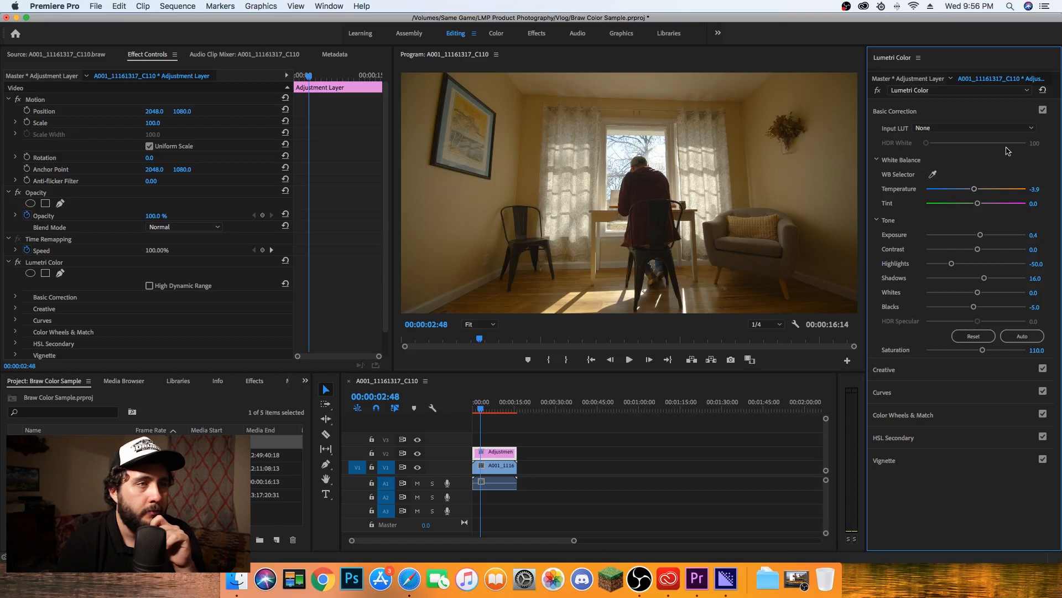
pyautogui.moveTo(1005, 152)
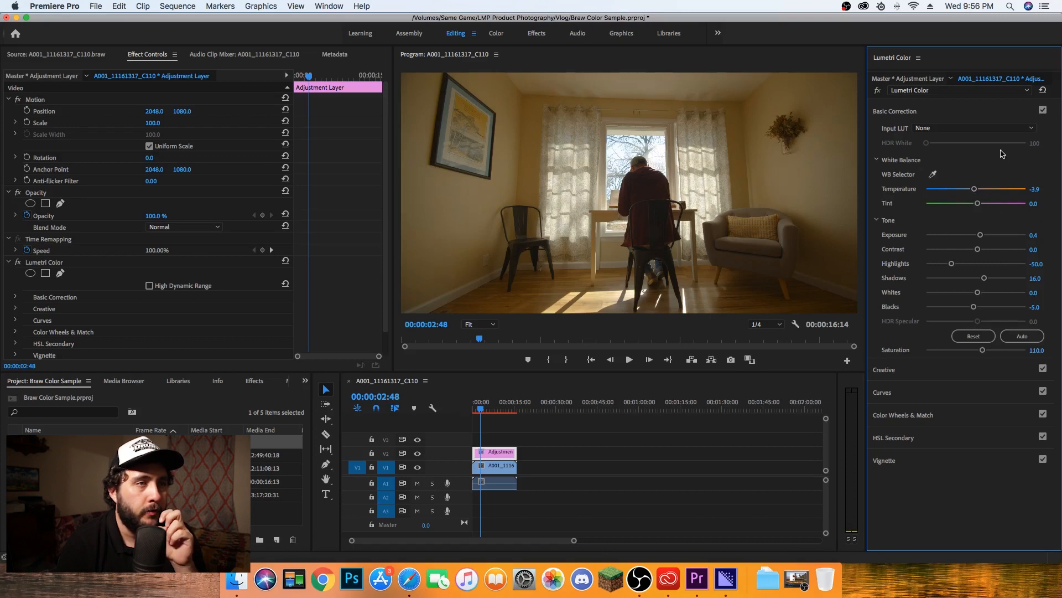
pyautogui.moveTo(1010, 359)
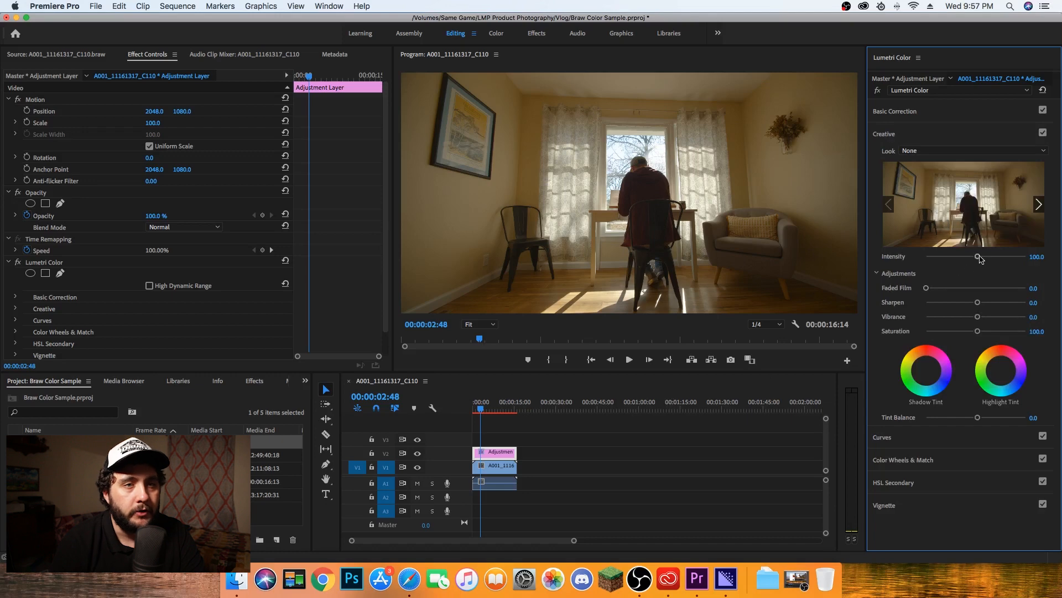
# Choose SL CLEAN FUJI A LDR from the Creative look list
pyautogui.click(974, 150)
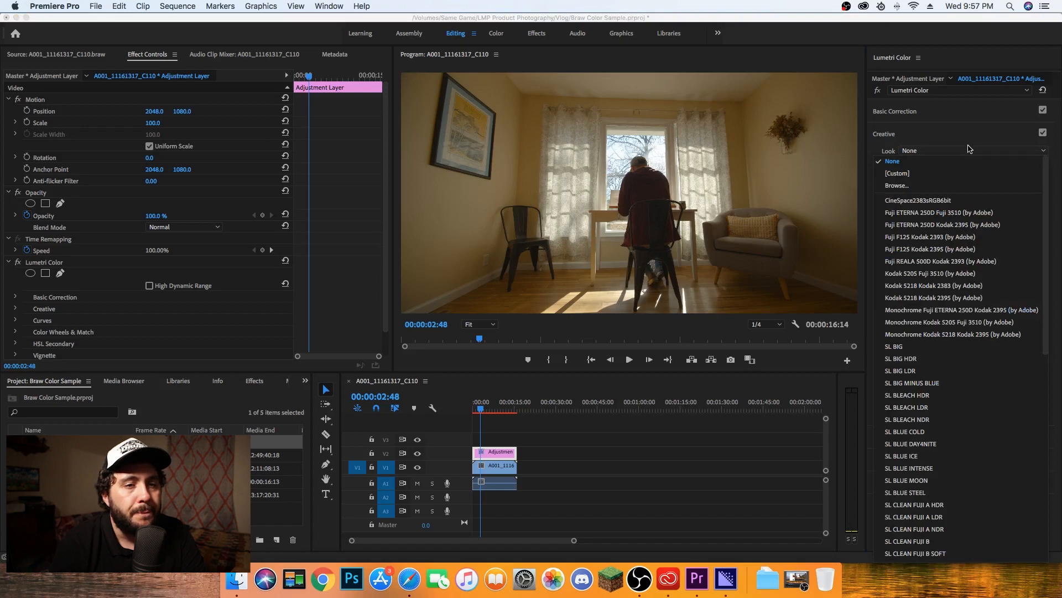
pyautogui.scroll(-3)
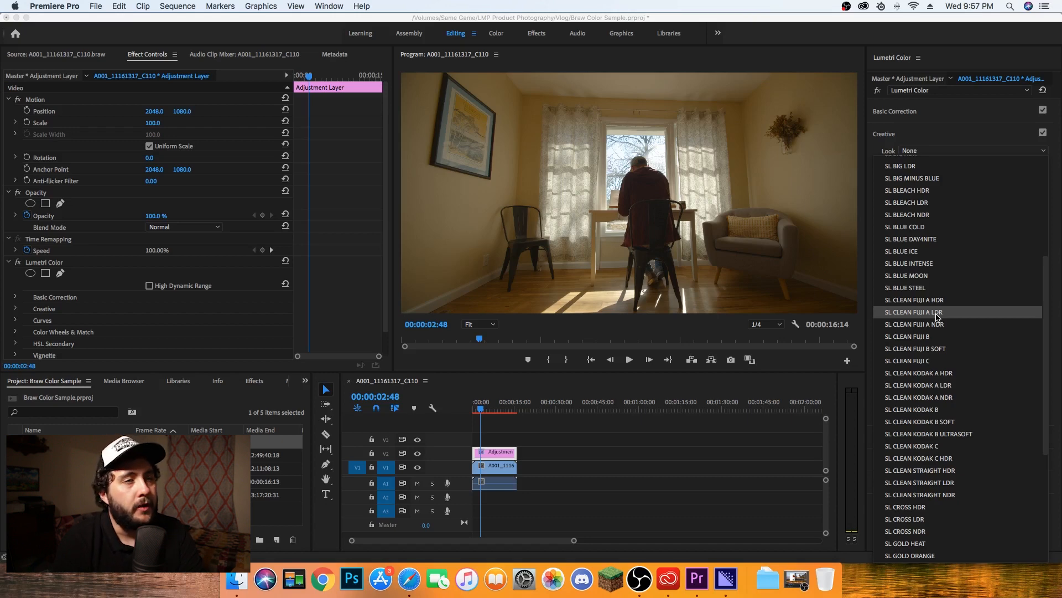
pyautogui.click(913, 312)
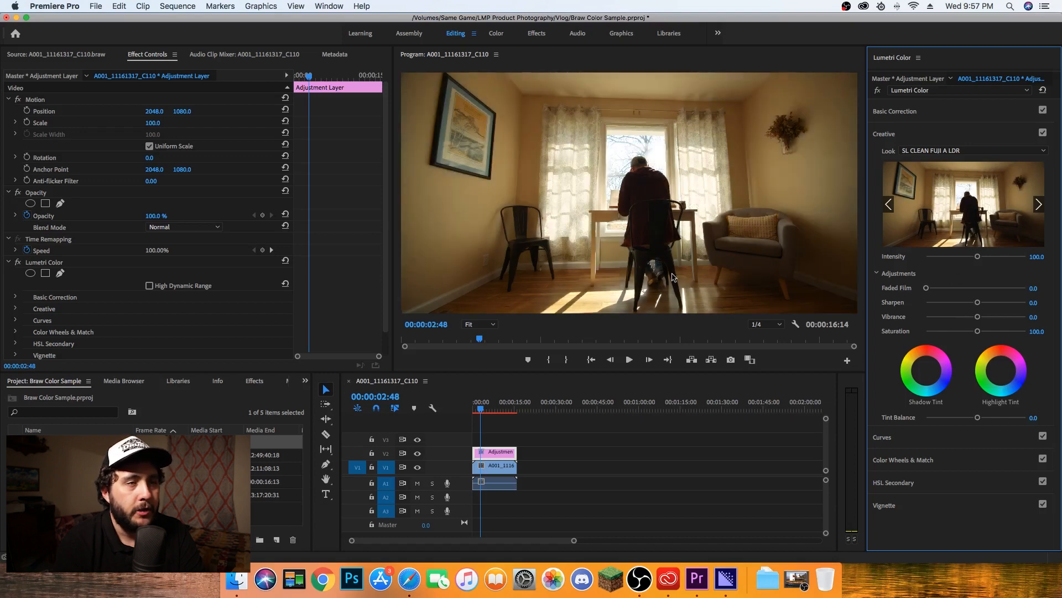
# Reduce the look's intensity down to about 21
pyautogui.moveTo(977, 255); pyautogui.dragTo(979, 256)
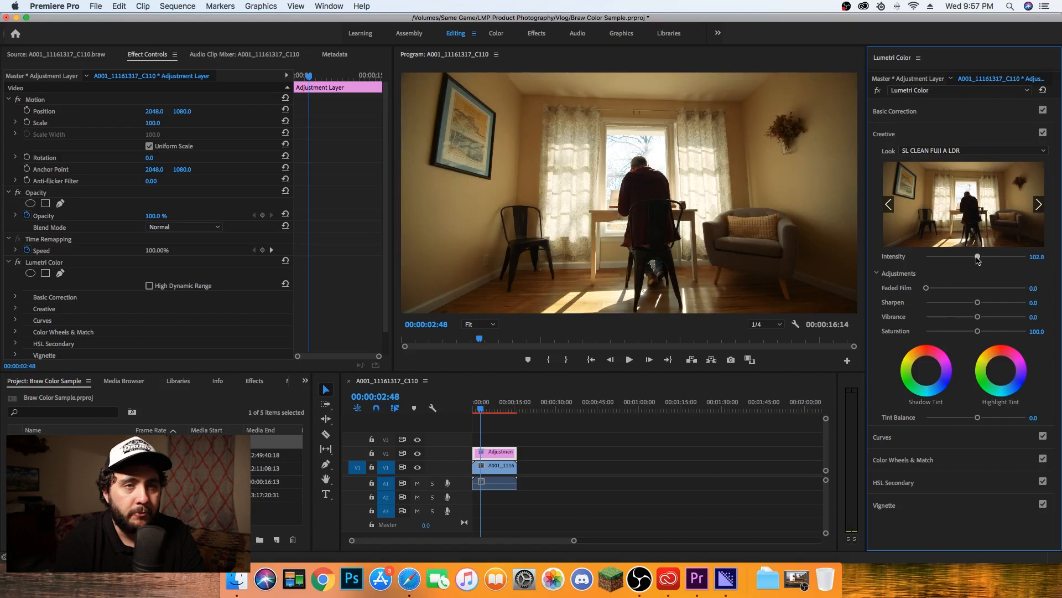
pyautogui.moveTo(977, 257); pyautogui.dragTo(948, 256)
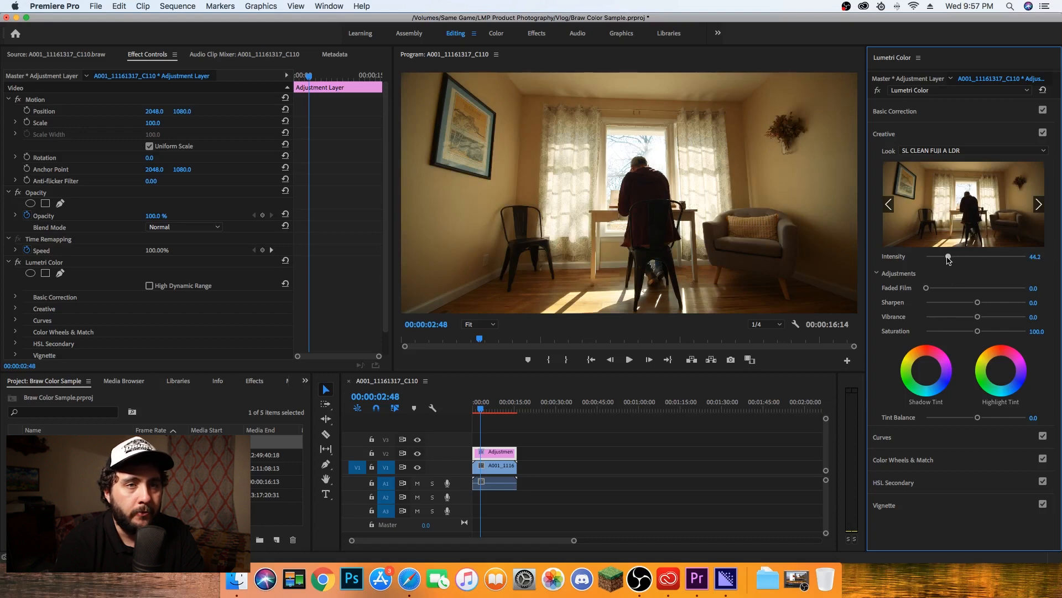
pyautogui.moveTo(948, 258); pyautogui.dragTo(939, 258)
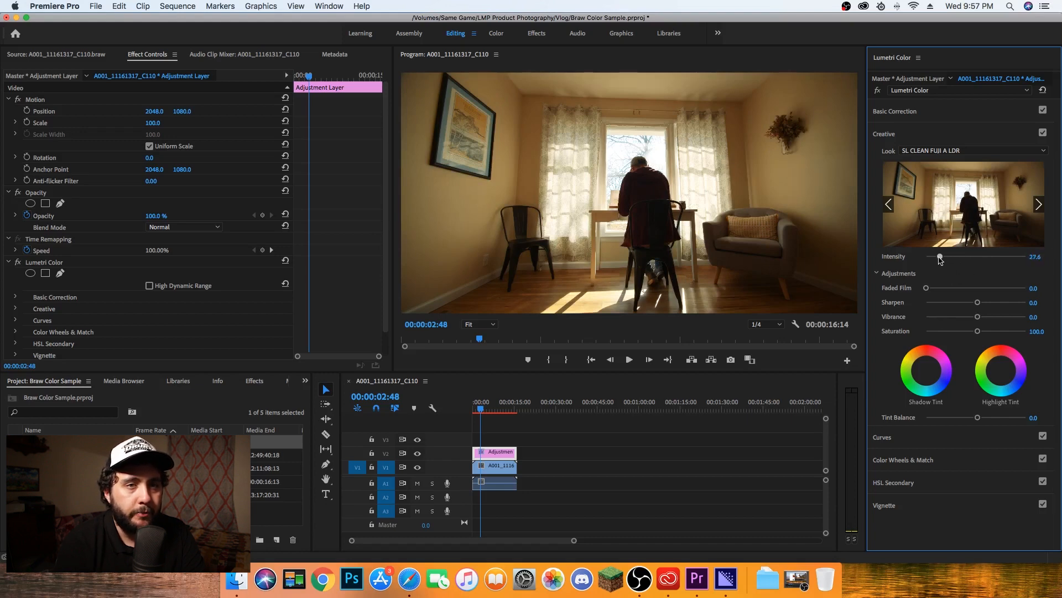
pyautogui.moveTo(940, 258); pyautogui.dragTo(937, 258)
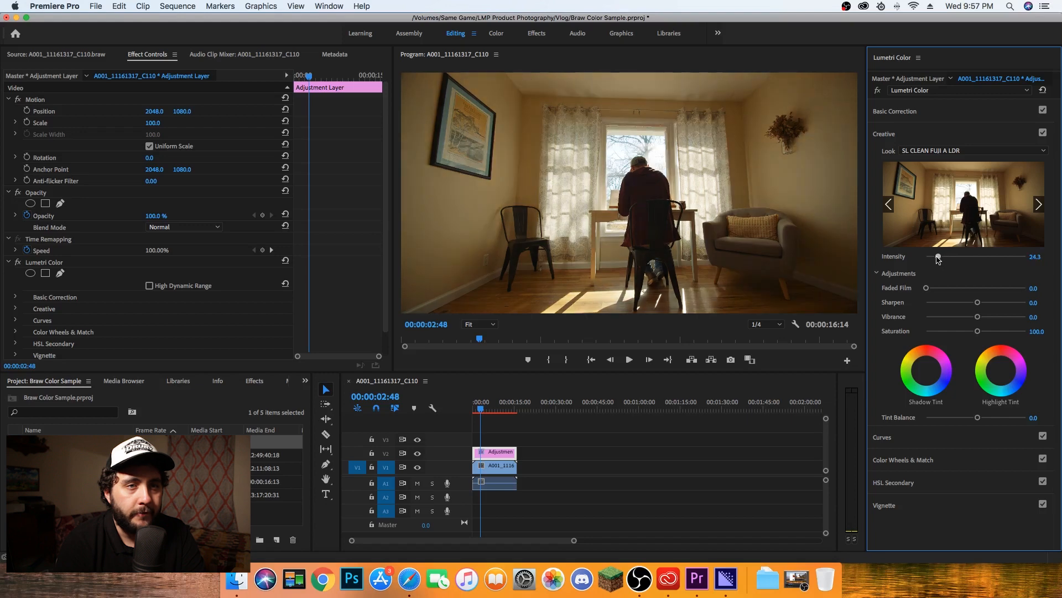
pyautogui.moveTo(938, 258); pyautogui.dragTo(937, 258)
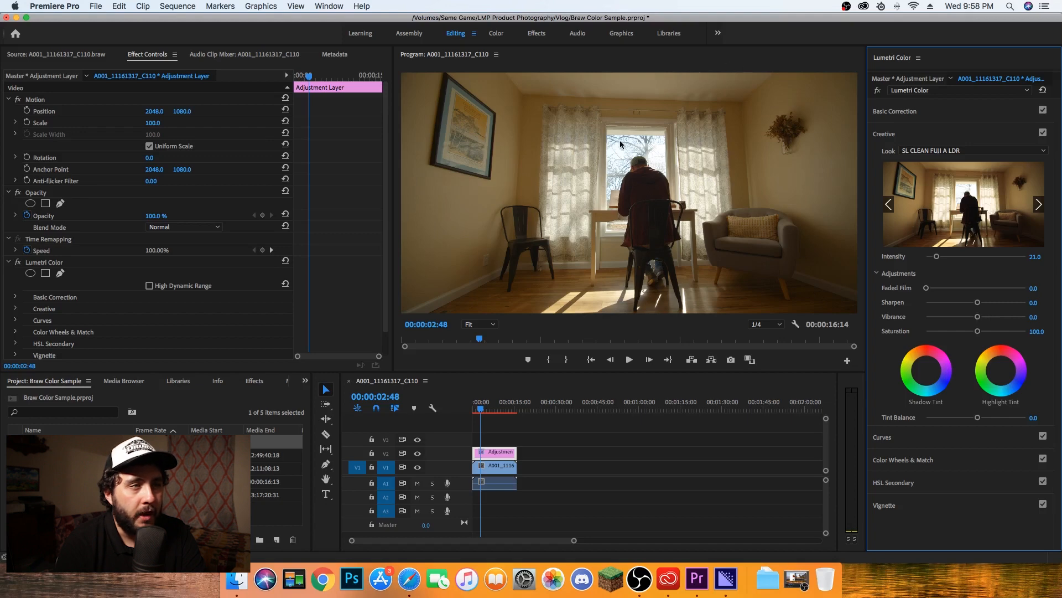
pyautogui.moveTo(980, 225)
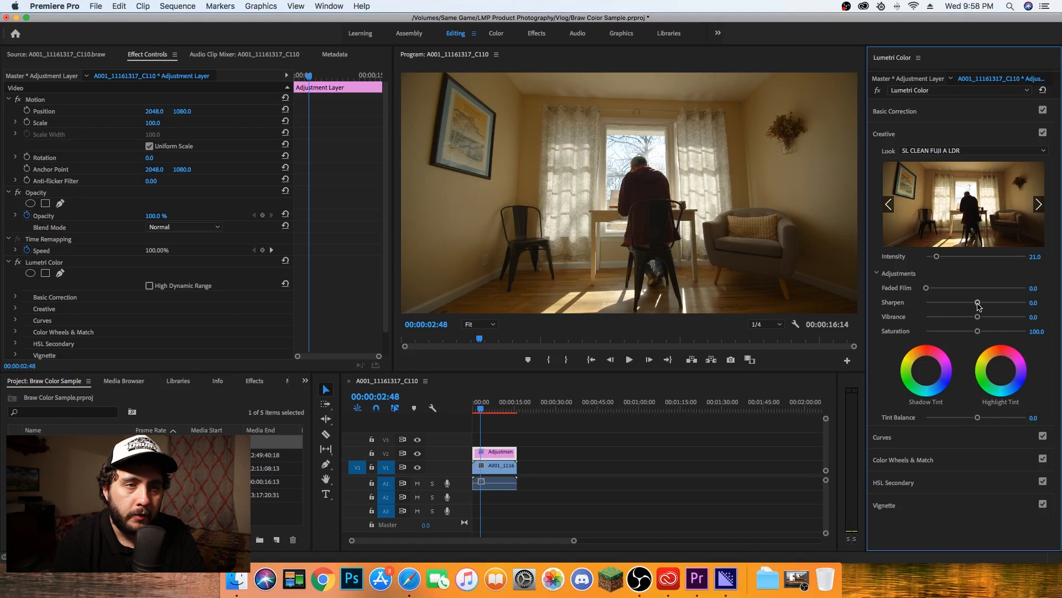
# Add sharpening of about 10.5 and vibrance of about 15
pyautogui.moveTo(977, 303); pyautogui.dragTo(980, 303)
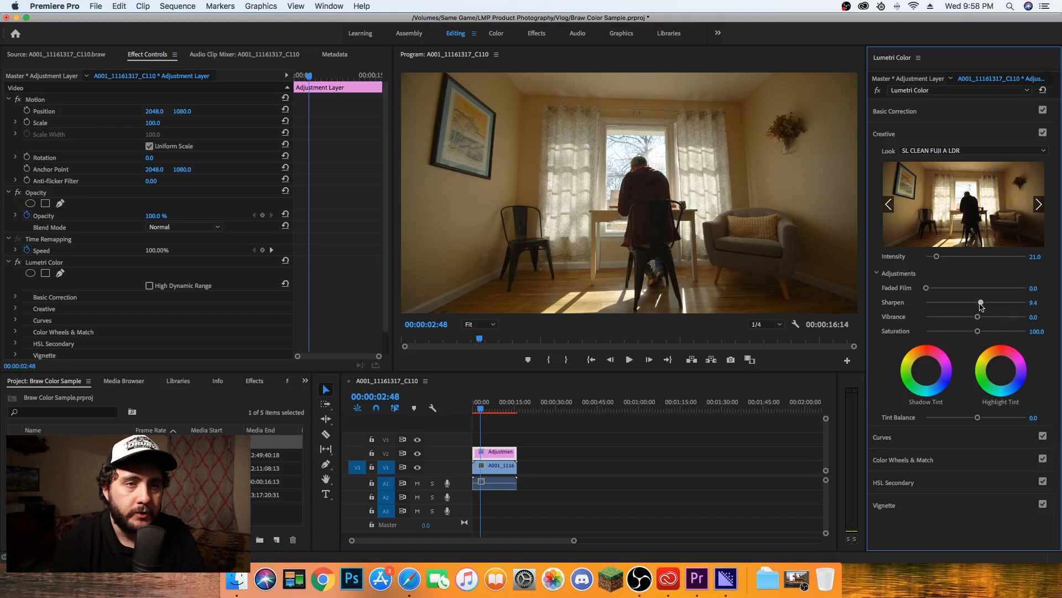
pyautogui.moveTo(980, 303); pyautogui.dragTo(982, 303)
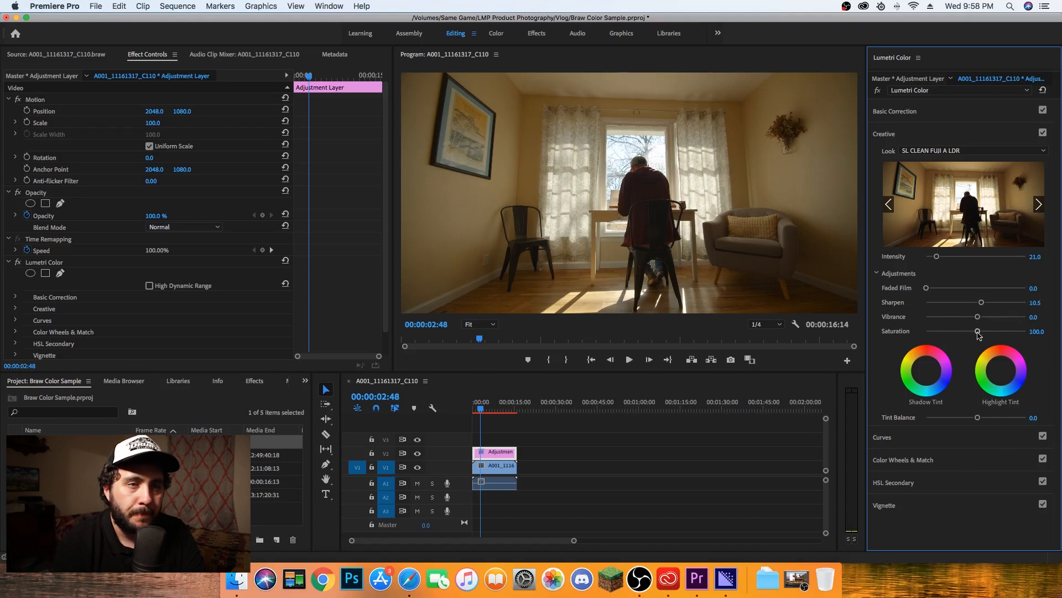
pyautogui.moveTo(977, 317); pyautogui.dragTo(982, 316)
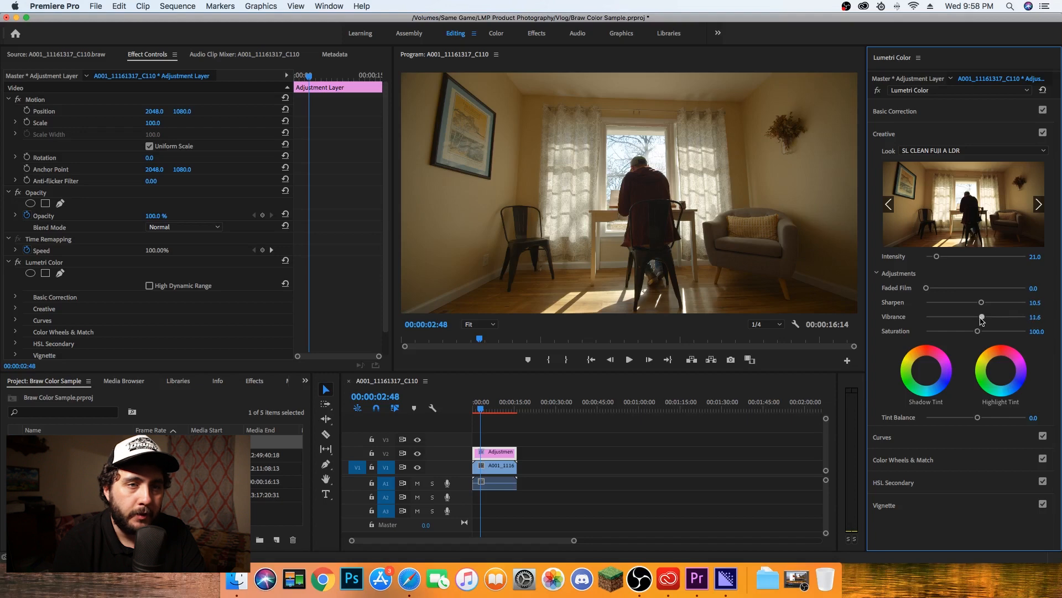
pyautogui.moveTo(981, 319); pyautogui.dragTo(982, 318)
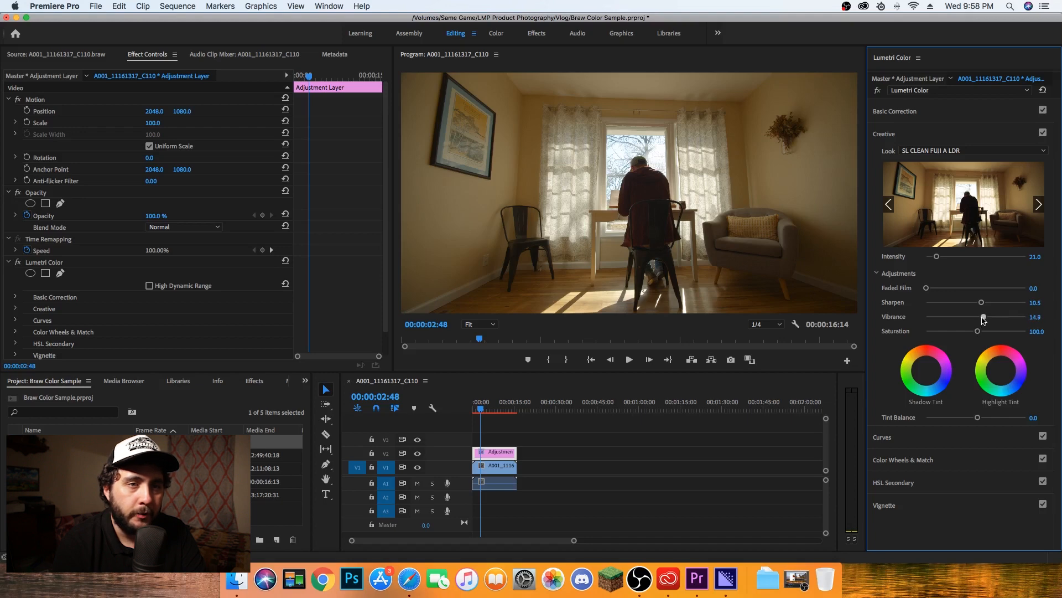
pyautogui.moveTo(981, 317); pyautogui.dragTo(985, 317)
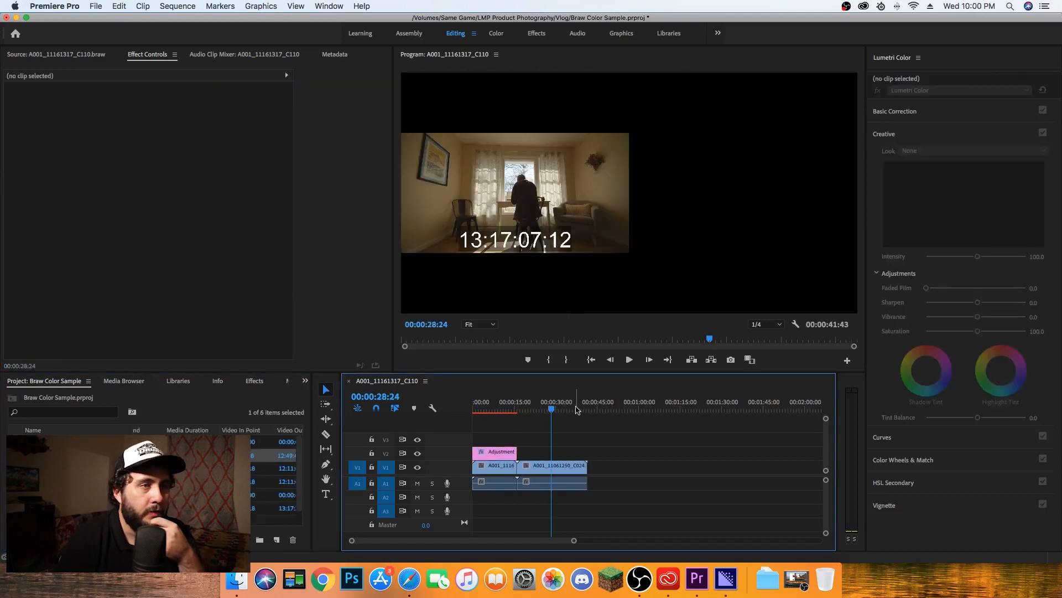
# Park the playhead on the pizza clip C024 and select it to load its RAW settings
pyautogui.click(572, 412)
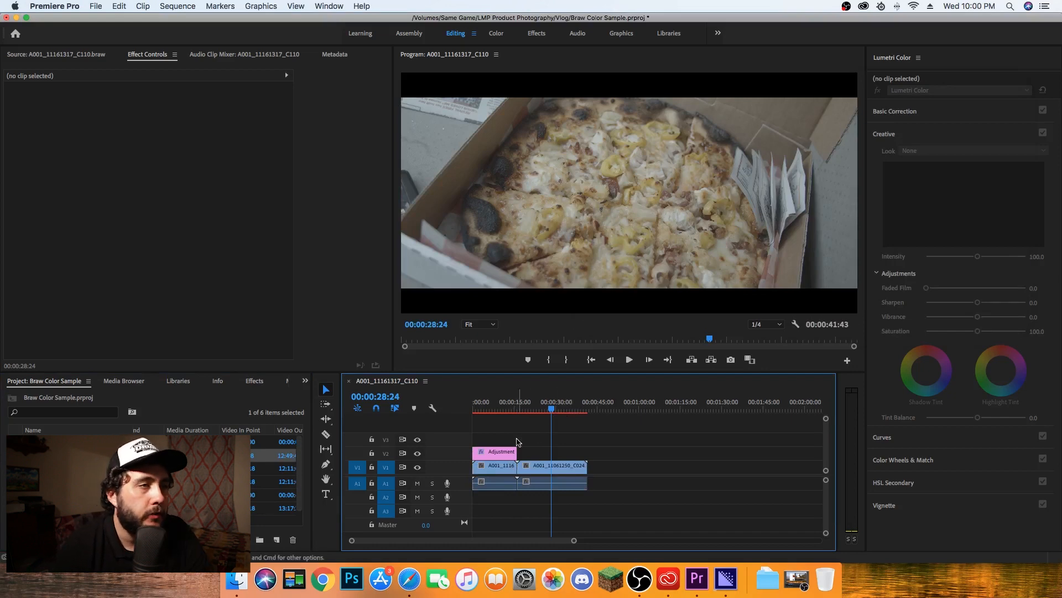
pyautogui.click(551, 466)
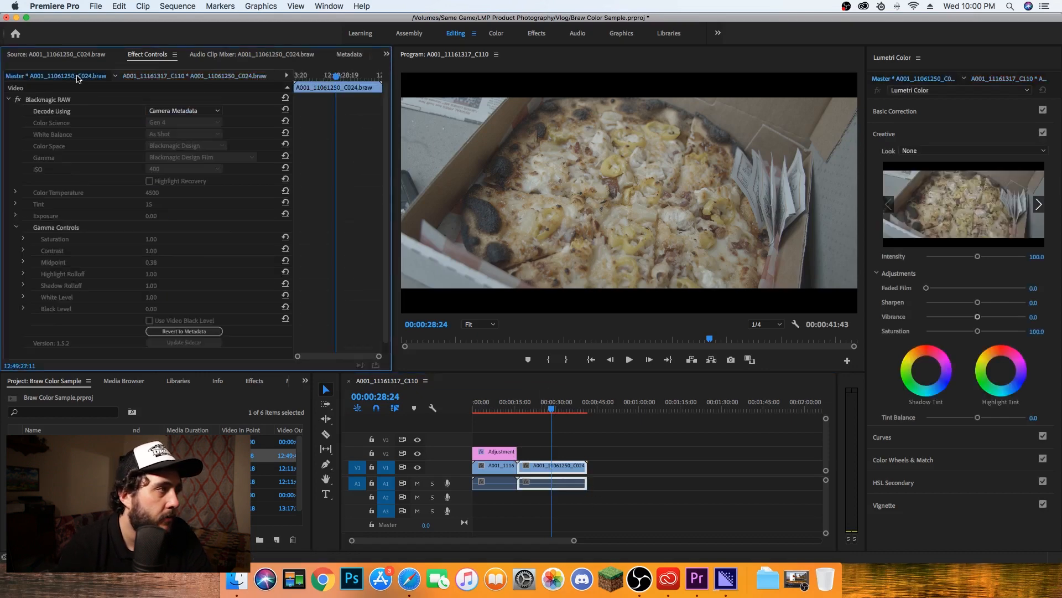
# Switch the pizza clip to per-clip decode at ISO 200
pyautogui.click(183, 110)
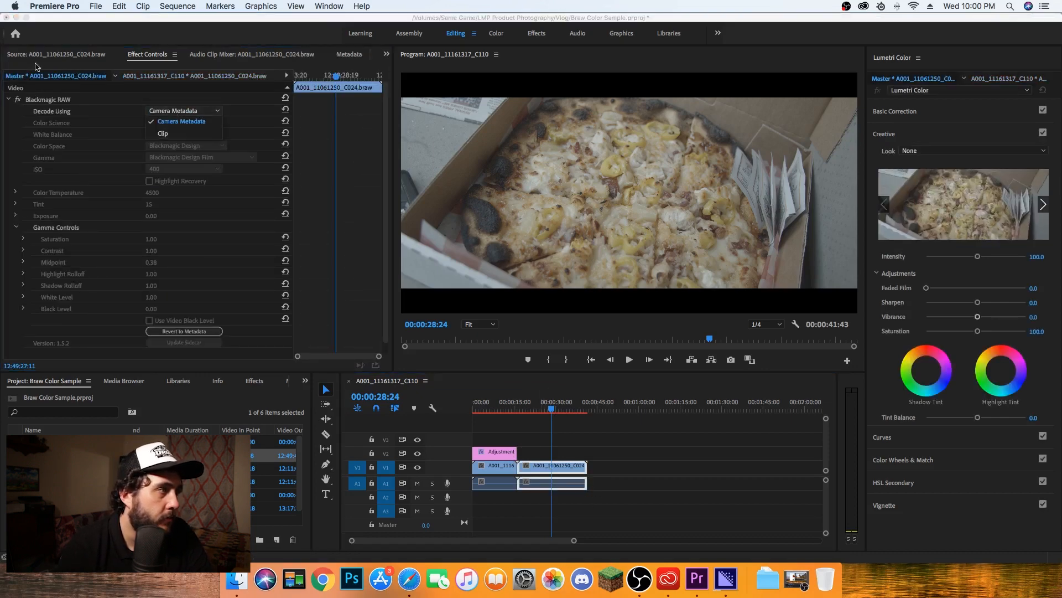
pyautogui.click(162, 133)
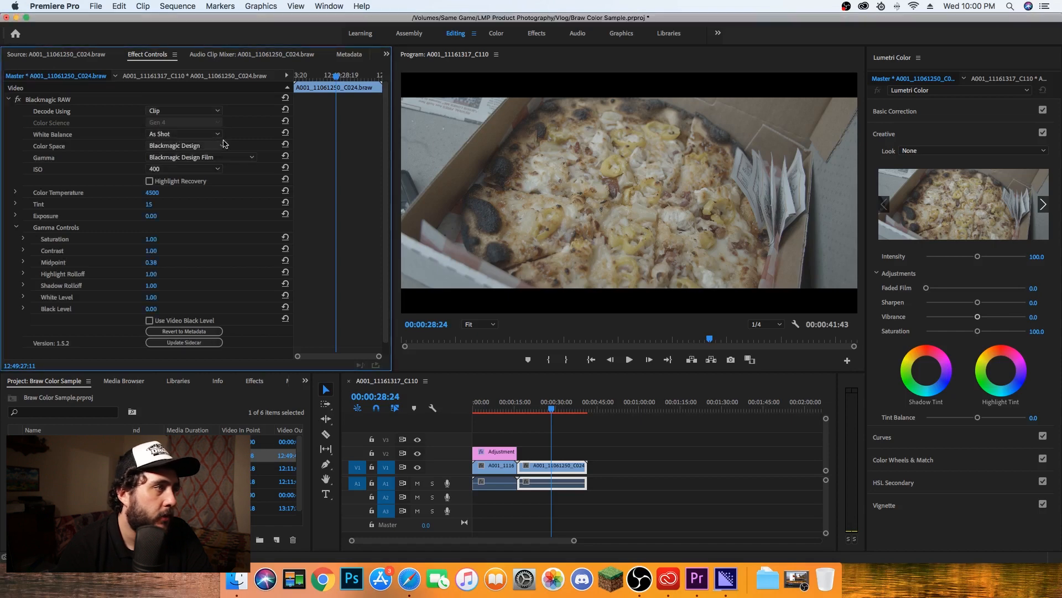
pyautogui.click(183, 168)
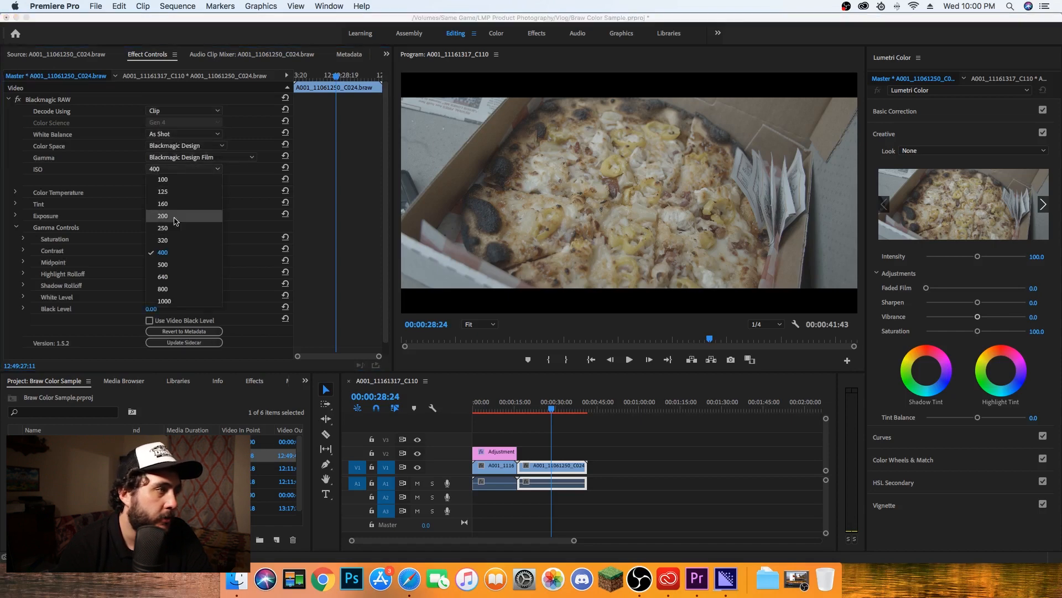
pyautogui.click(162, 216)
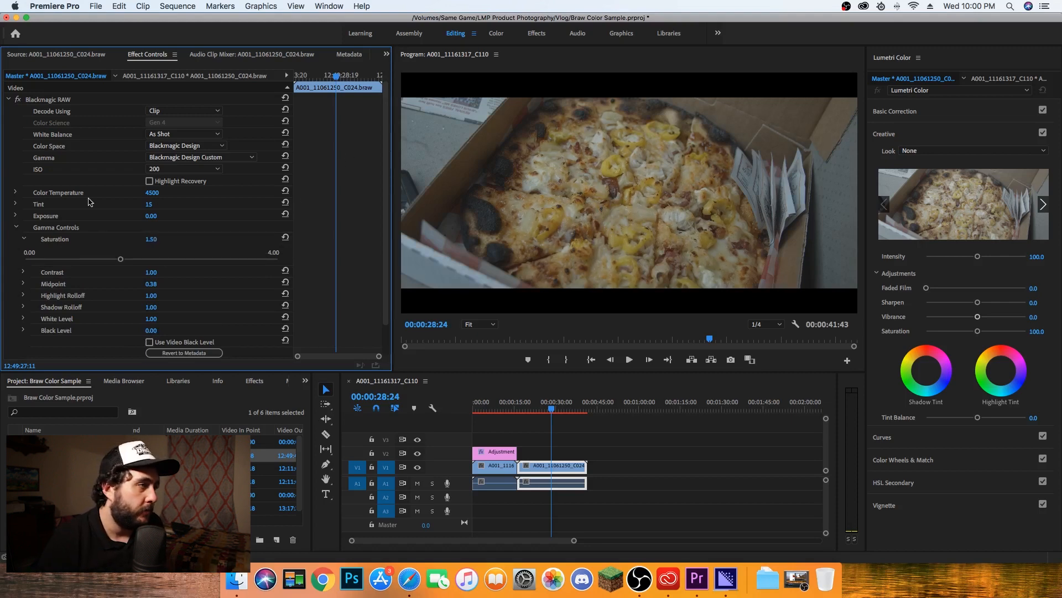
# Enter contrast 1.05 in the gamma controls, then compare against the first room clip
pyautogui.click(14, 227)
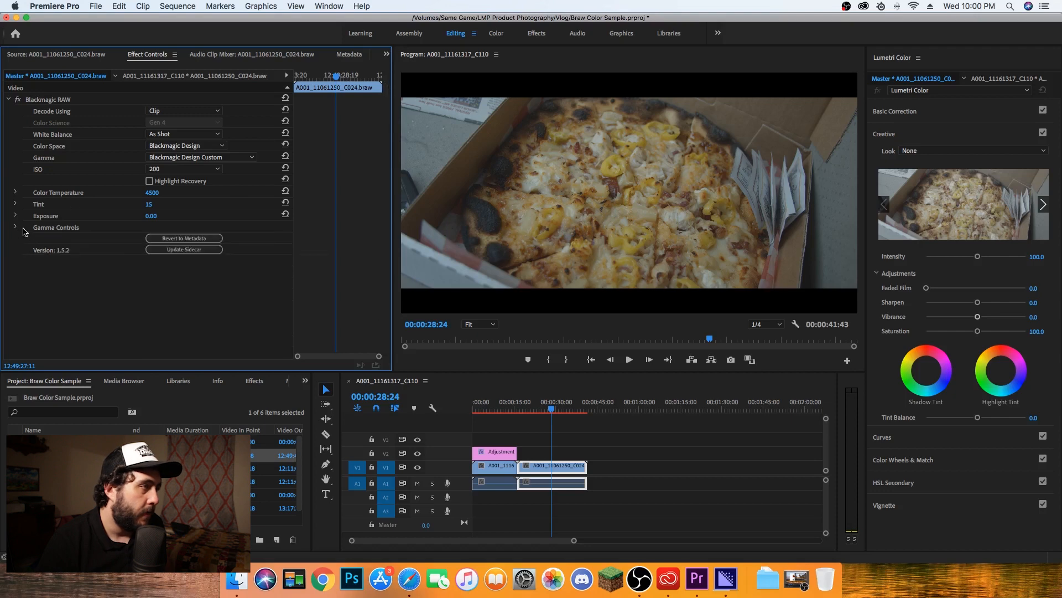
pyautogui.click(16, 227)
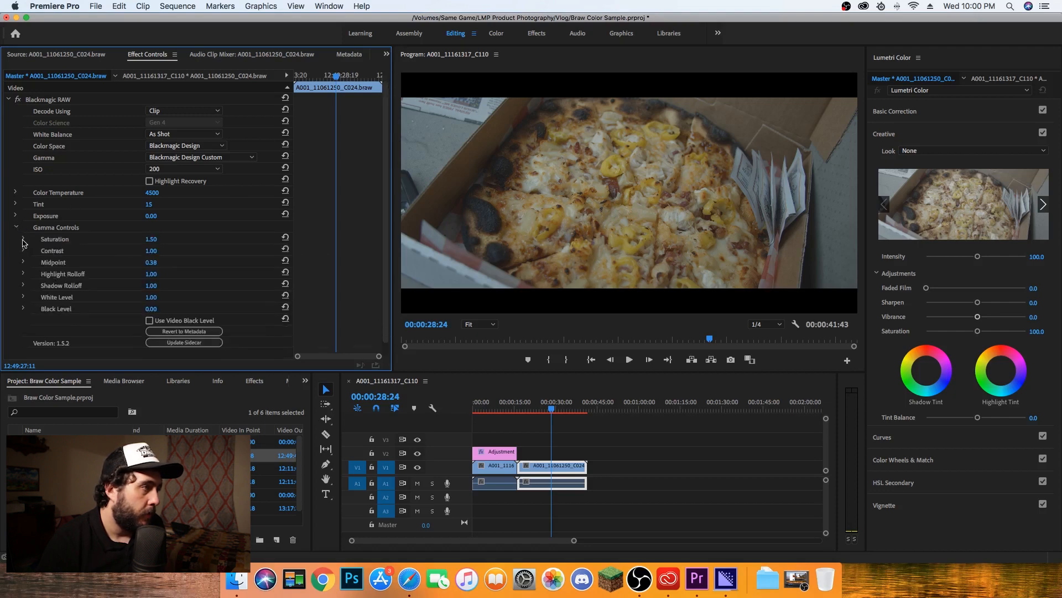
pyautogui.click(23, 250)
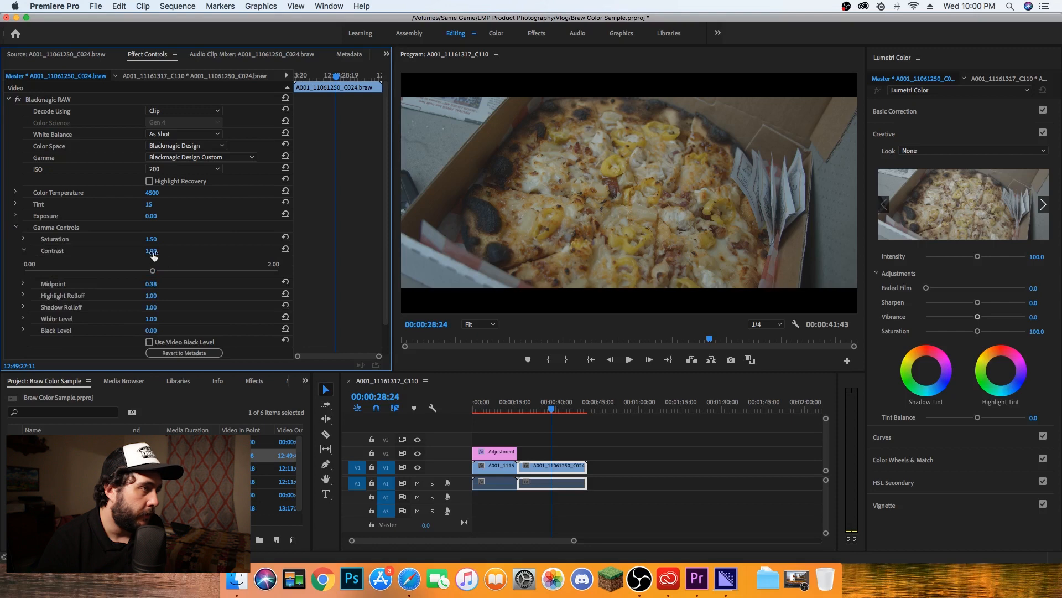
pyautogui.click(152, 250)
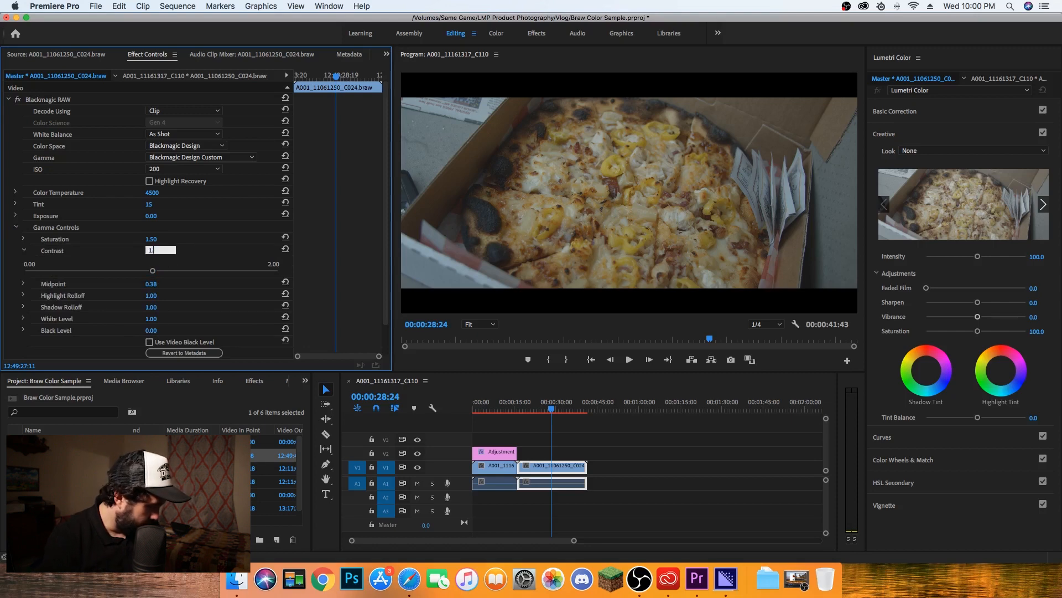
pyautogui.write('1.05')
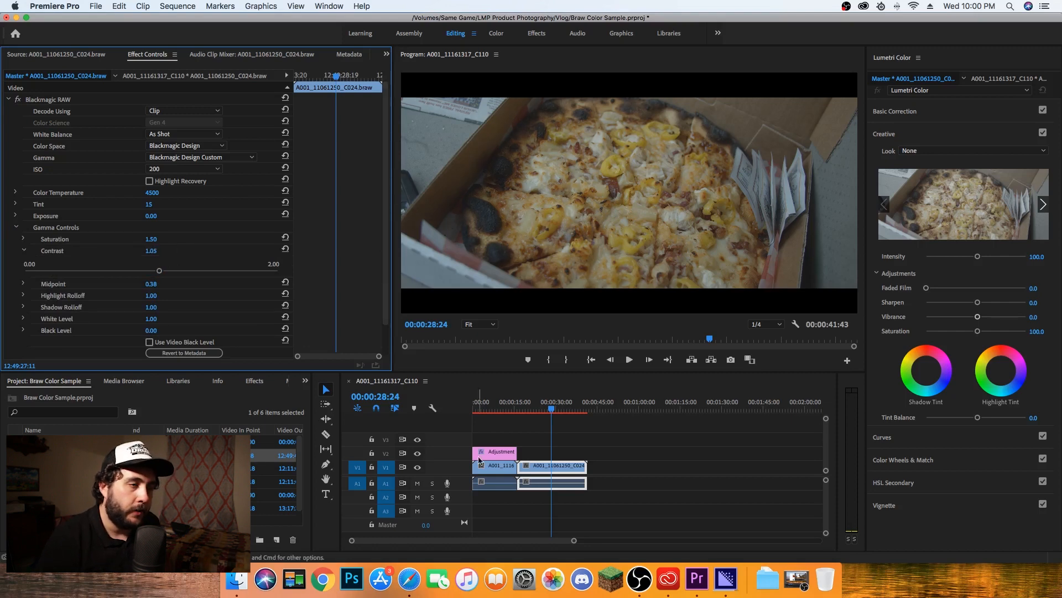
pyautogui.click(495, 466)
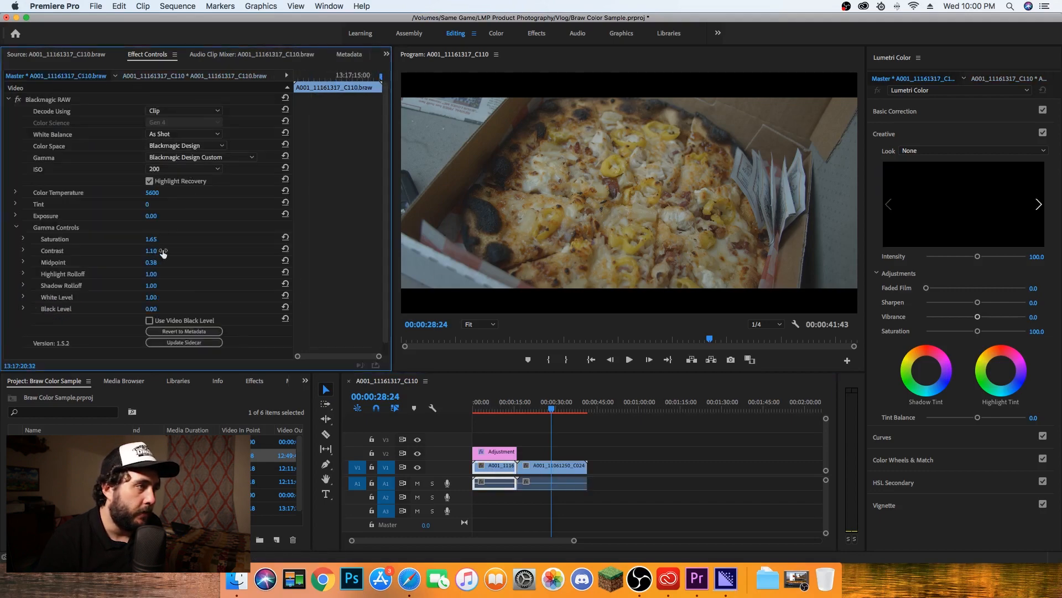
pyautogui.click(552, 465)
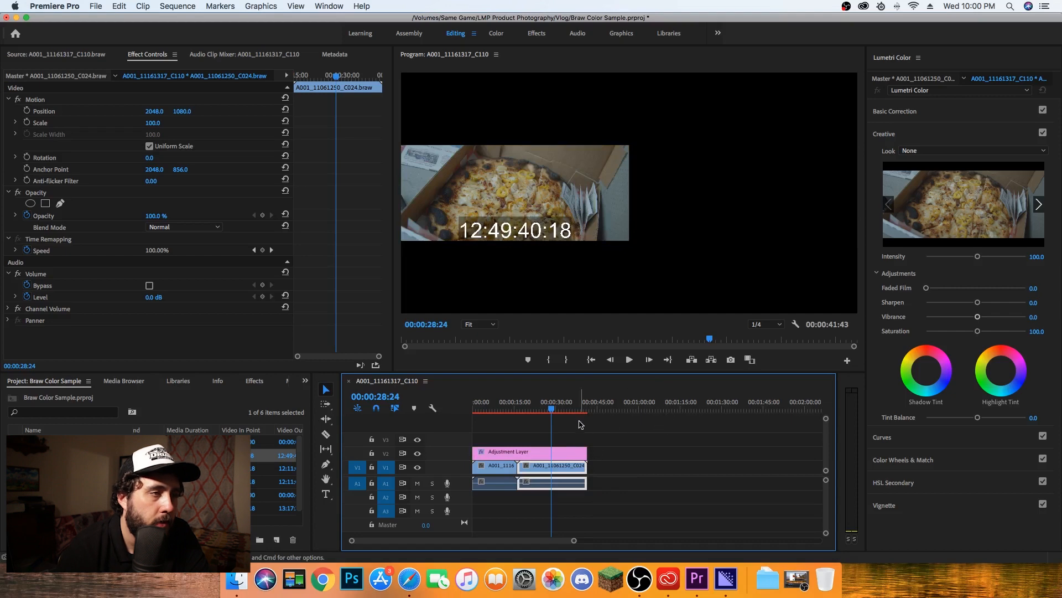
# Deselect all clips on the timeline before placing C064
pyautogui.click(552, 453)
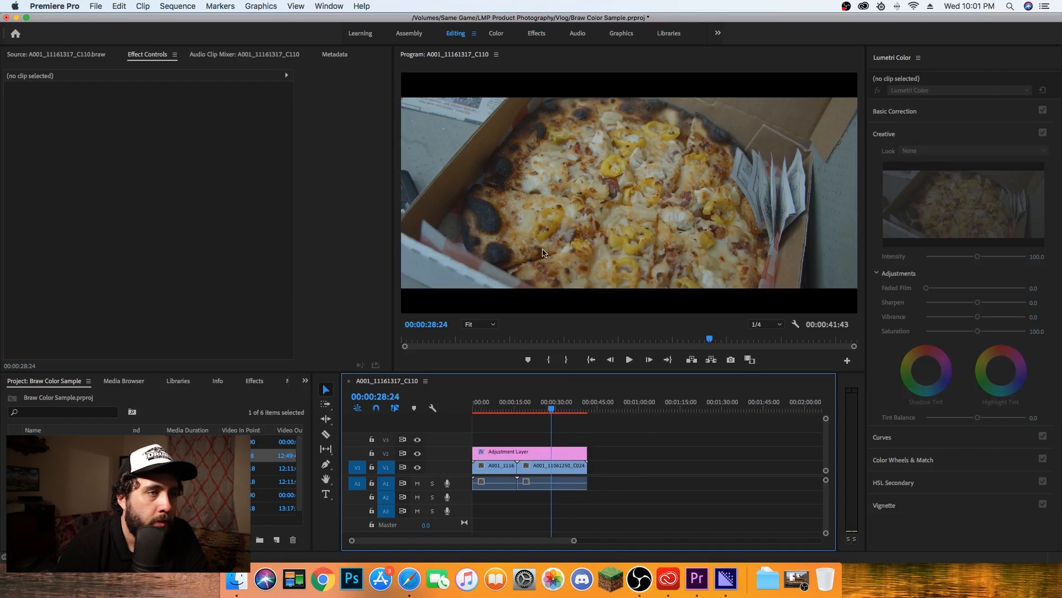
pyautogui.moveTo(494, 384)
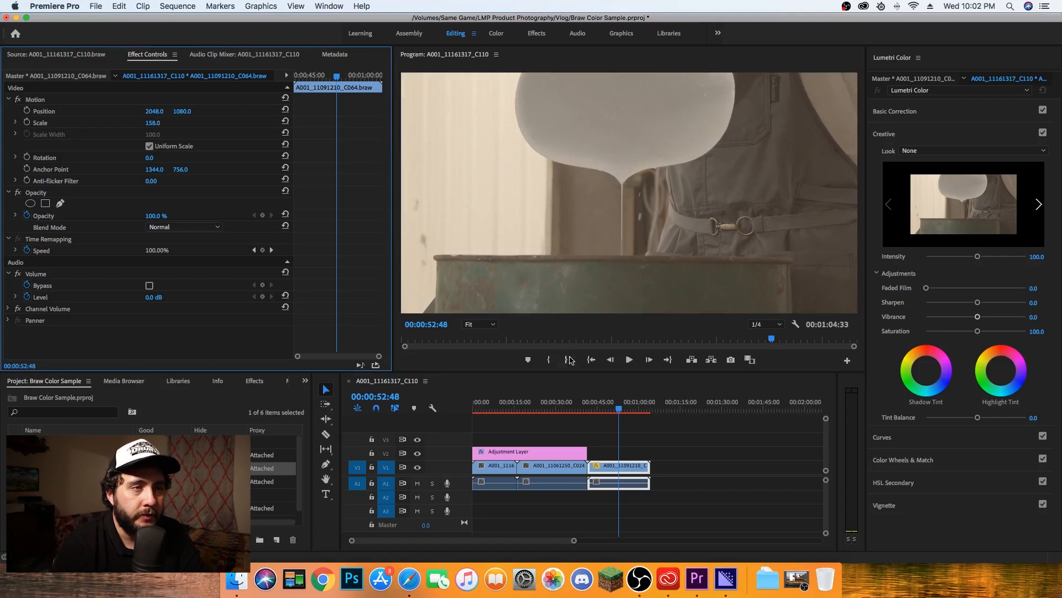
# Scrub the playhead through clip C064 to review its footage
pyautogui.click(624, 409)
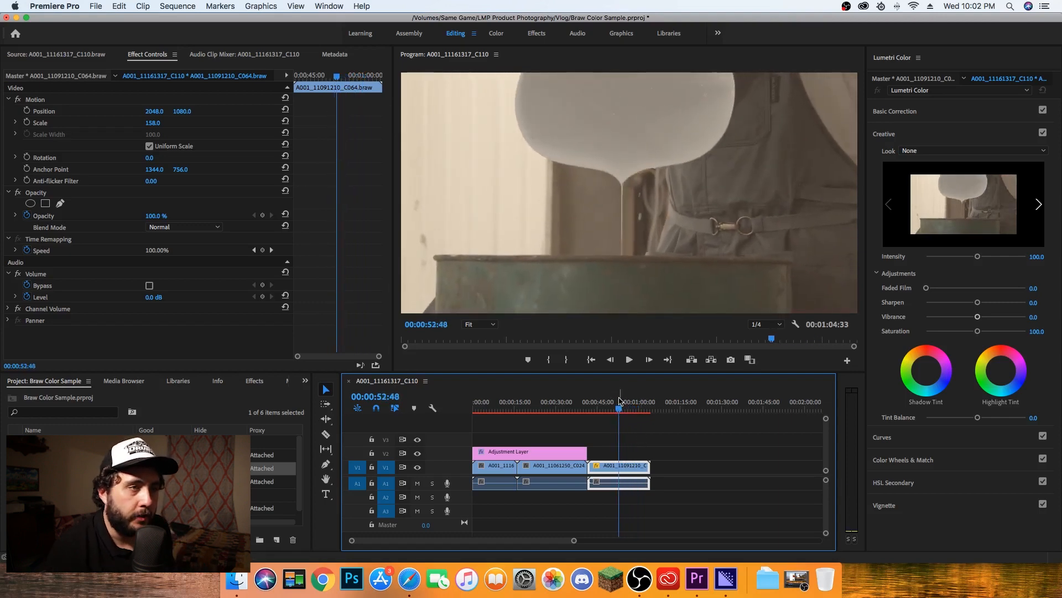
pyautogui.click(628, 359)
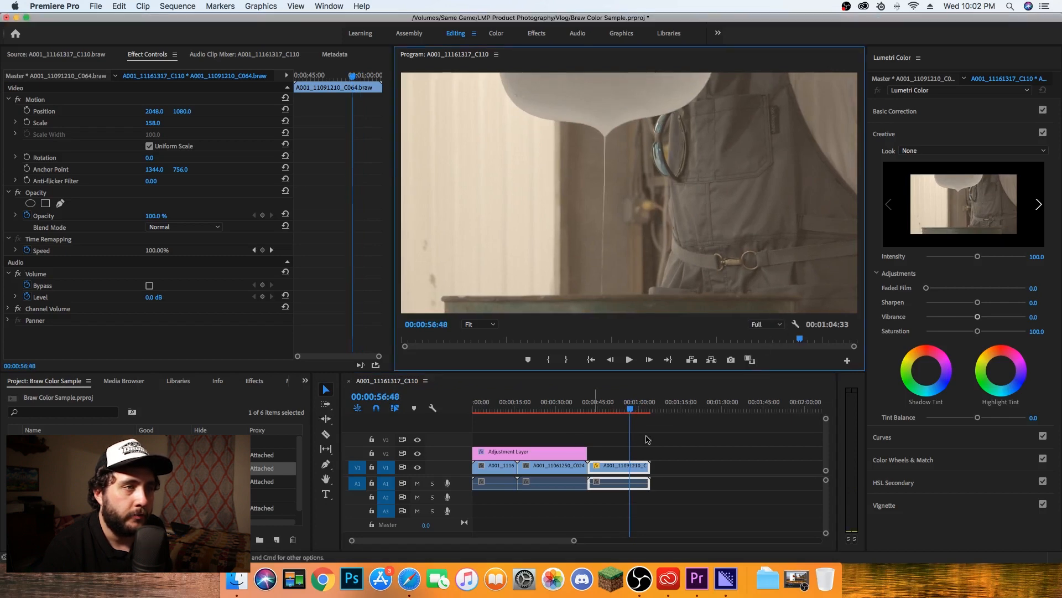
pyautogui.click(609, 408)
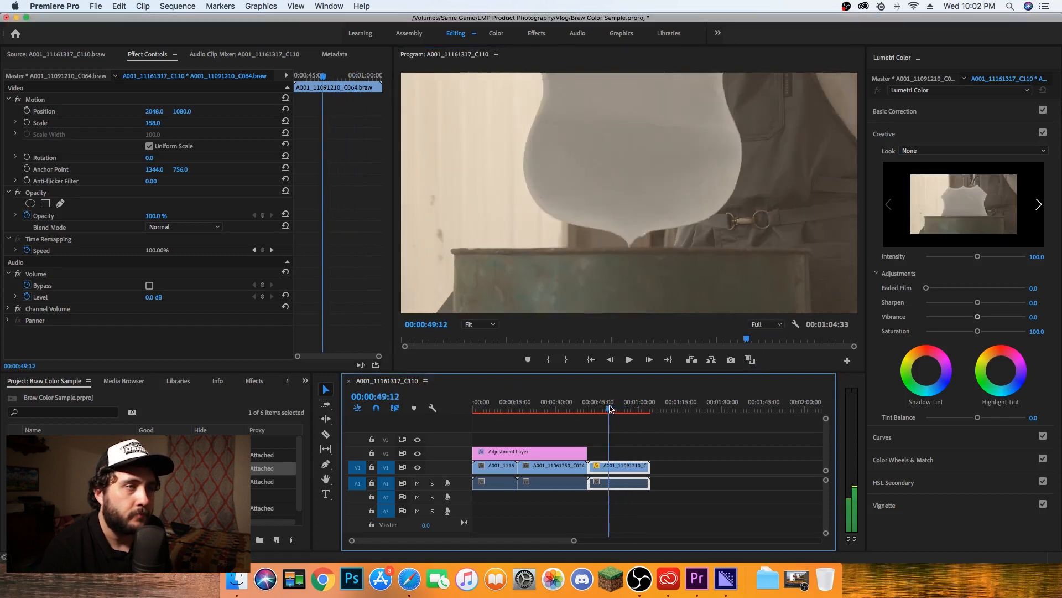
pyautogui.moveTo(608, 410); pyautogui.dragTo(617, 409)
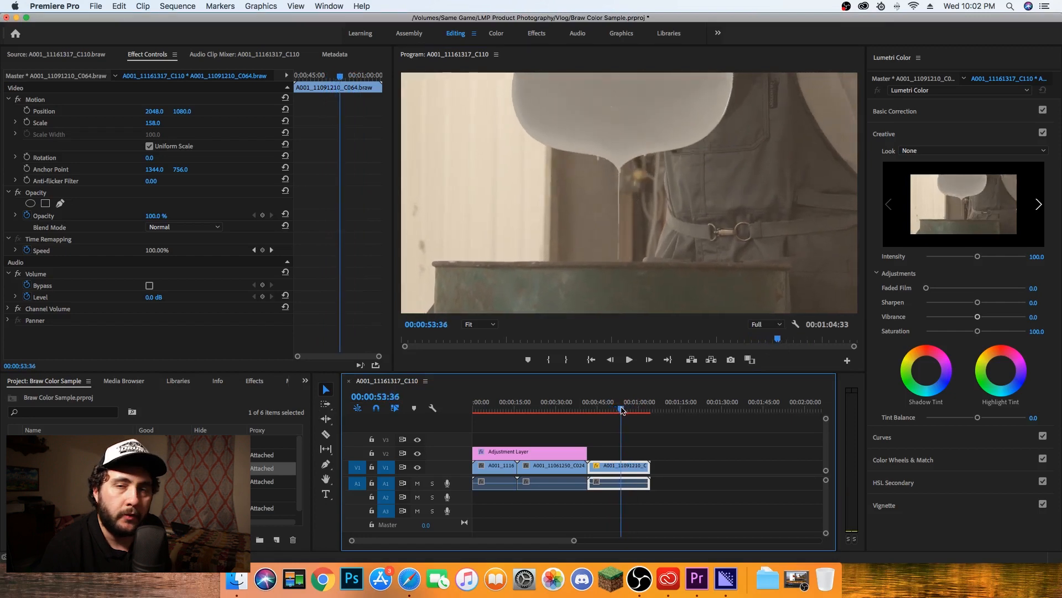
pyautogui.click(624, 412)
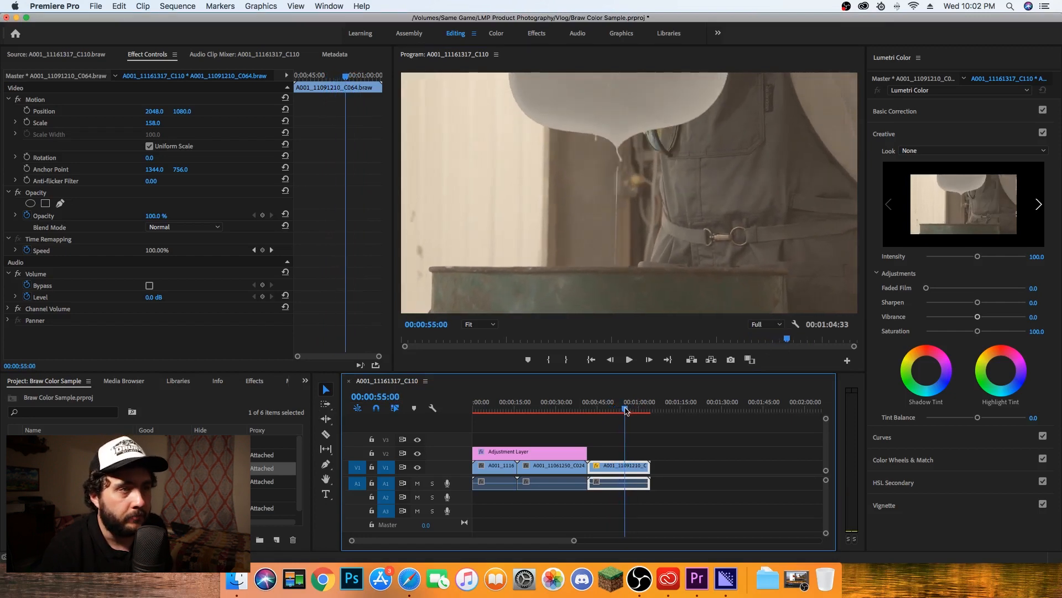
pyautogui.moveTo(624, 411); pyautogui.dragTo(621, 411)
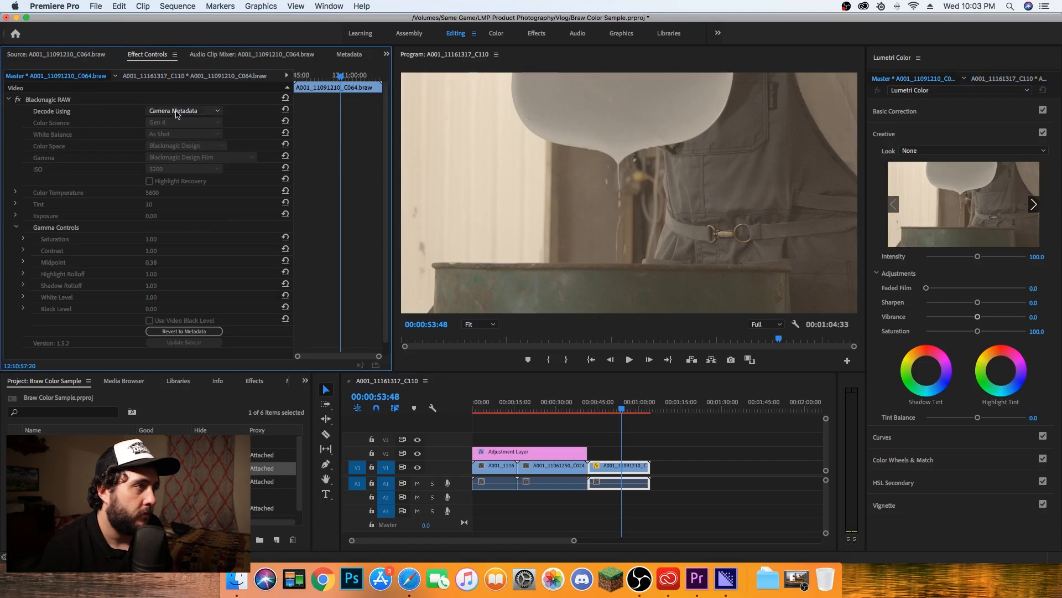
# Set C064 to per-clip decode with highlight recovery on and ISO 1600
pyautogui.click(183, 110)
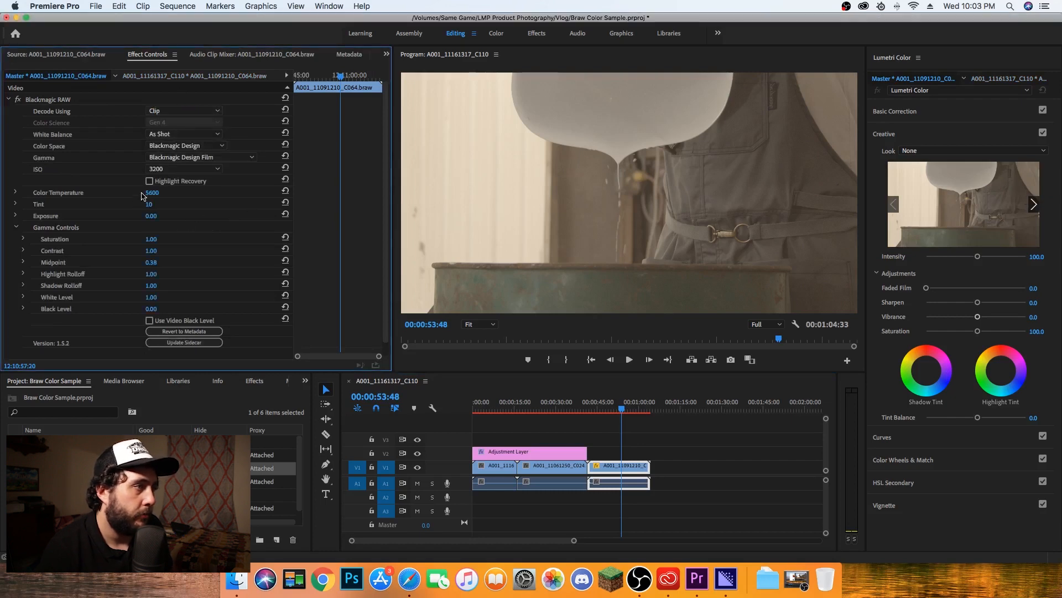
pyautogui.click(150, 180)
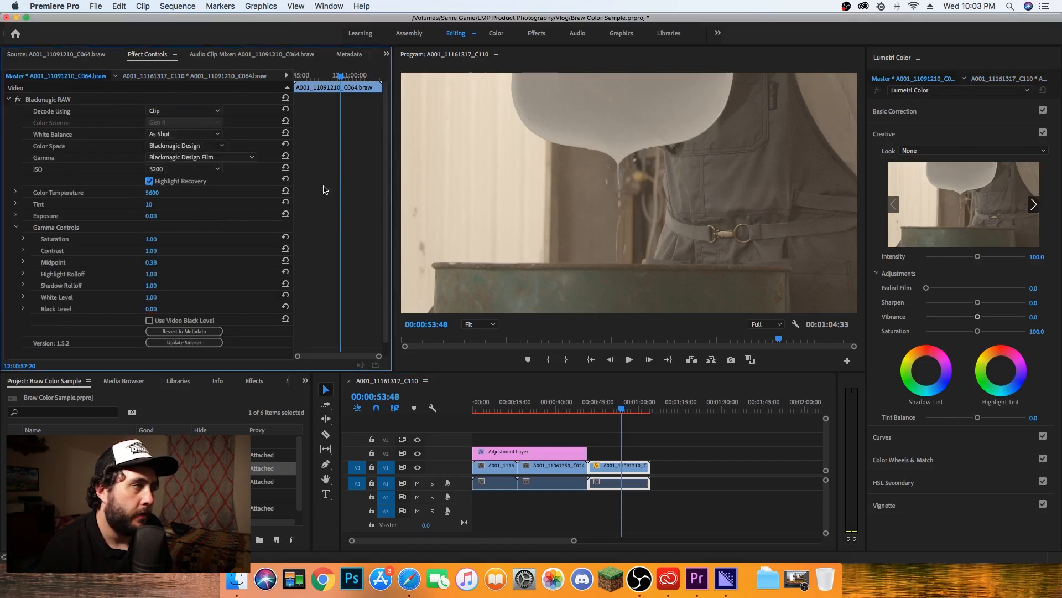
pyautogui.click(182, 168)
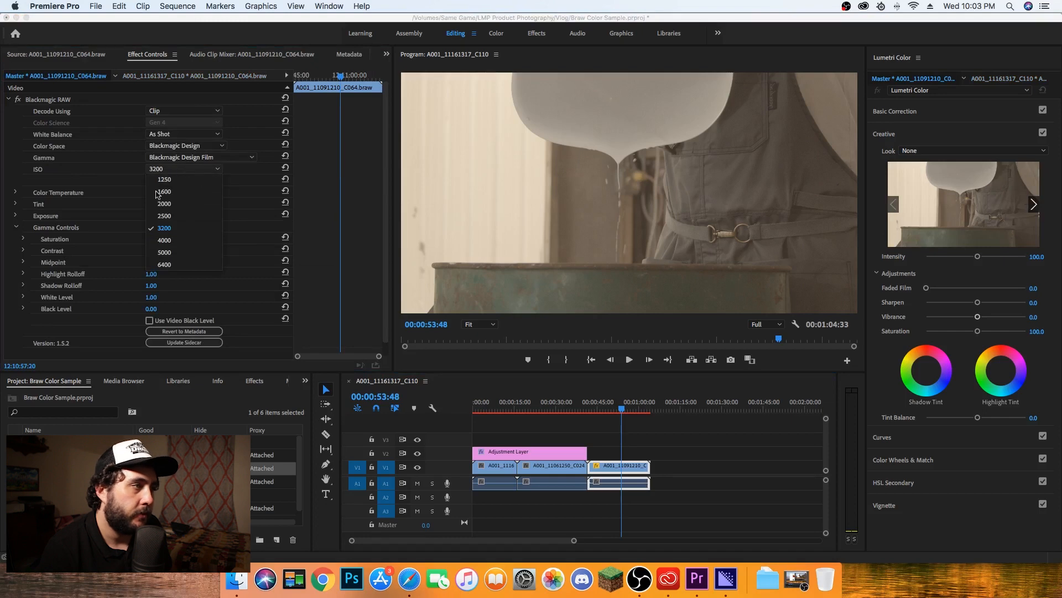
pyautogui.moveTo(171, 240)
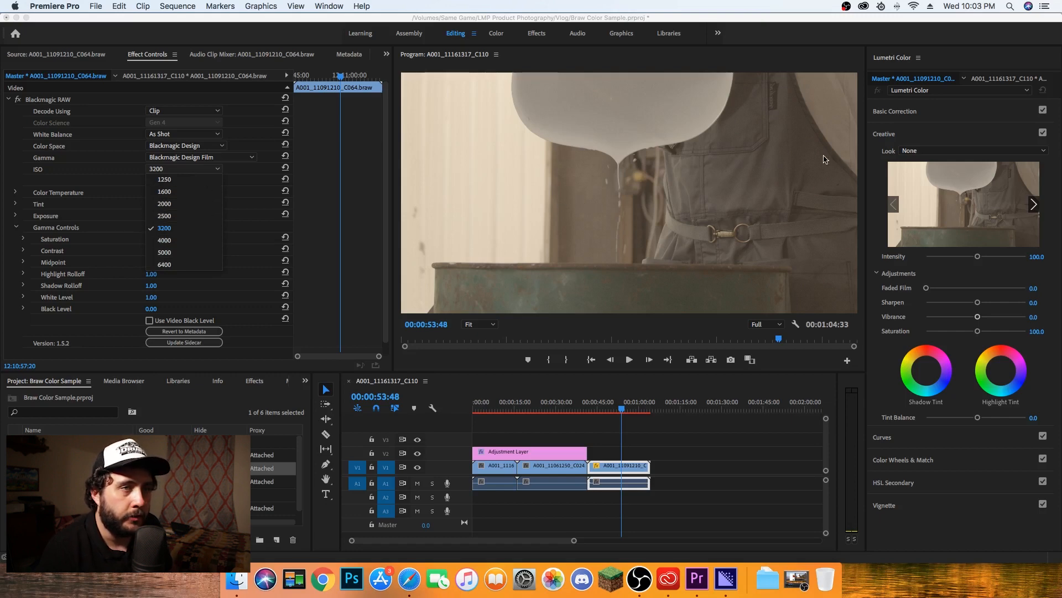
pyautogui.moveTo(183, 195)
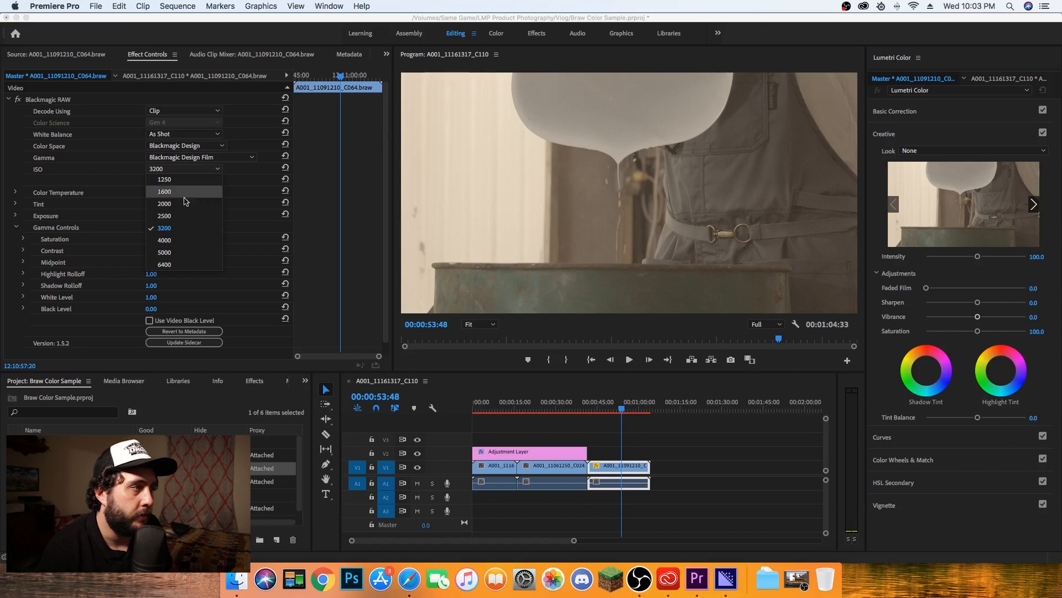
pyautogui.click(164, 204)
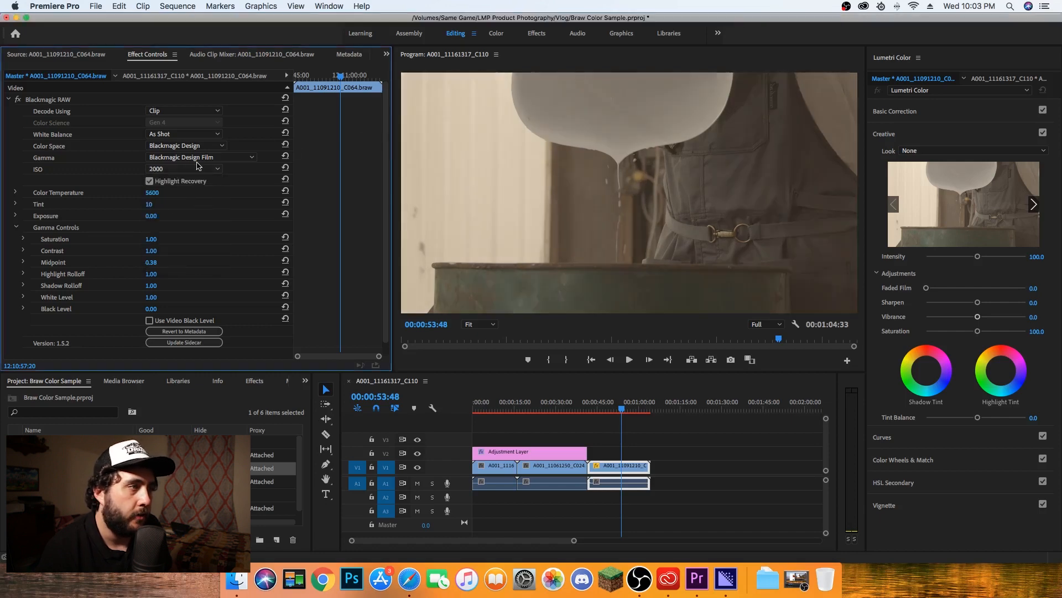
pyautogui.click(156, 168)
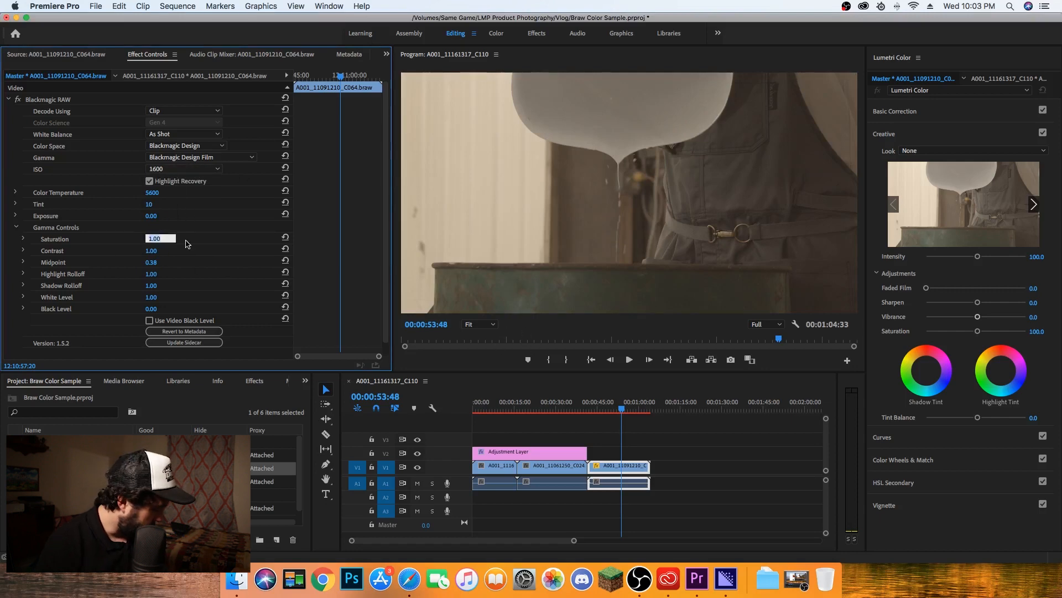
# Enter gamma saturation 1.65 and contrast 1.10 for C064
pyautogui.write('1.65')
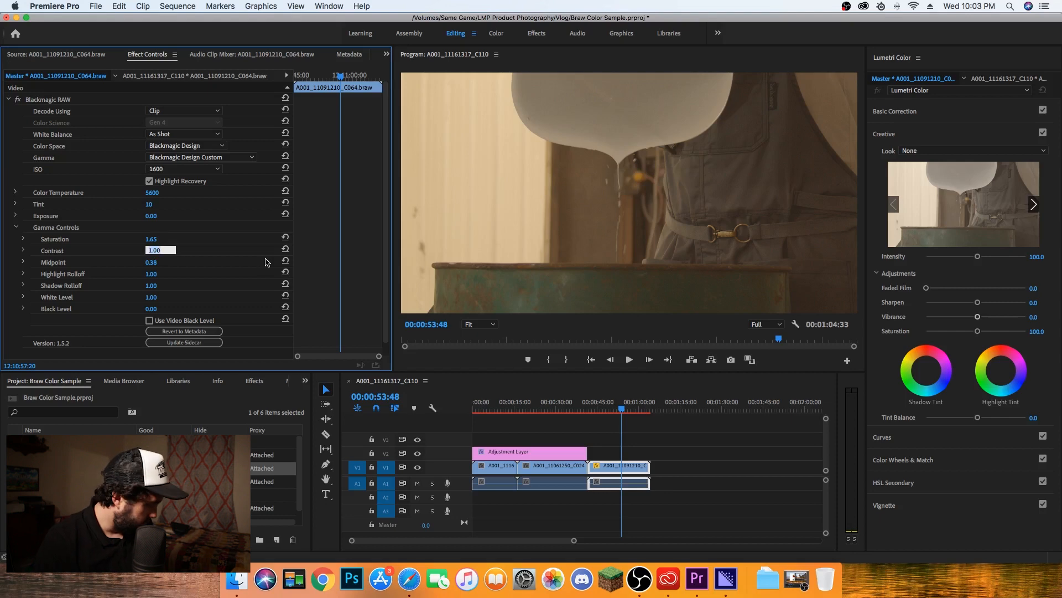
pyautogui.write('1.10')
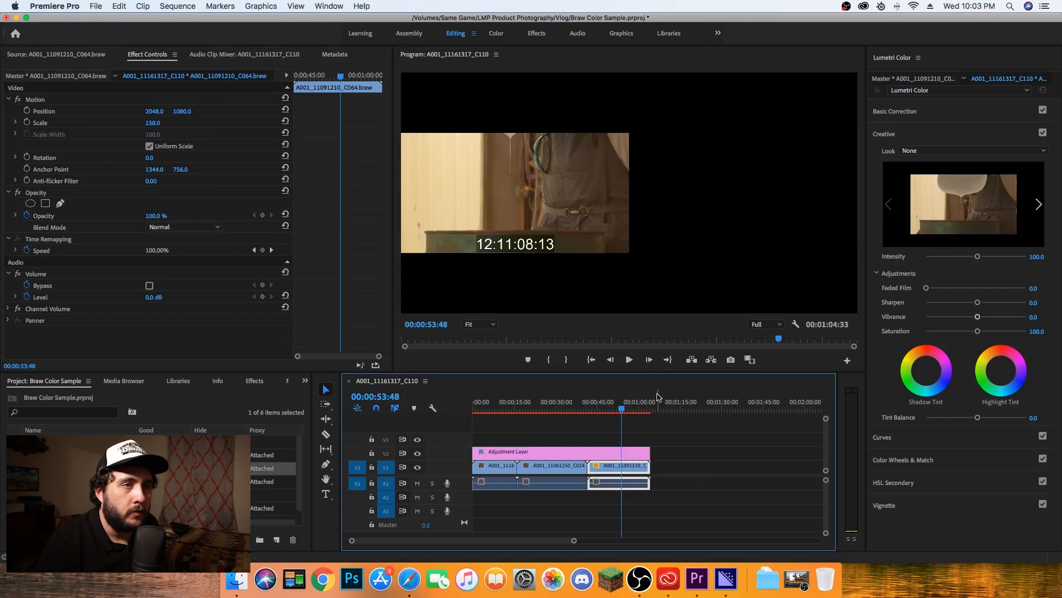
pyautogui.moveTo(618, 442)
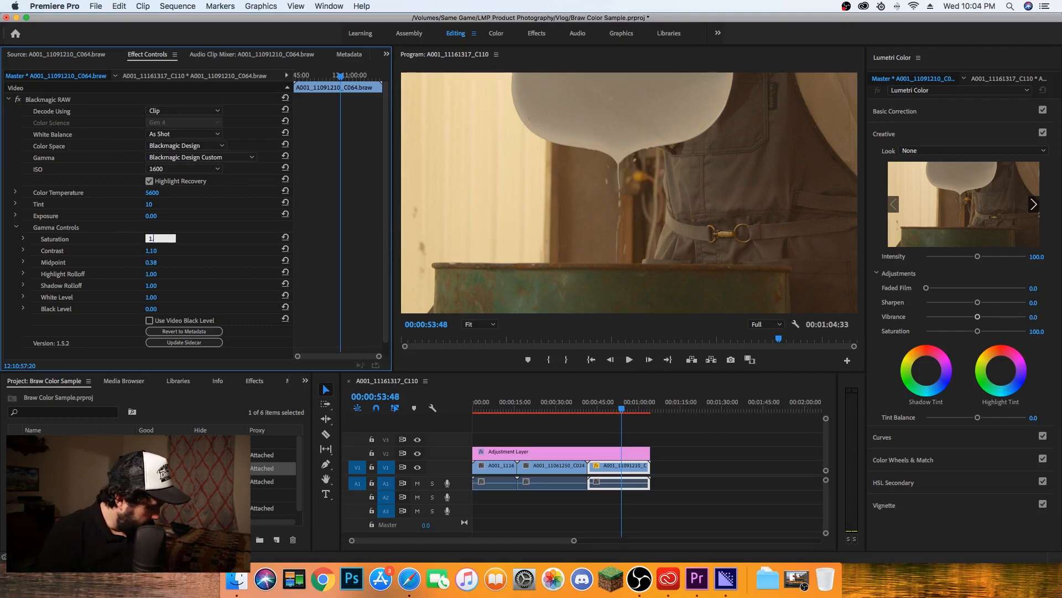
# Set C064's RAW saturation to 1.45
pyautogui.write('1.45')
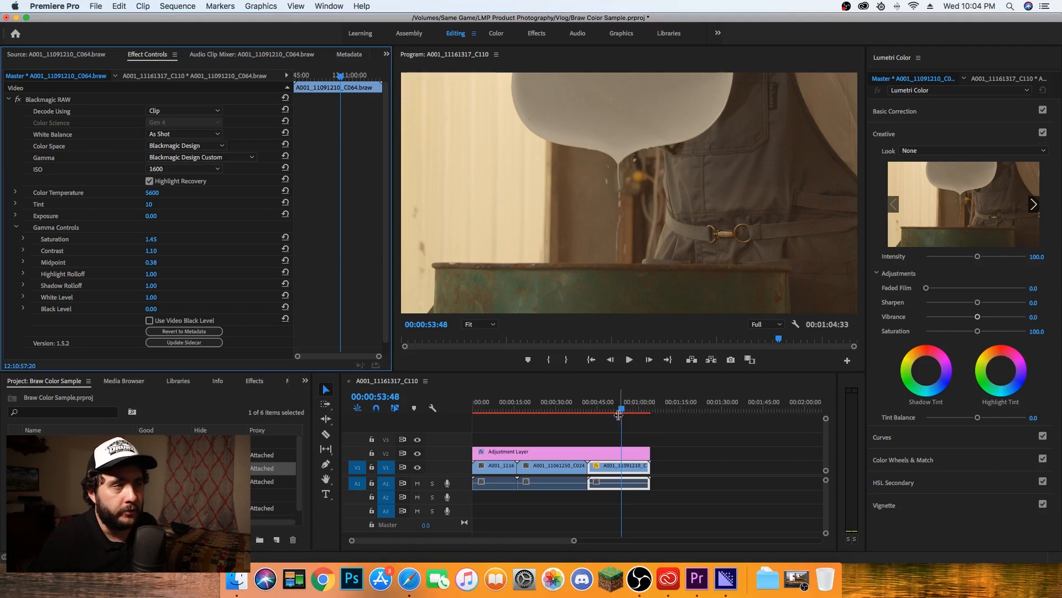
pyautogui.moveTo(613, 330)
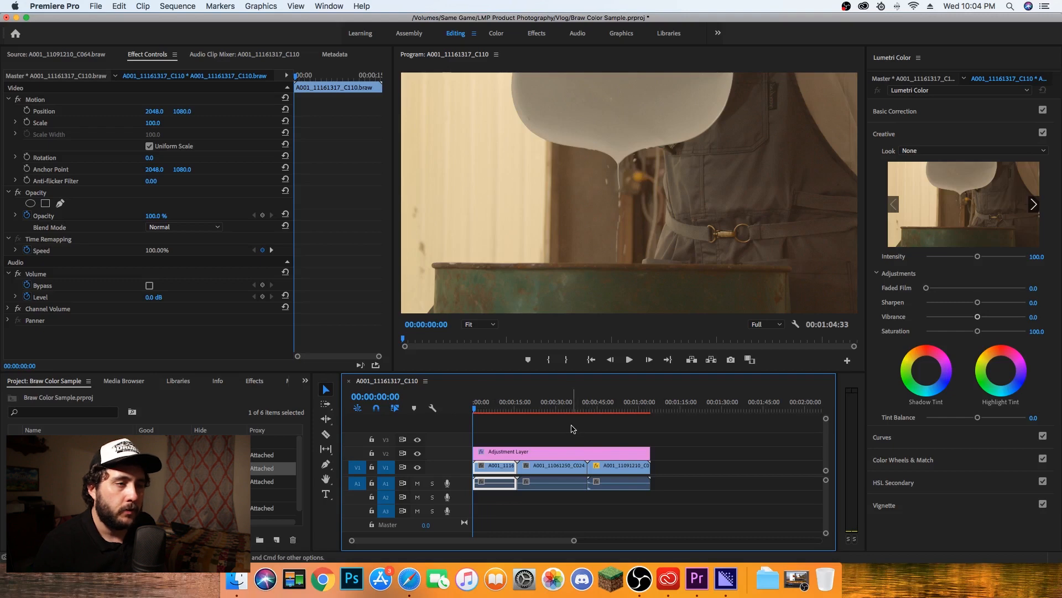
# Play the sequence at 1/4 playback resolution and select the Adjustment Layer to reveal its Vignette settings
pyautogui.click(766, 324)
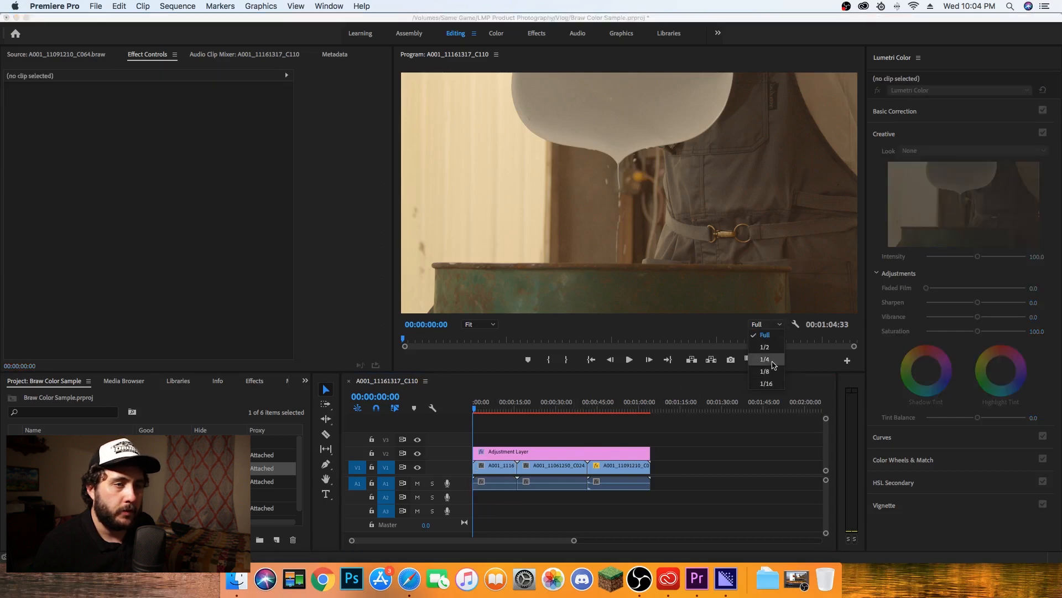
pyautogui.click(764, 359)
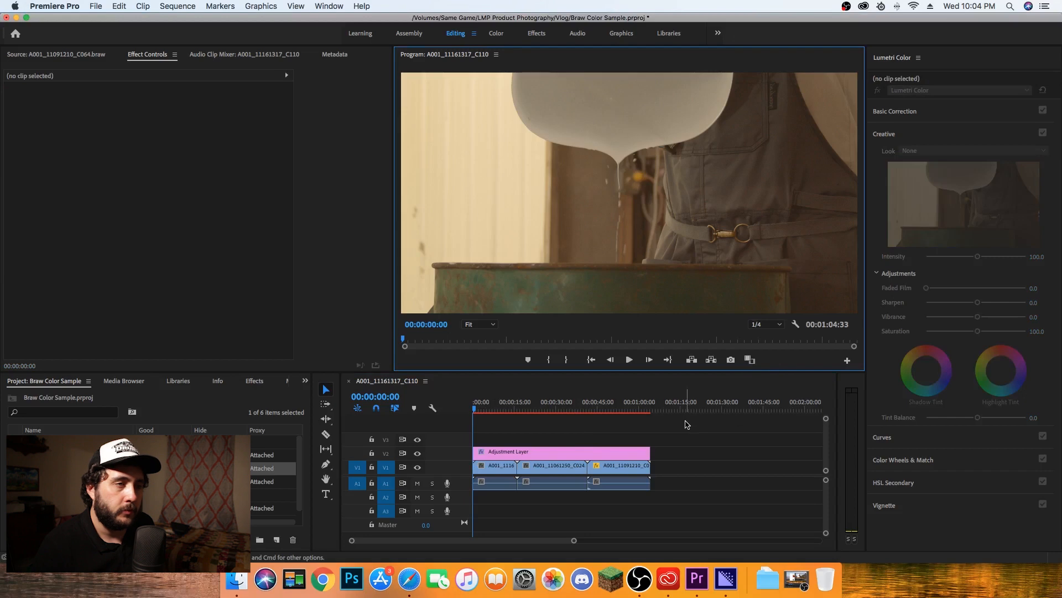
pyautogui.click(627, 358)
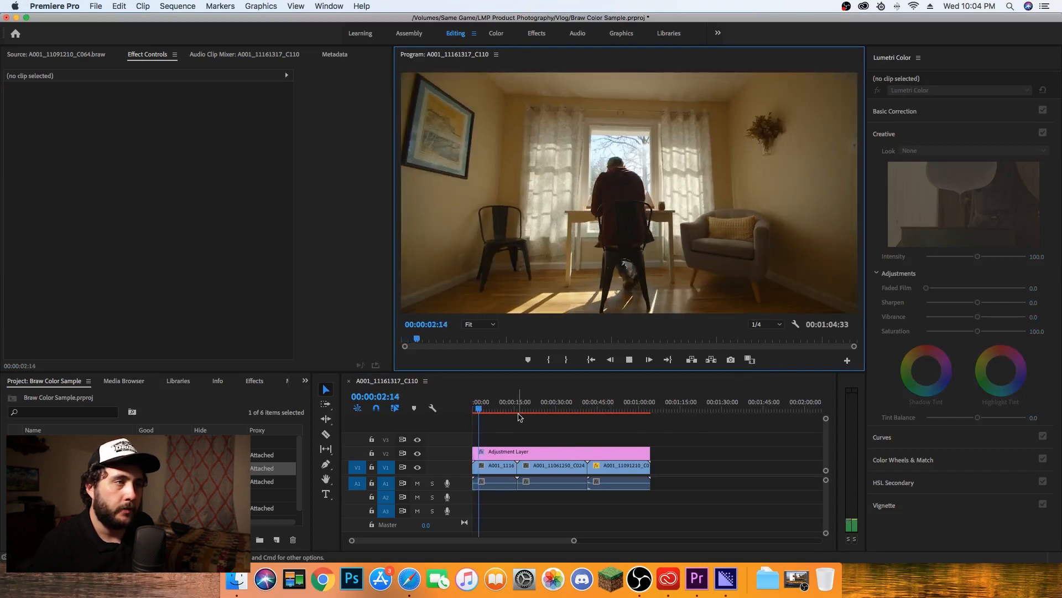
pyautogui.click(495, 483)
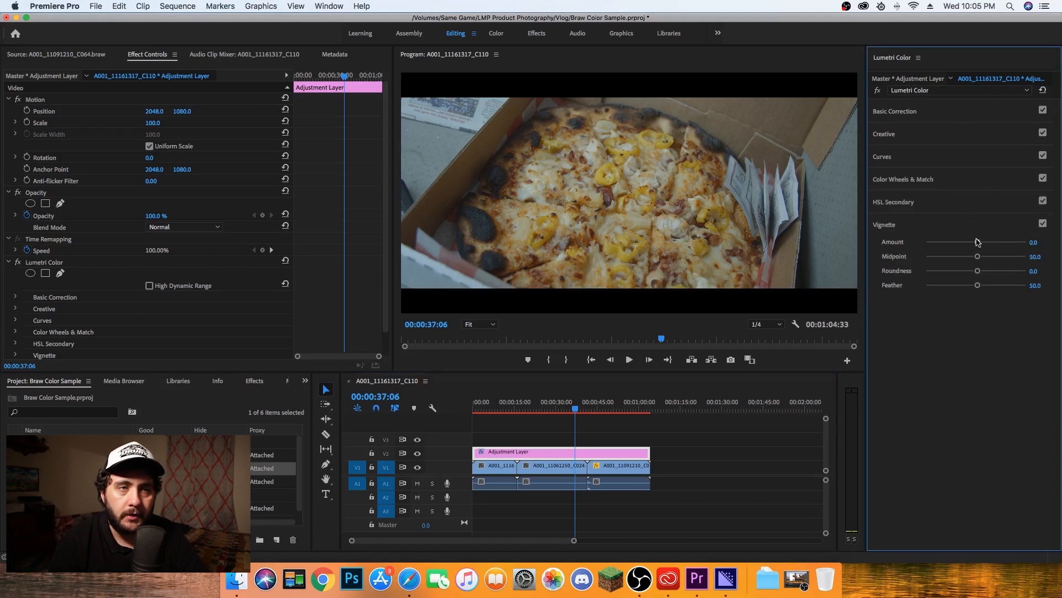
# Set Vignette Amount to -1.4, then collapse Vignette and briefly review Color Wheels & Match
pyautogui.moveTo(976, 242); pyautogui.dragTo(952, 242)
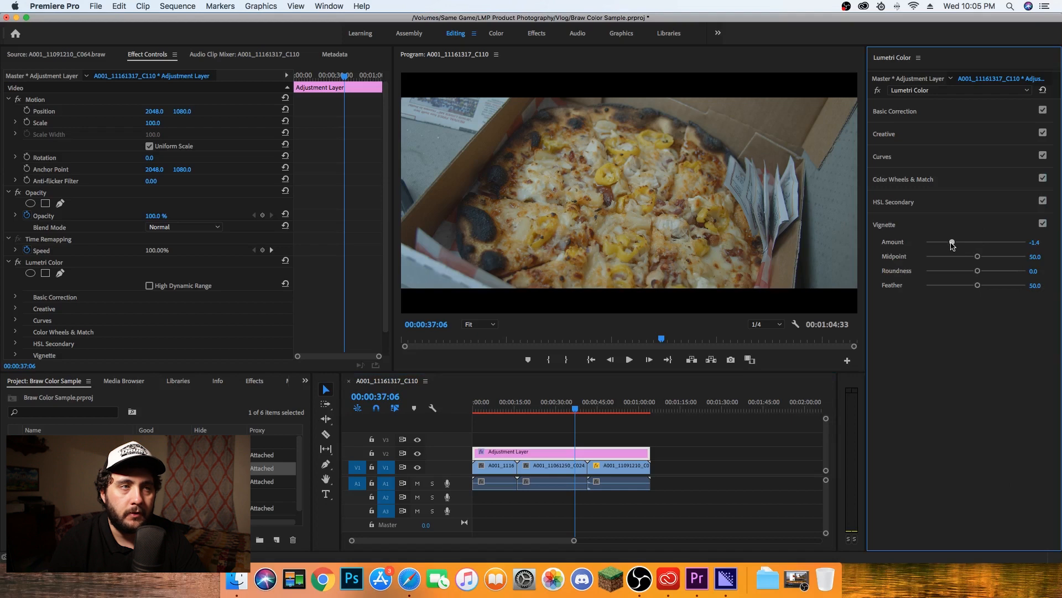
pyautogui.moveTo(974, 253)
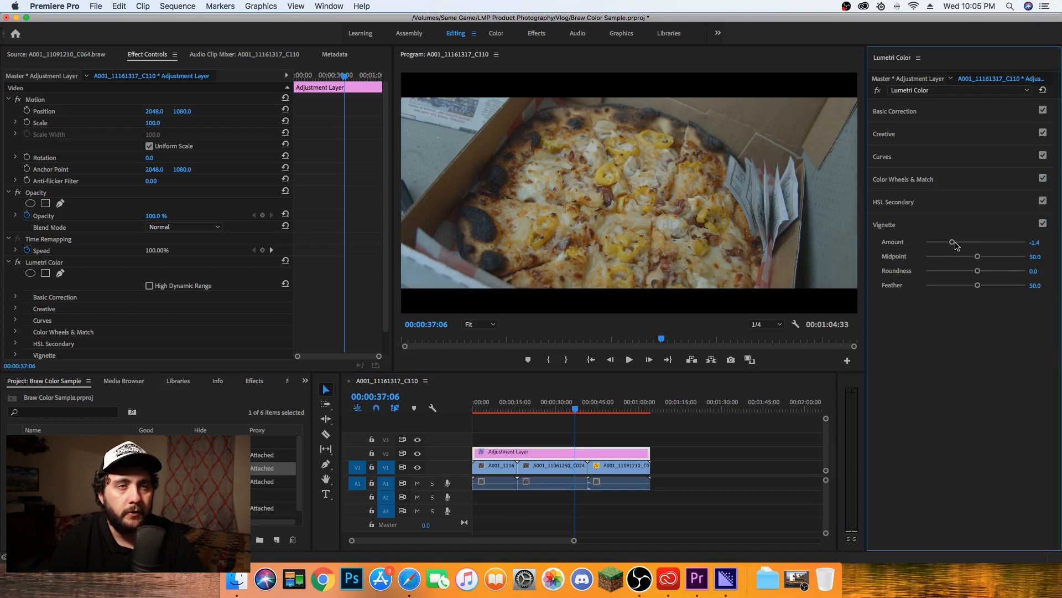
pyautogui.click(884, 225)
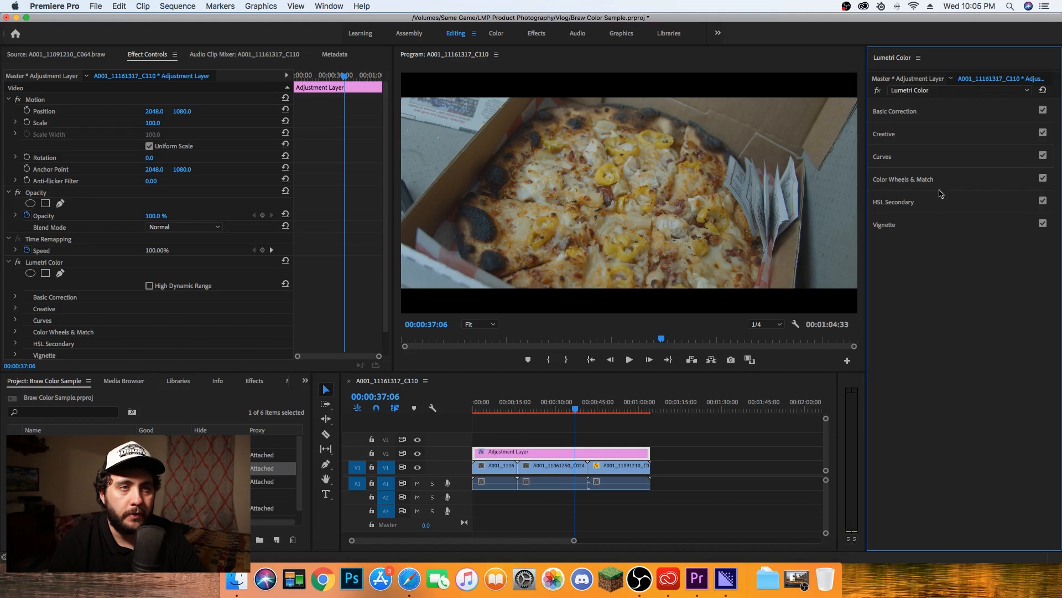
pyautogui.click(903, 179)
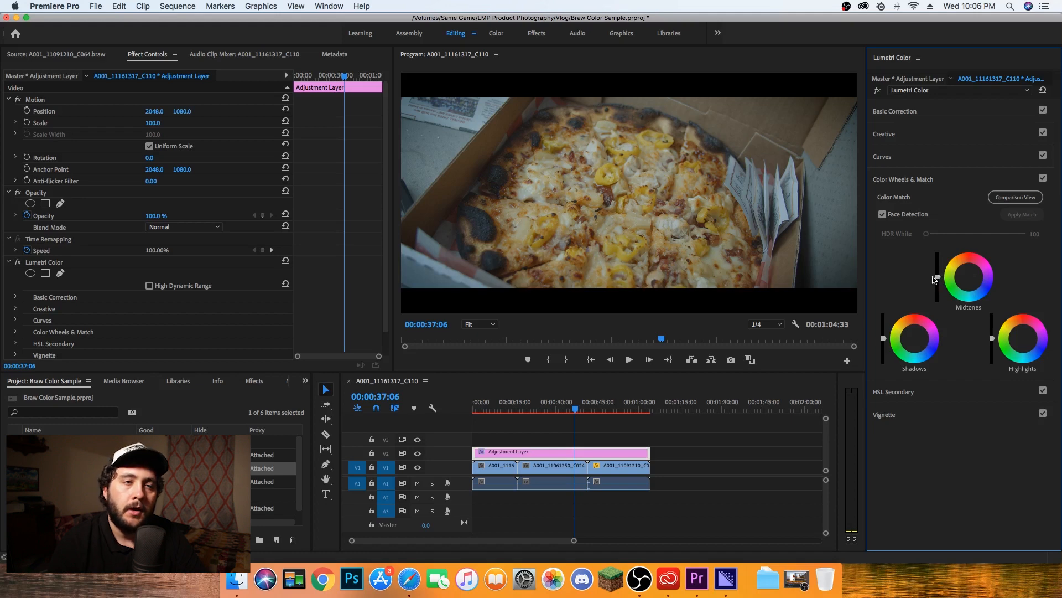
pyautogui.moveTo(901, 266)
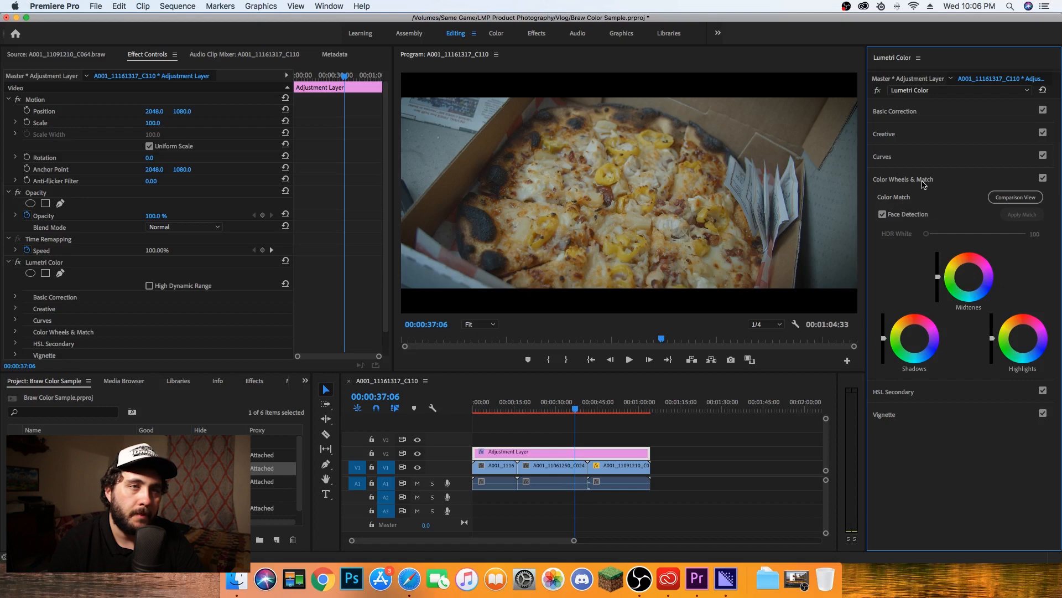
pyautogui.click(903, 179)
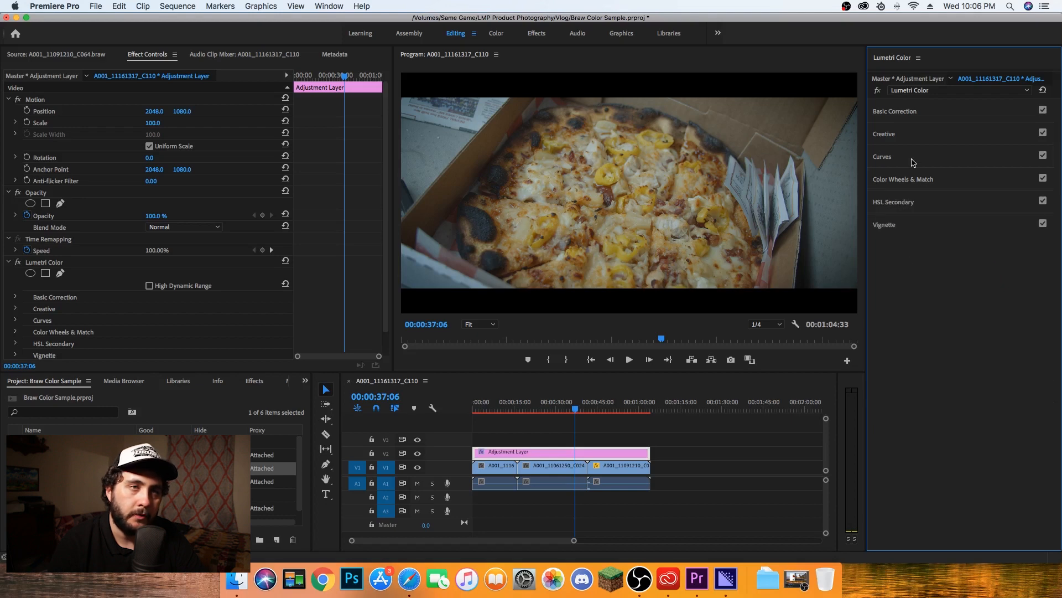
# Shape the Lumetri RGB curve into a gentle two-point S-curve for added contrast
pyautogui.click(882, 156)
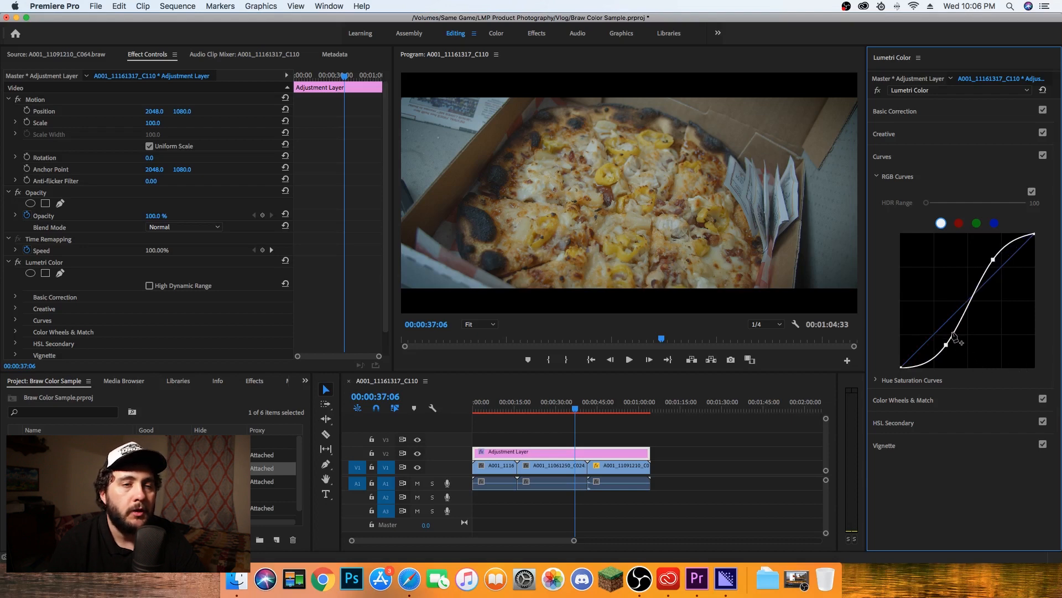
pyautogui.moveTo(947, 342); pyautogui.dragTo(947, 348)
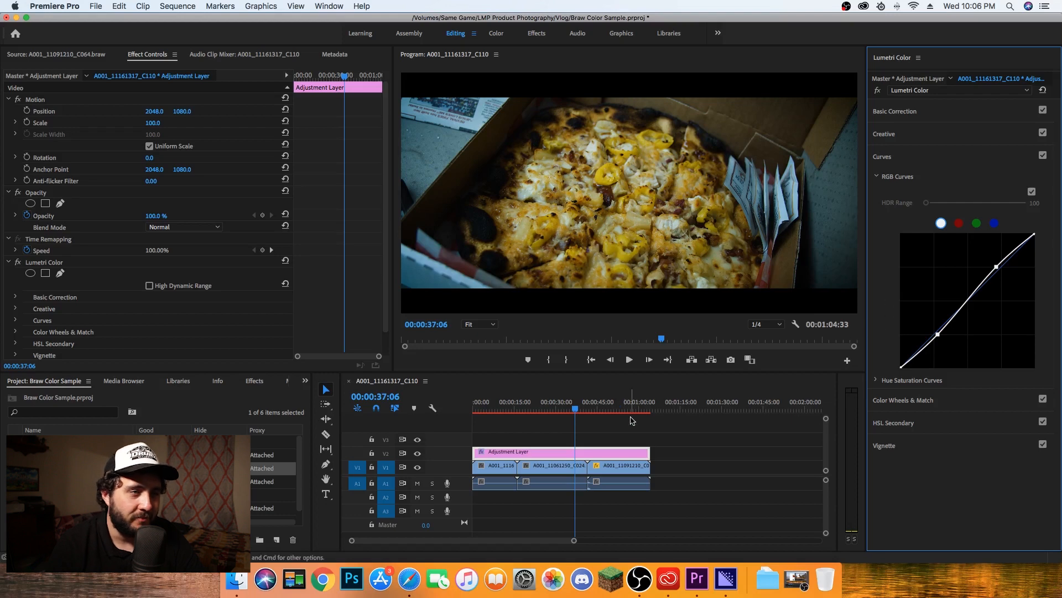
pyautogui.moveTo(769, 264)
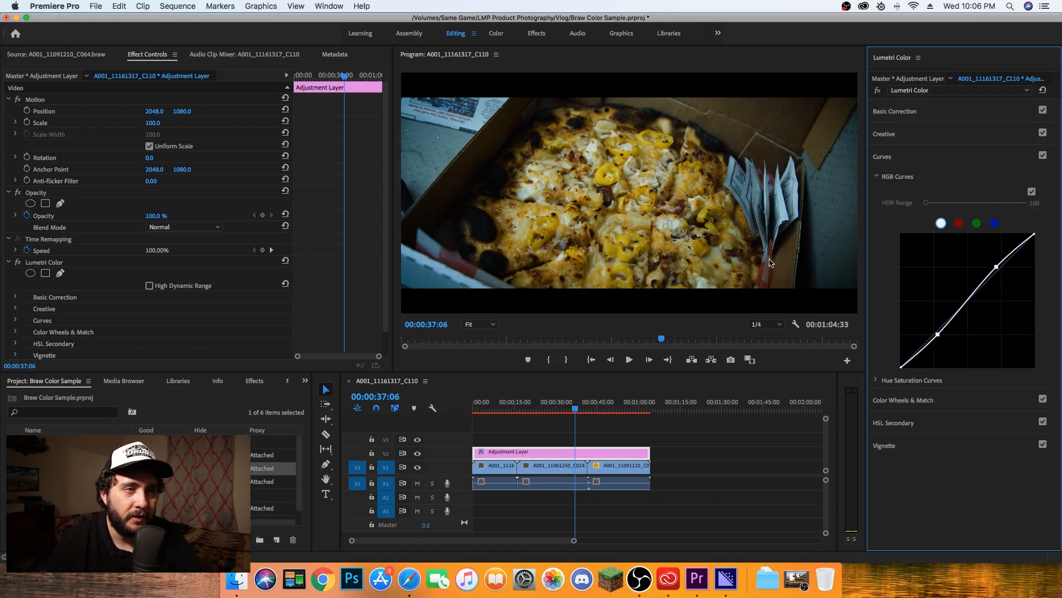
pyautogui.moveTo(811, 270)
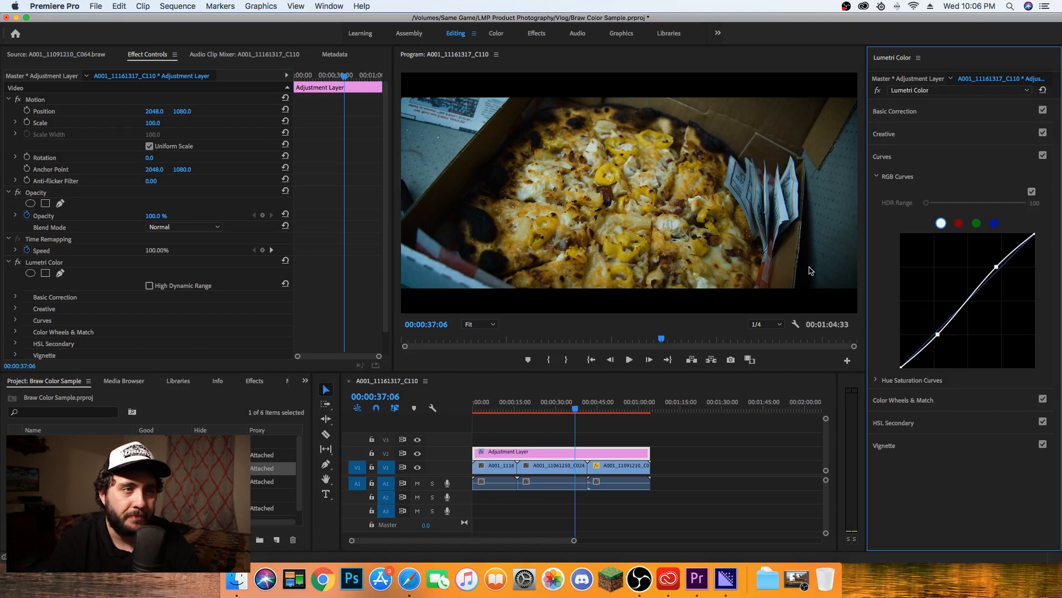